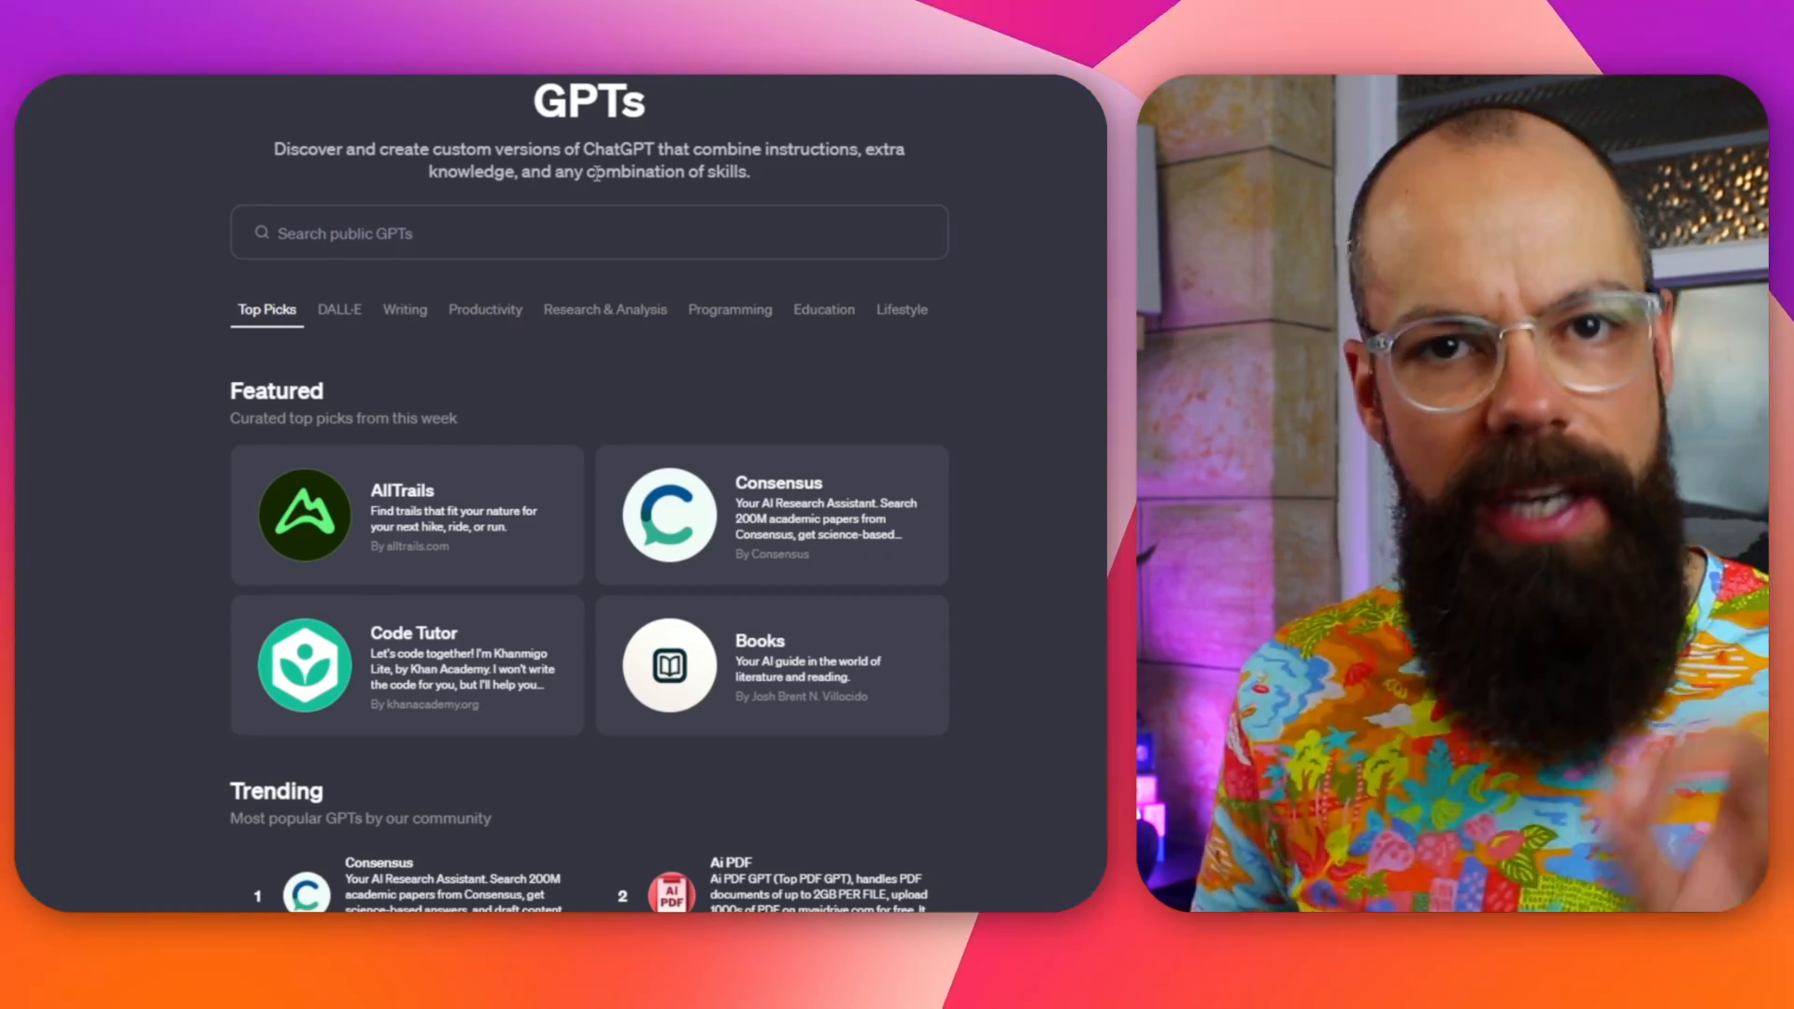
Scroll through the Featured GPTs to reach the Consensus research assistant card
scroll(down, 3)
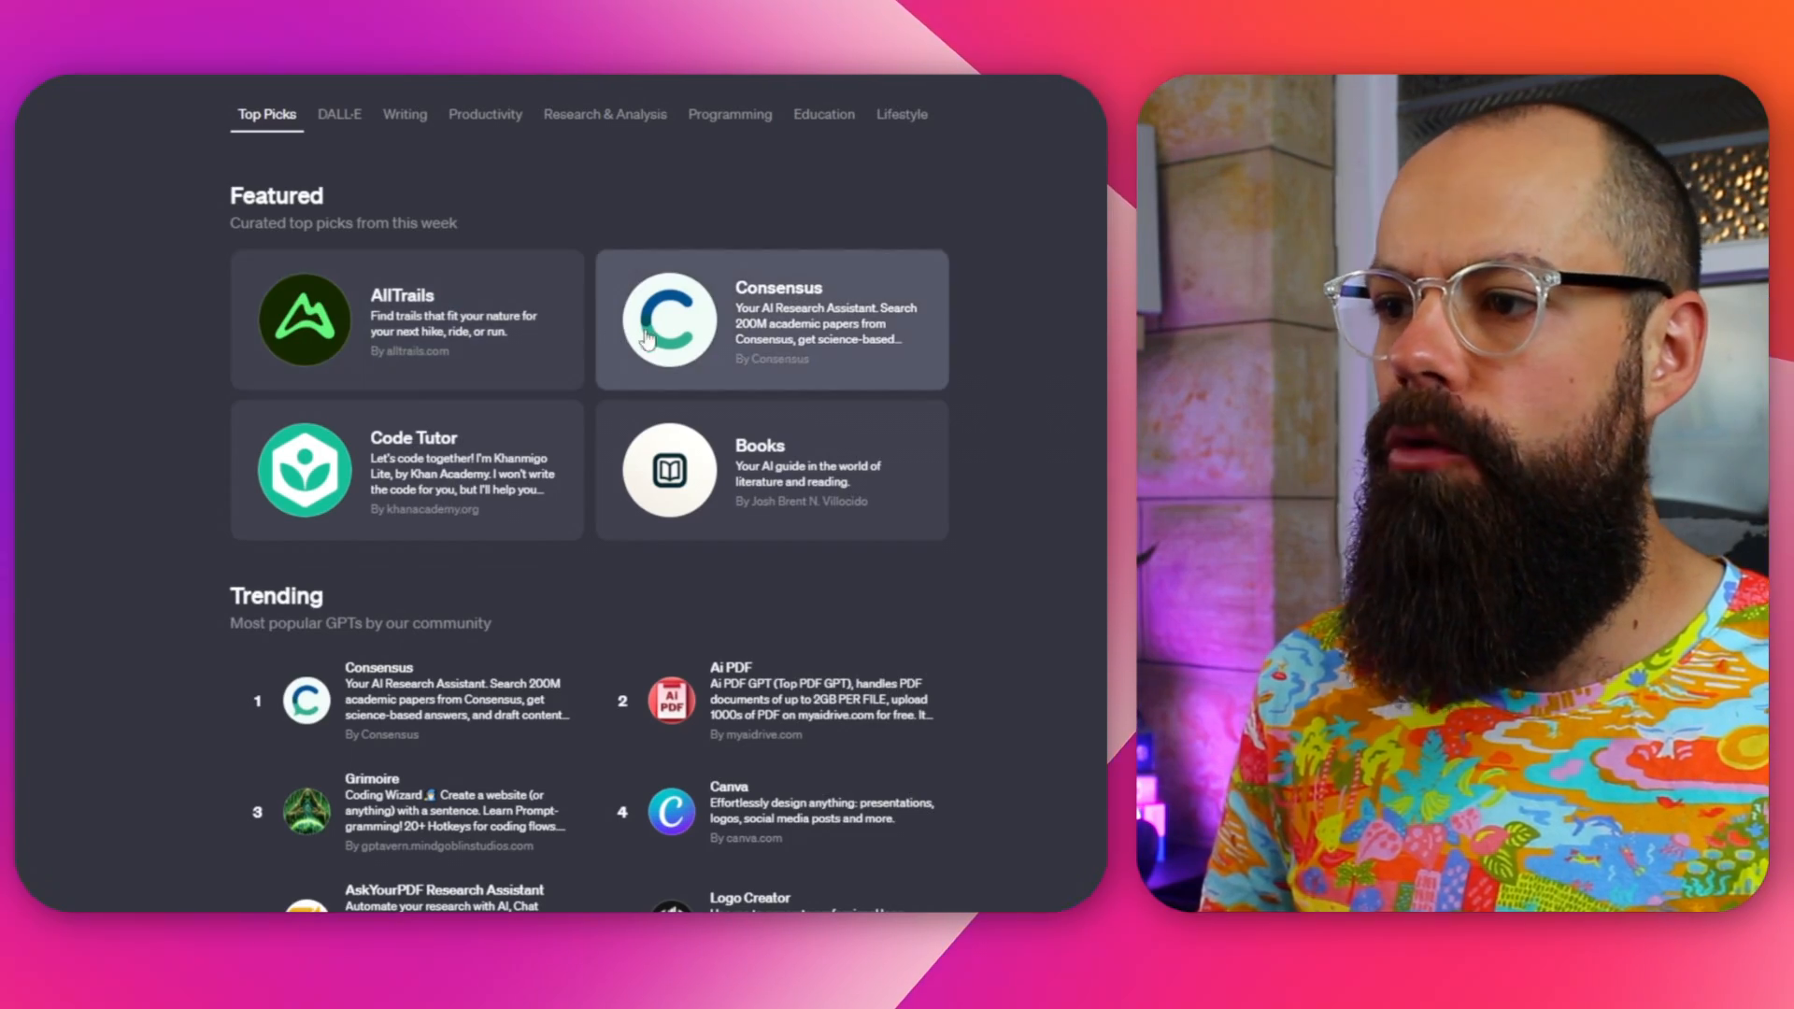
scroll(down, 3)
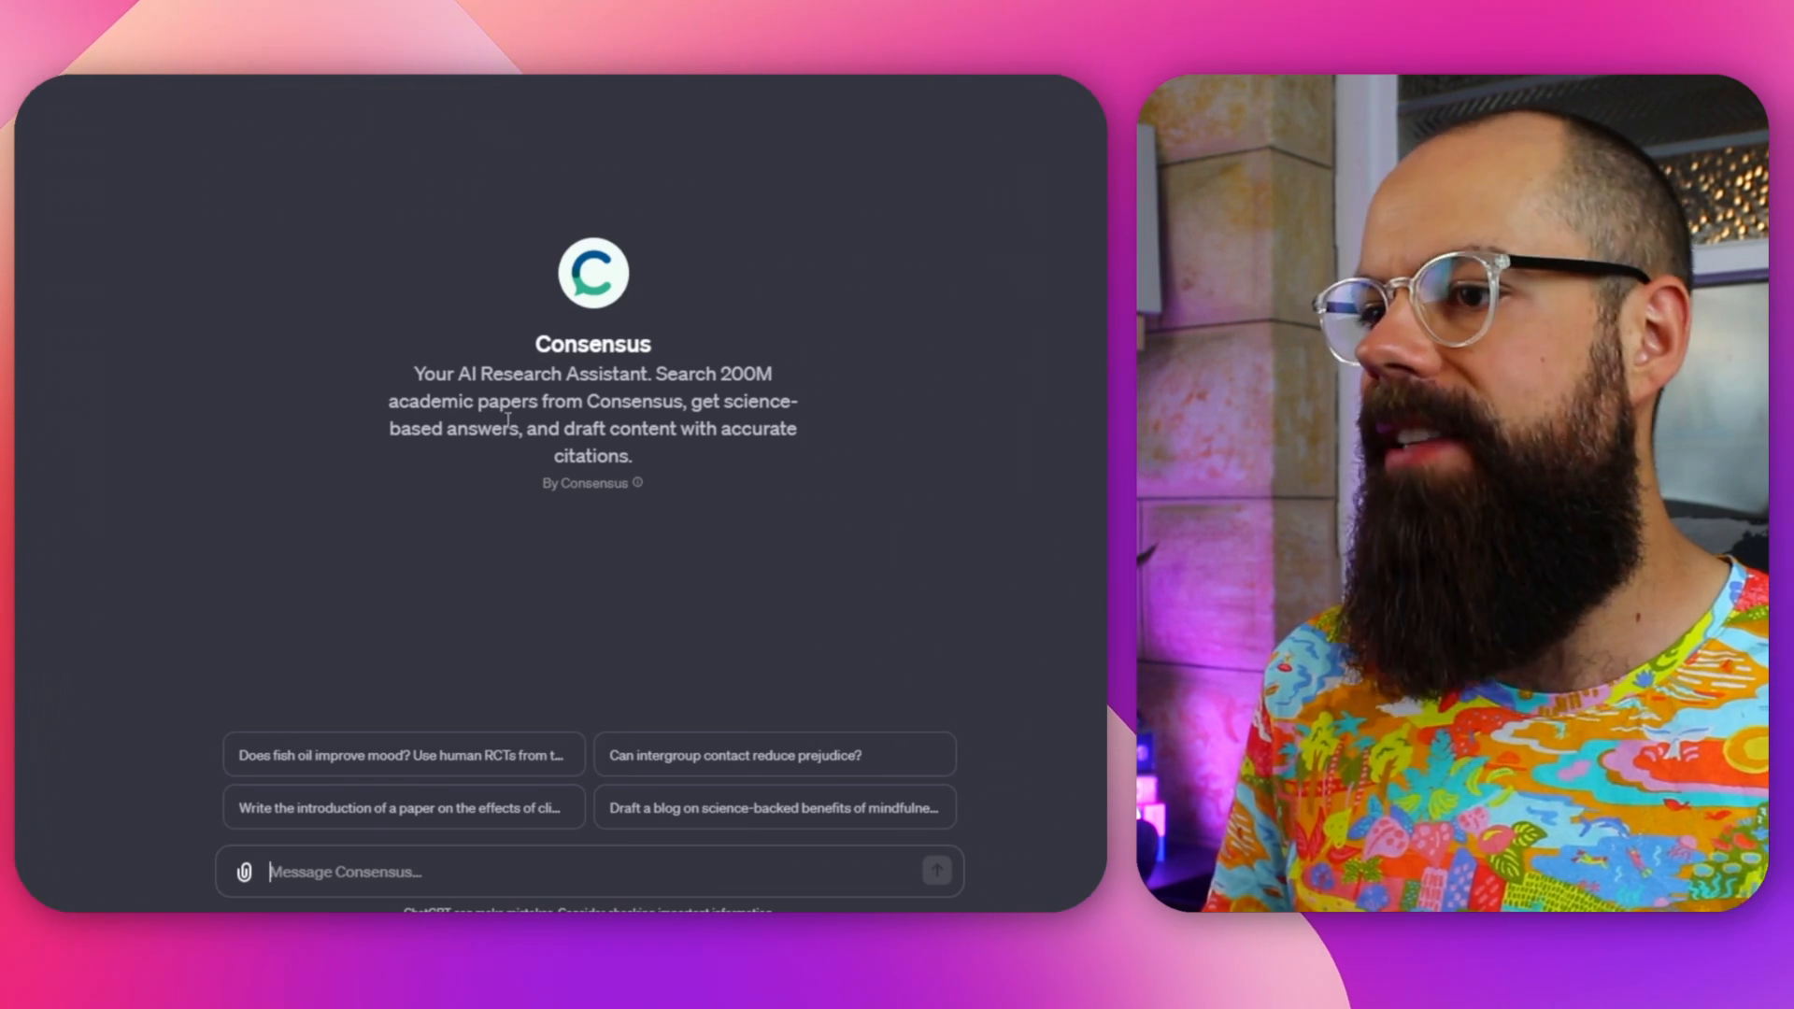
mouse_move(508, 435)
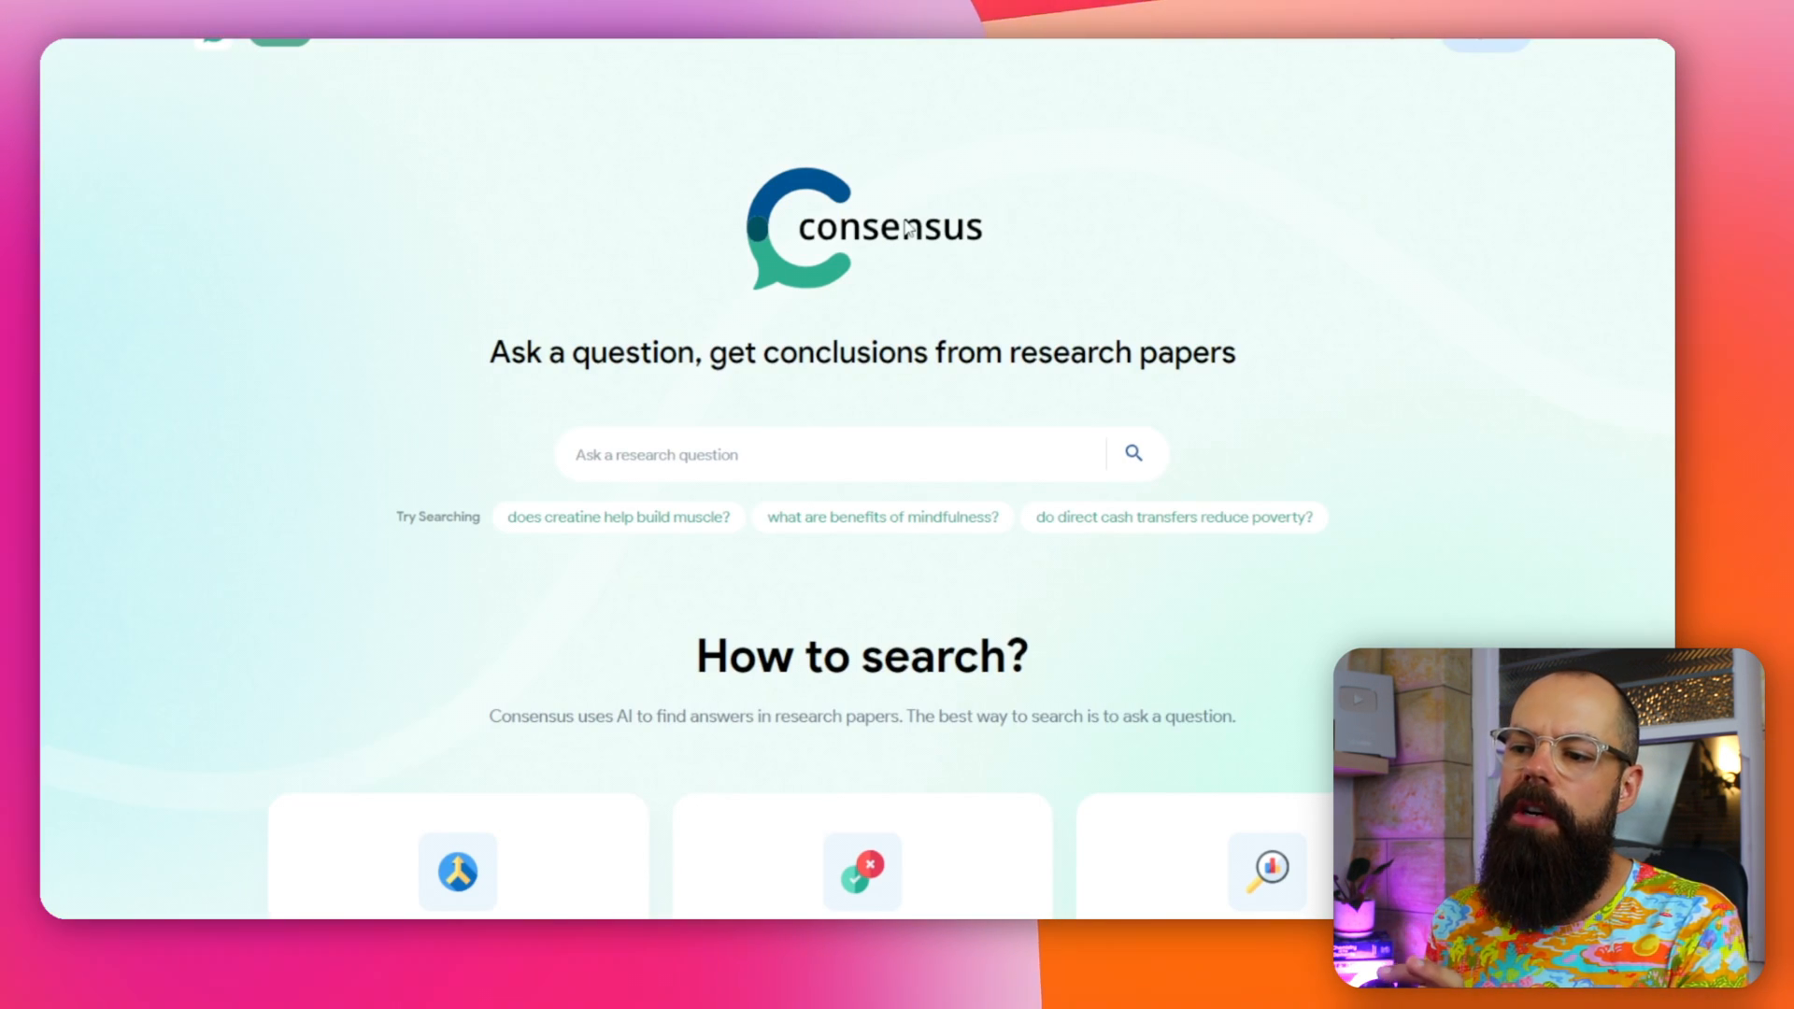
Scroll the Consensus website homepage showing its research-question search and example queries
scroll(down, 3)
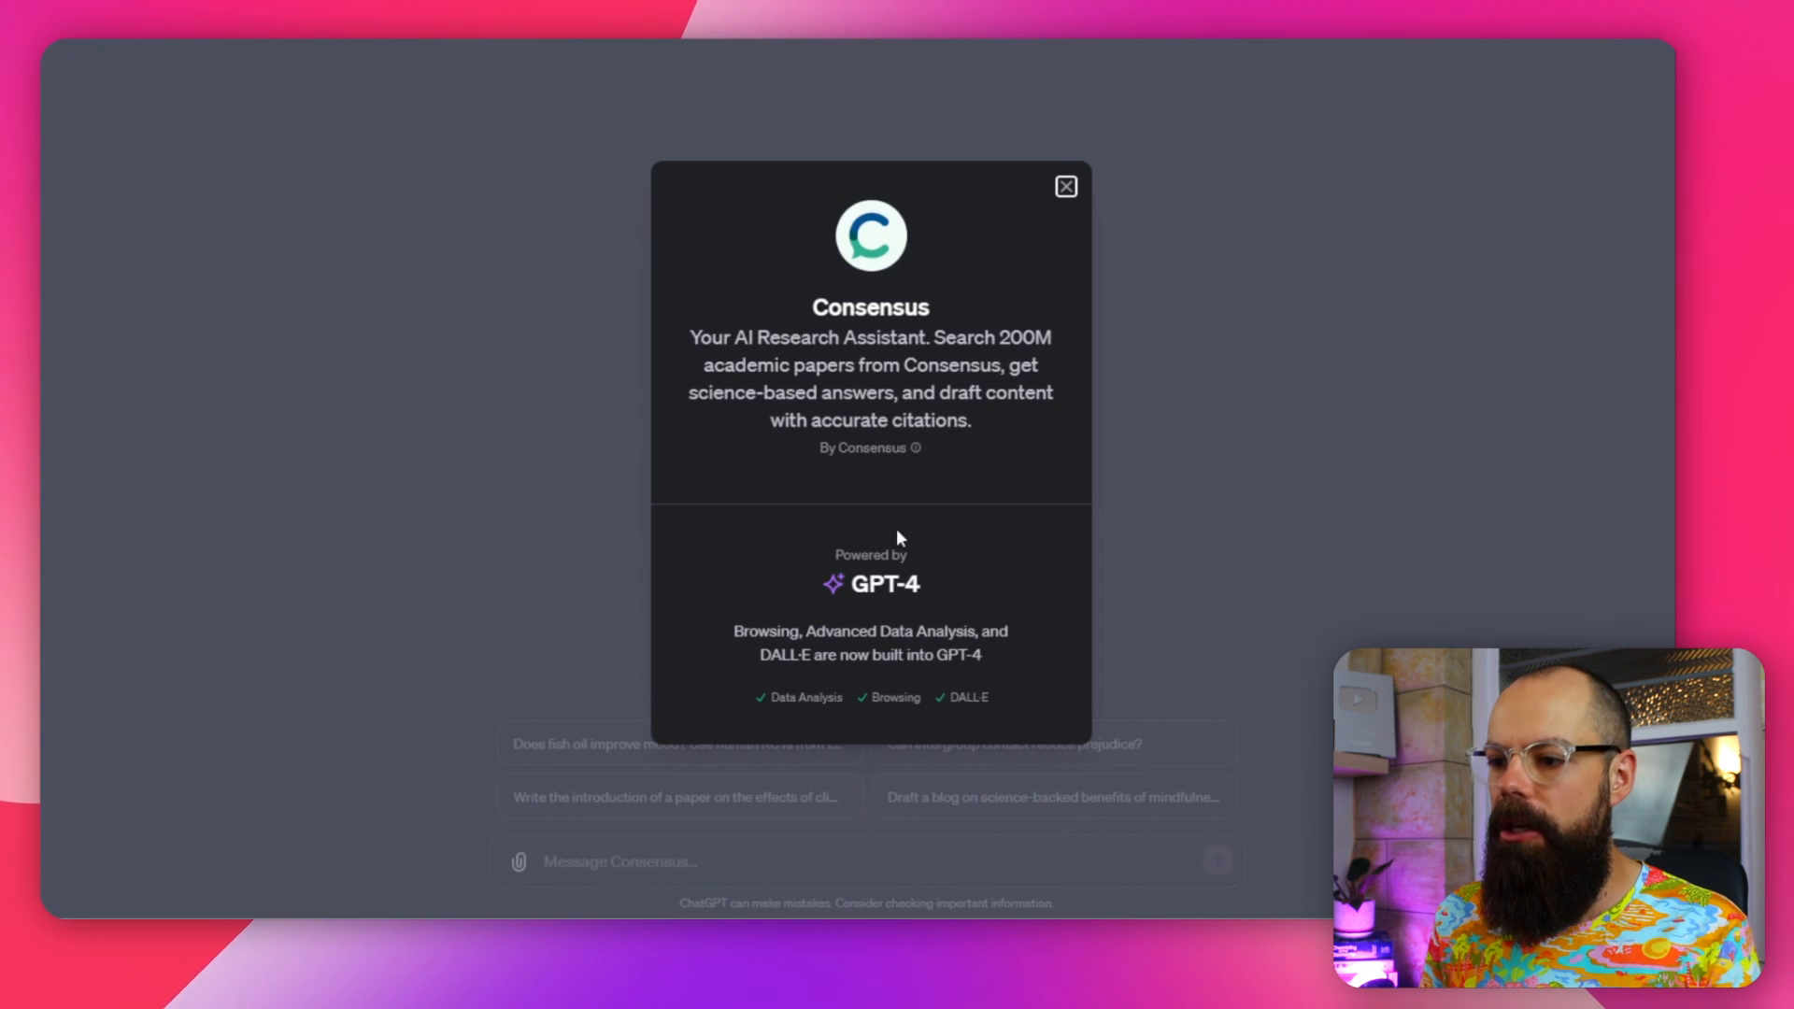
double_click(875, 584)
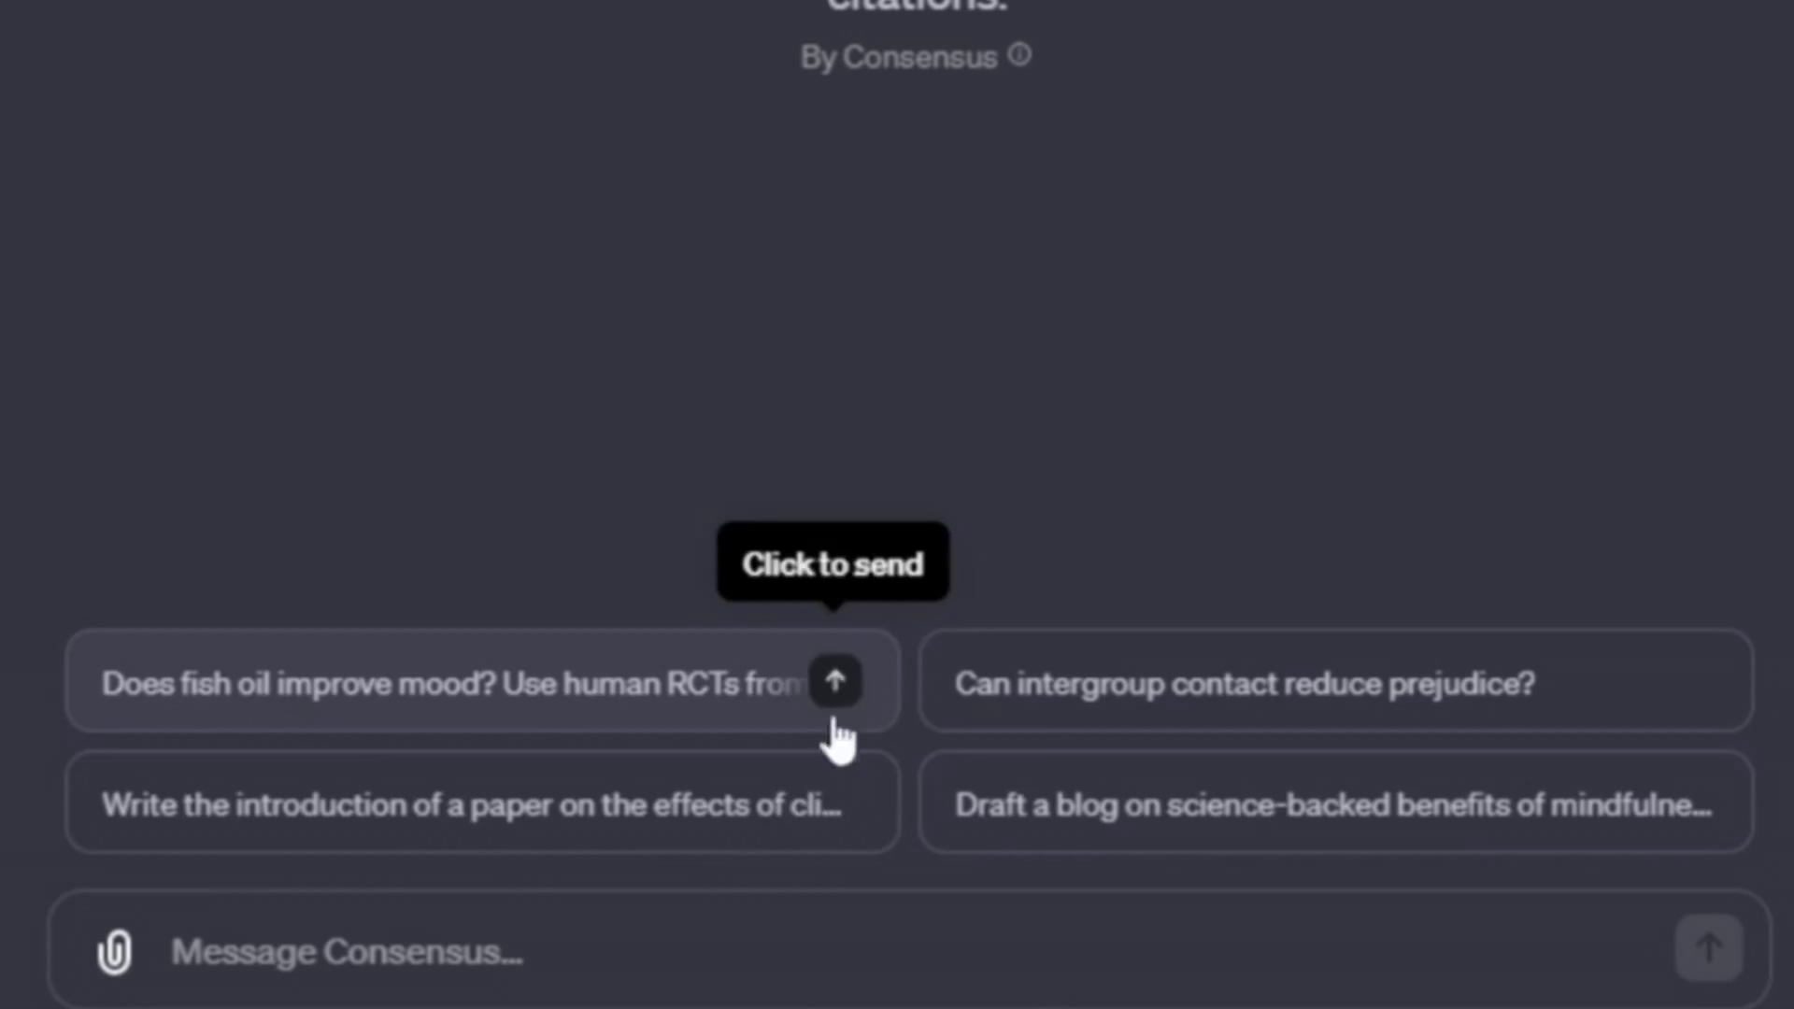
mouse_move(950, 802)
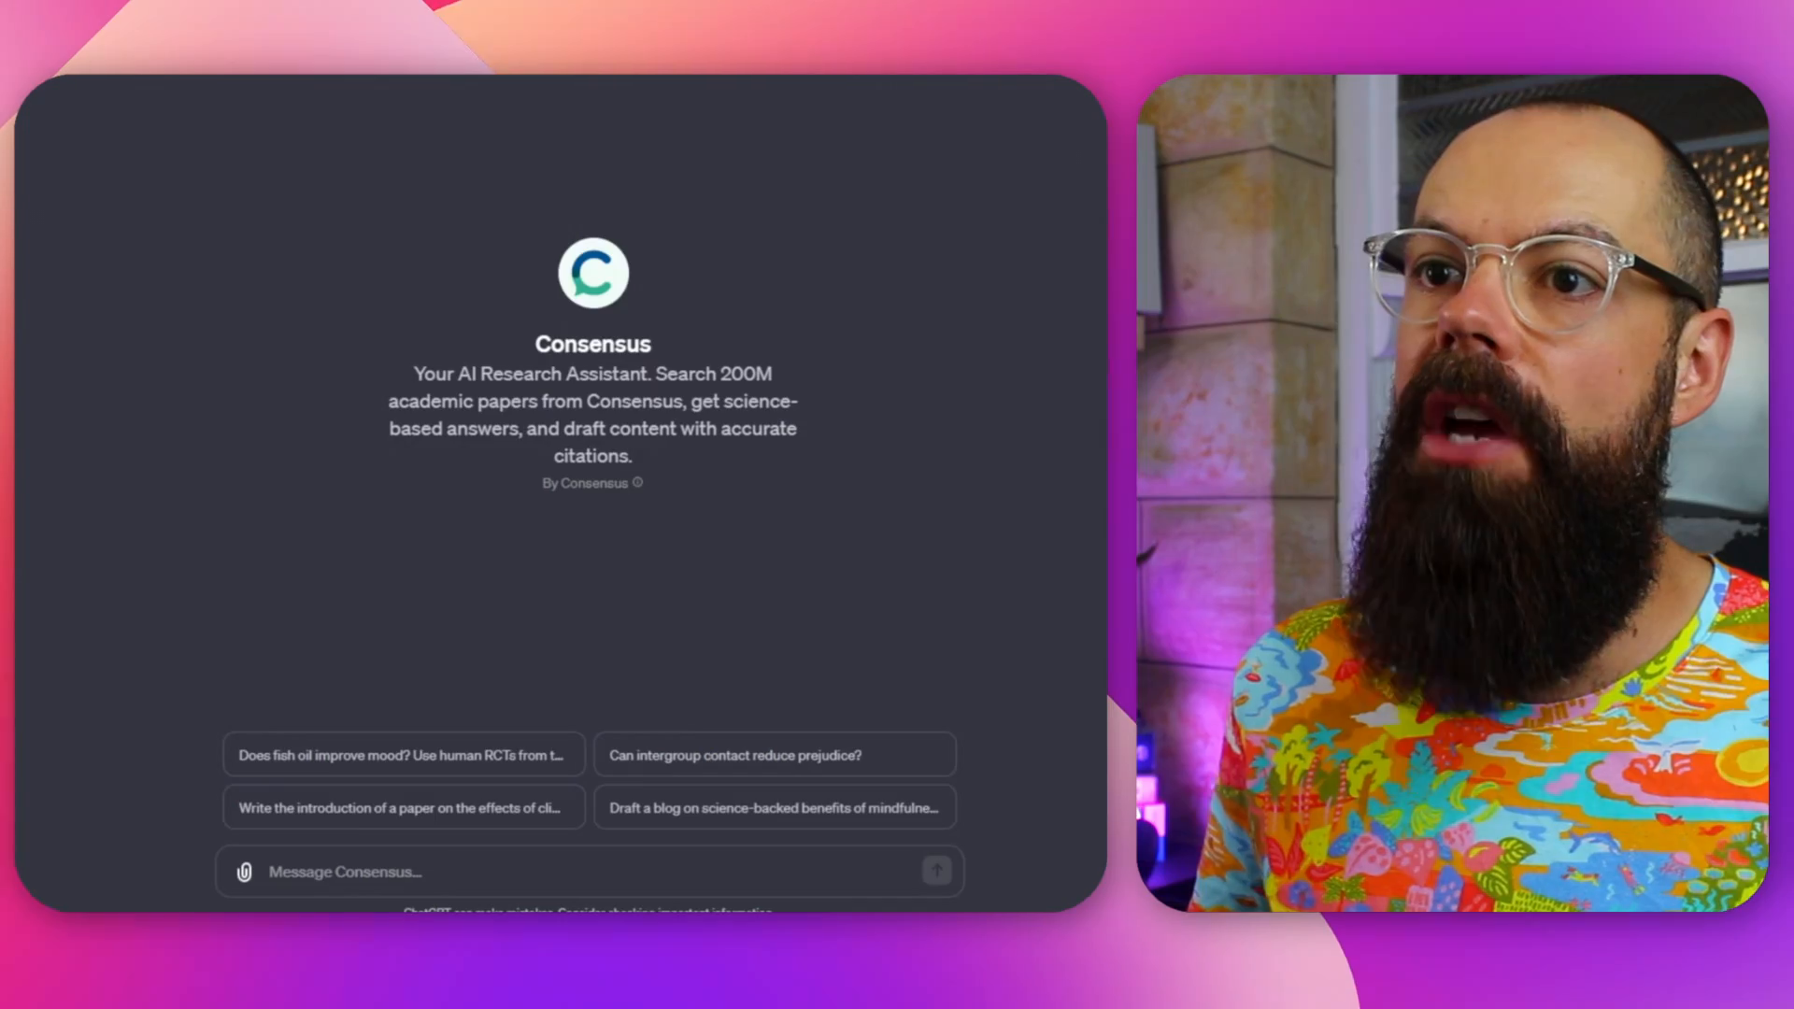
Send the suggested mindfulness blog prompt and read through Consensus's cited draft
click(773, 808)
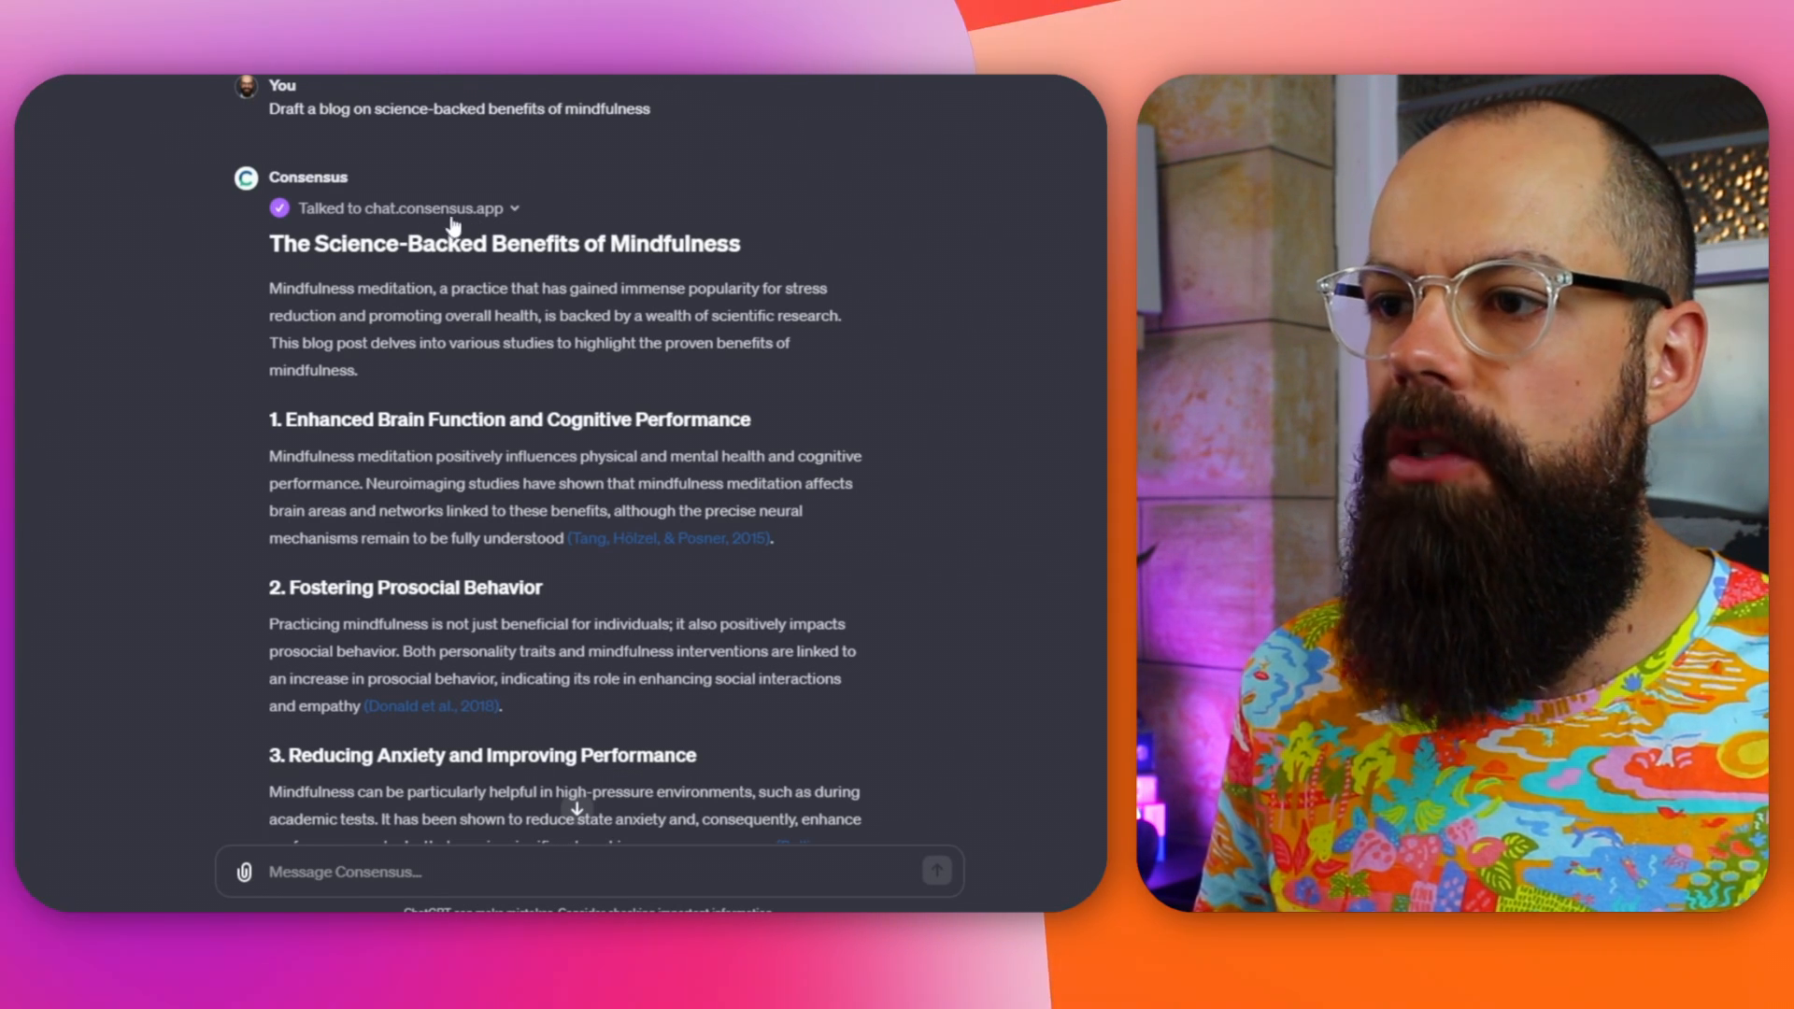
click(514, 207)
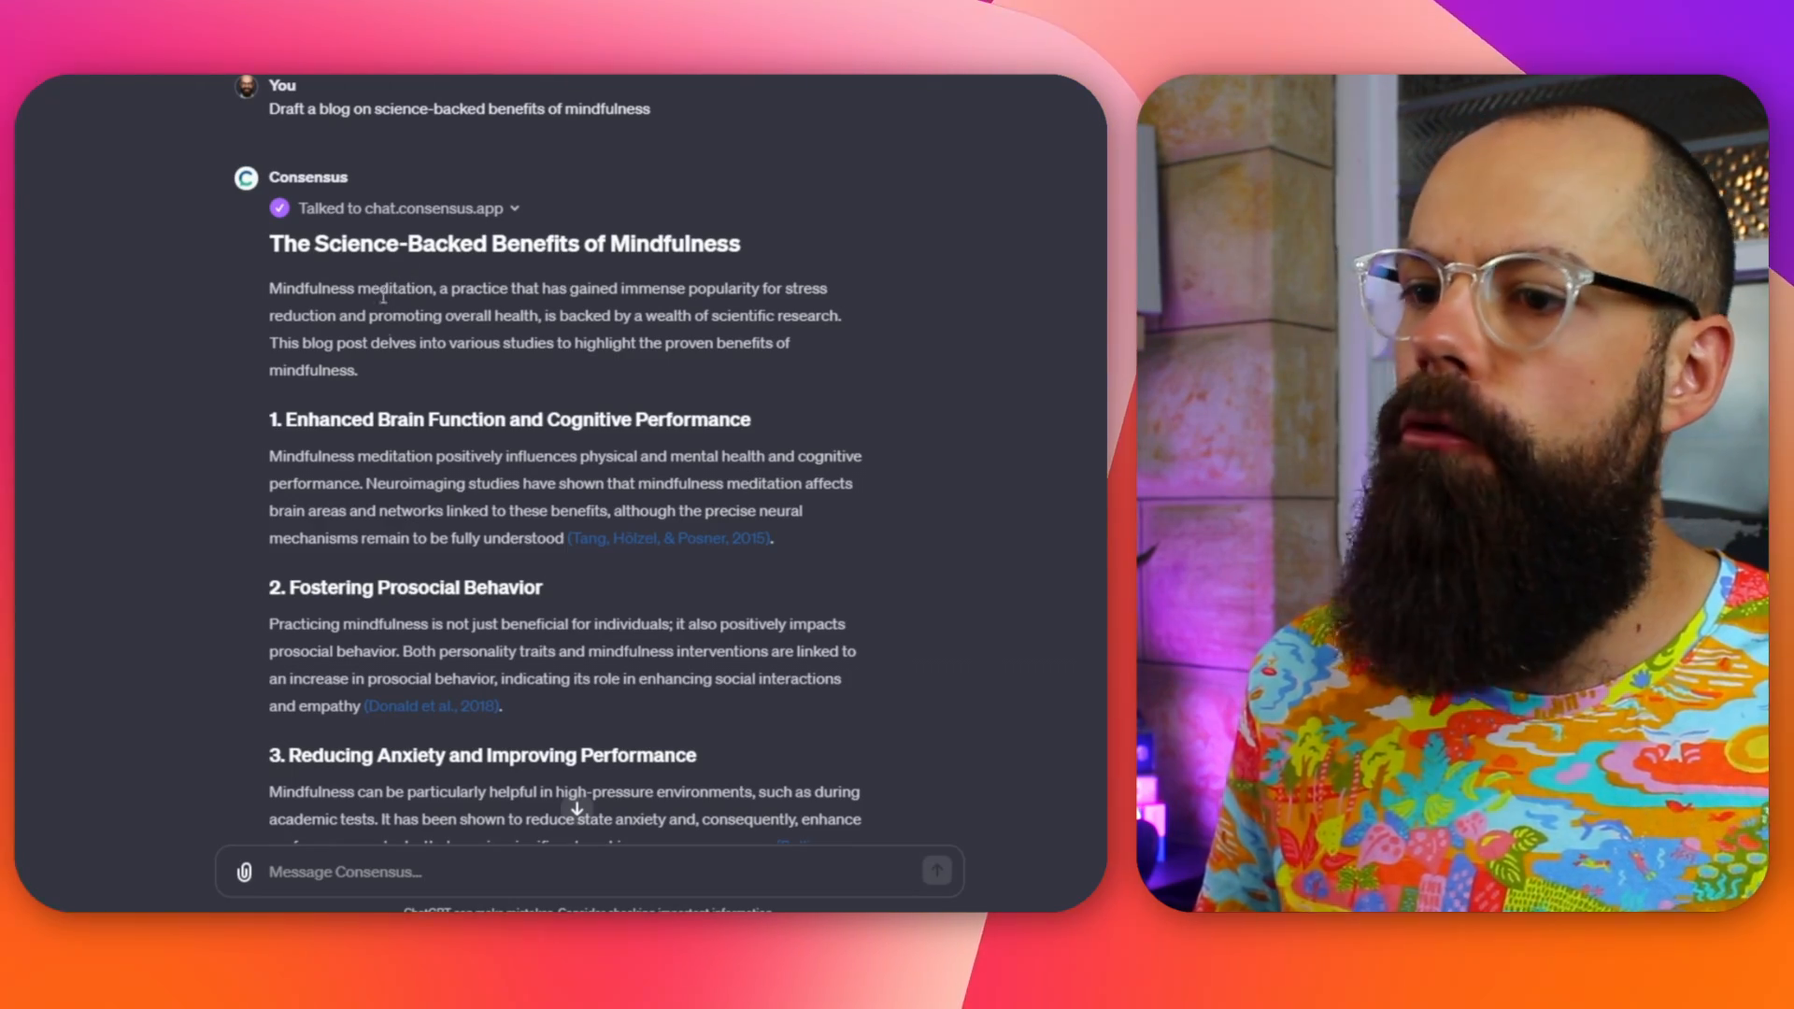
scroll(down, 3)
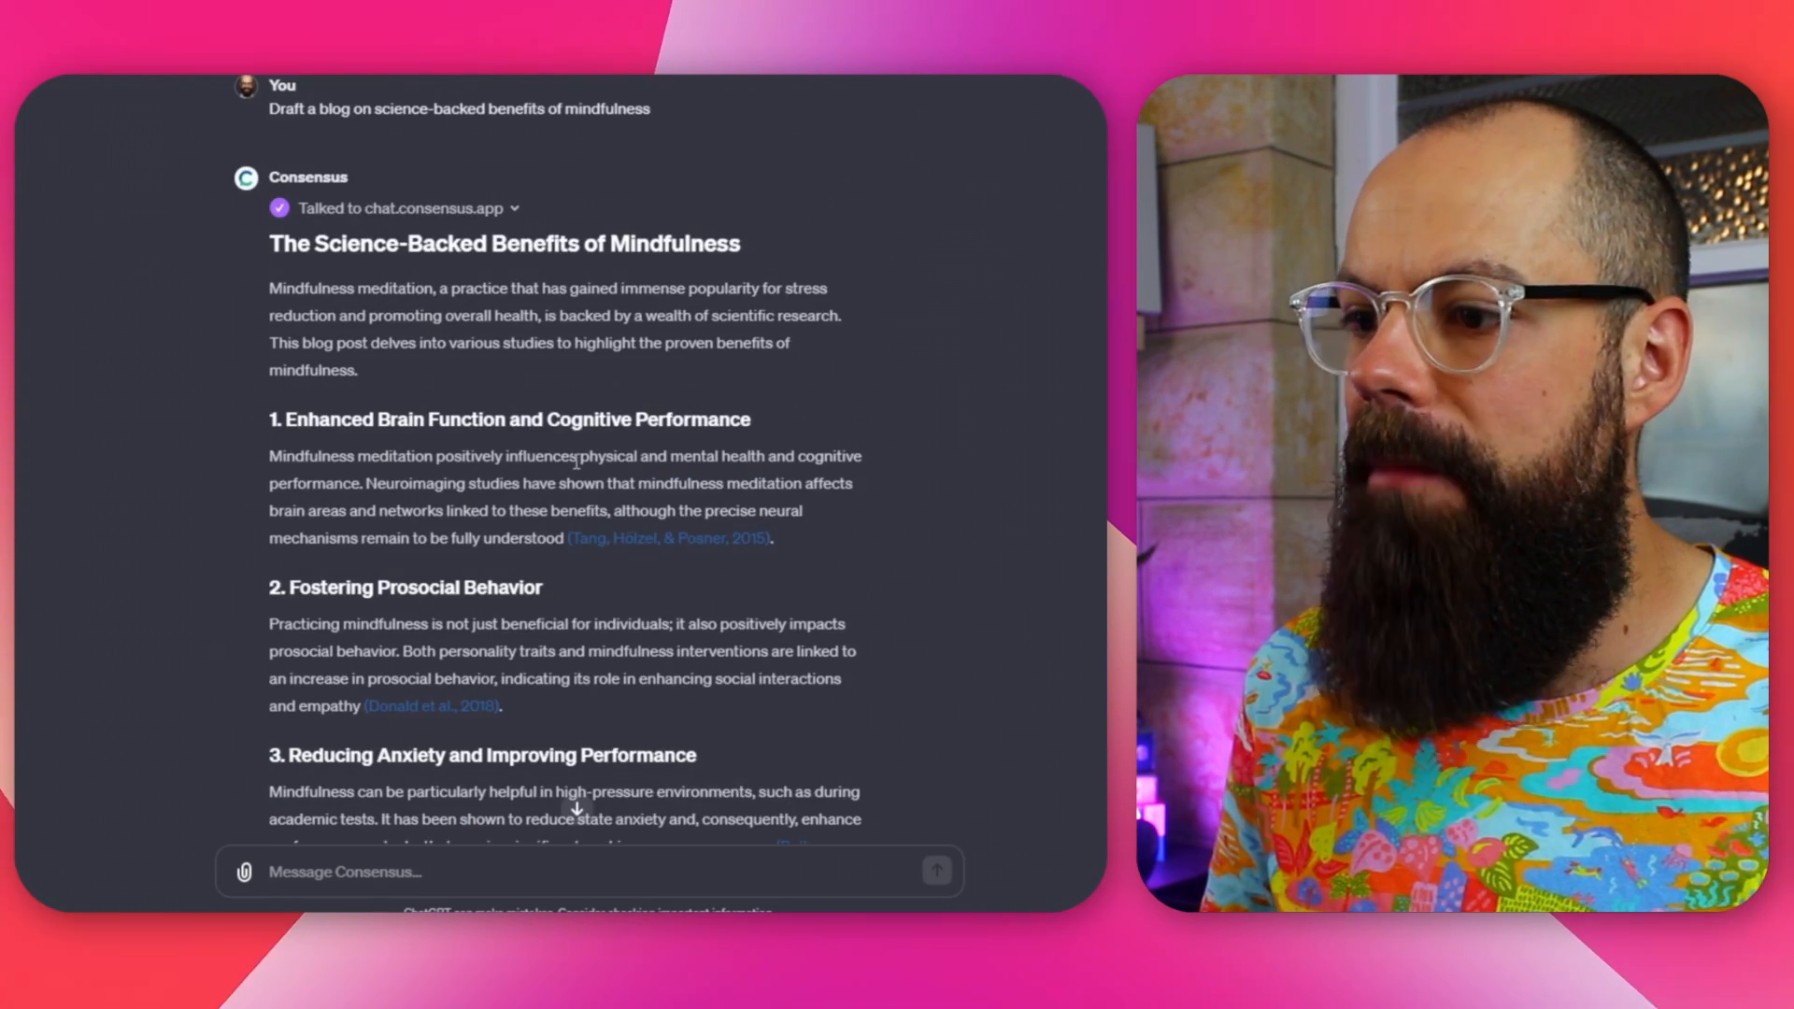
scroll(down, 3)
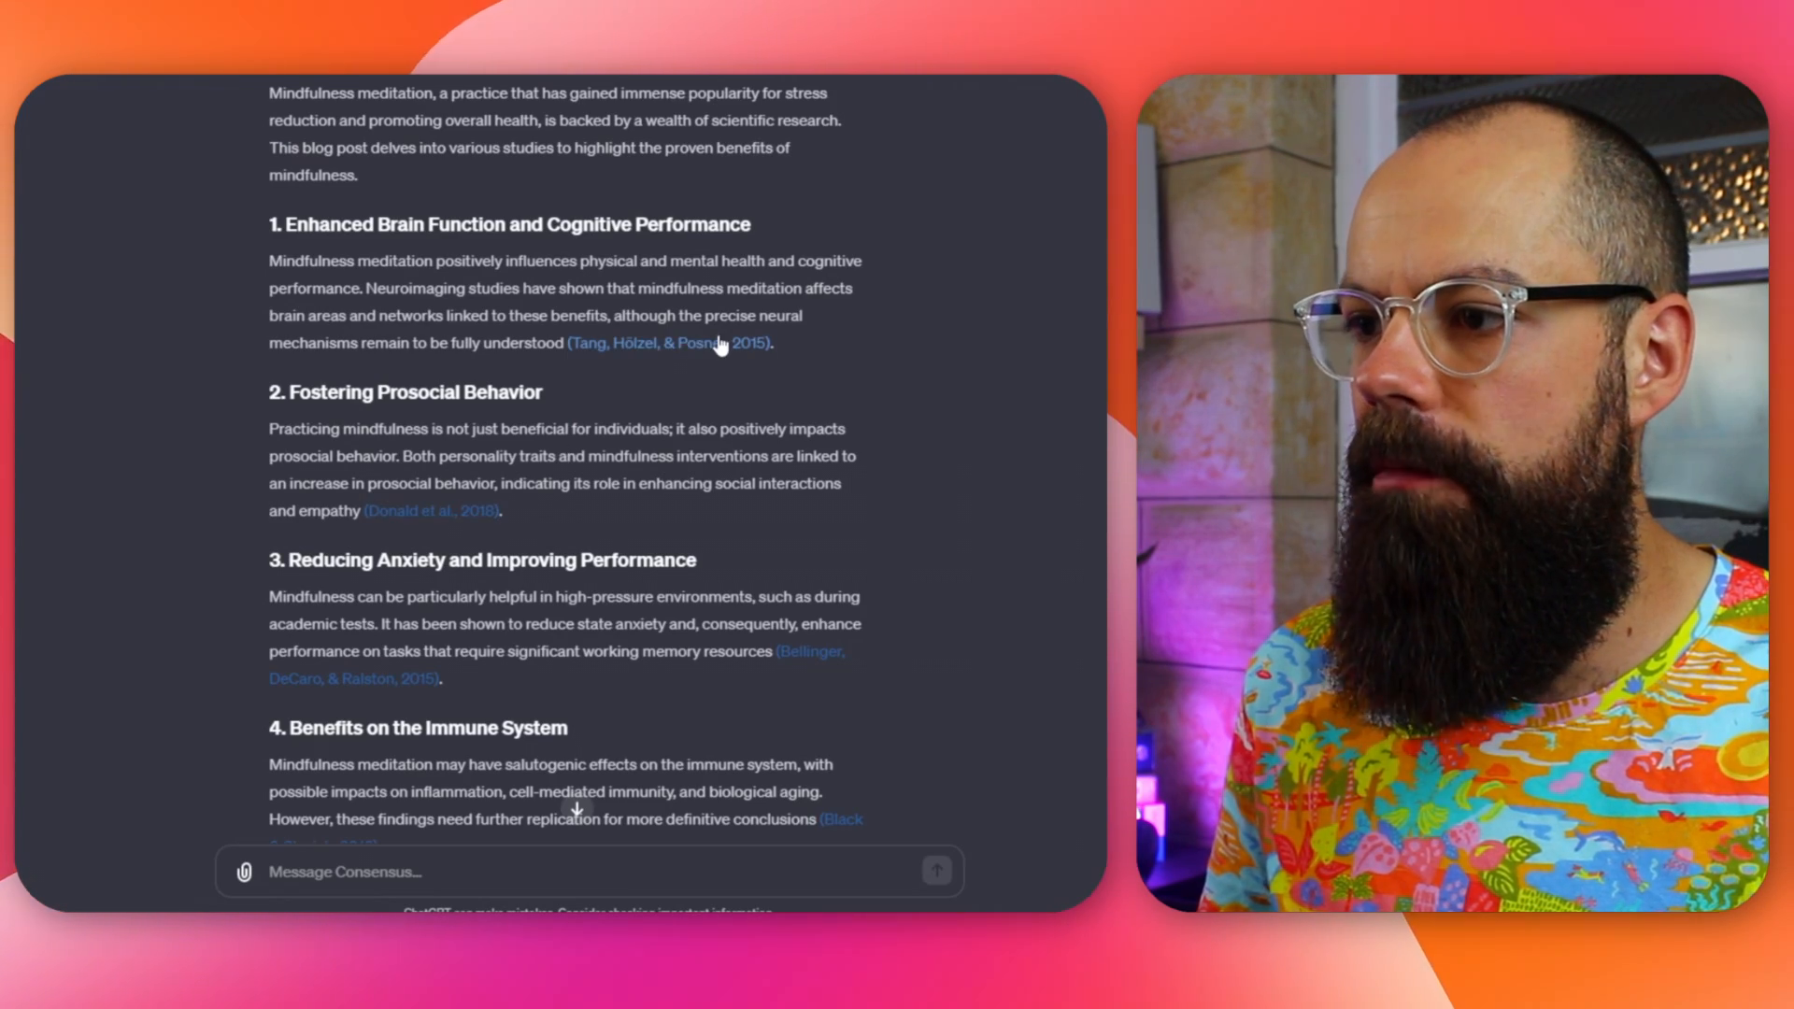
scroll(down, 3)
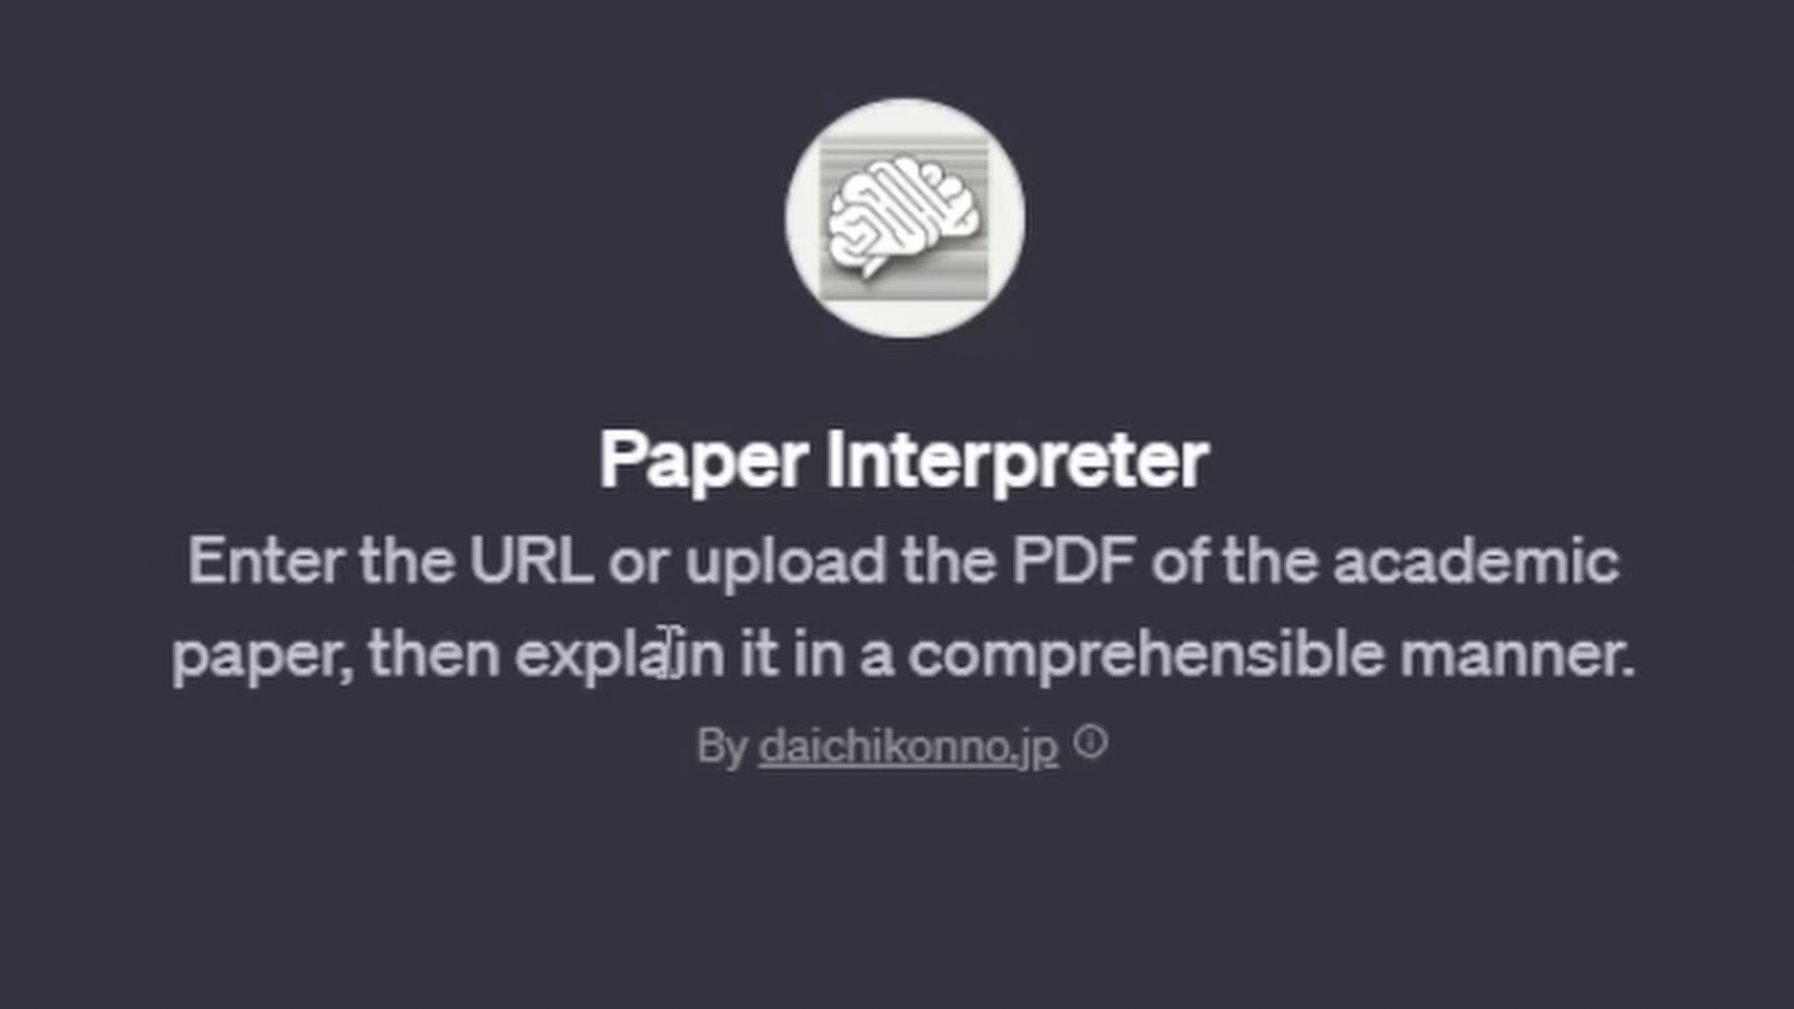
Highlight the PDF-upload option, submit the Transformer paper and read Paper Interpreter's structured explanation
drag(658, 561, 1143, 561)
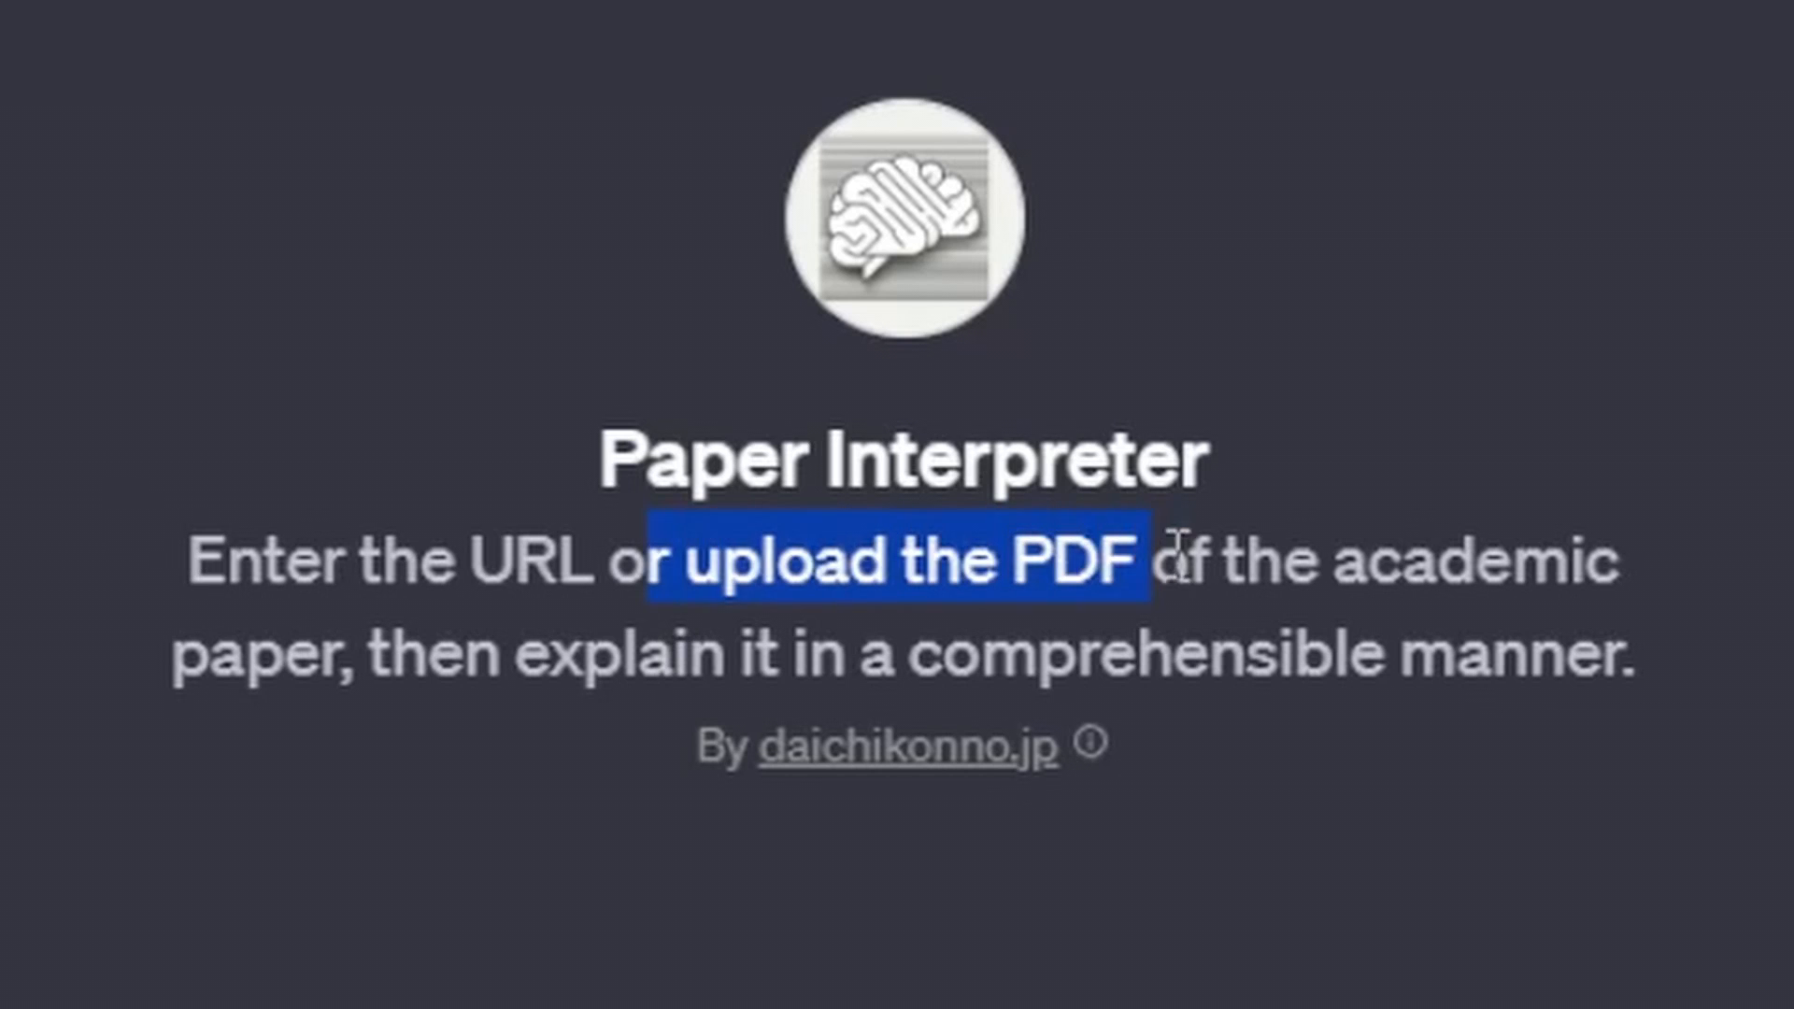
double_click(641, 658)
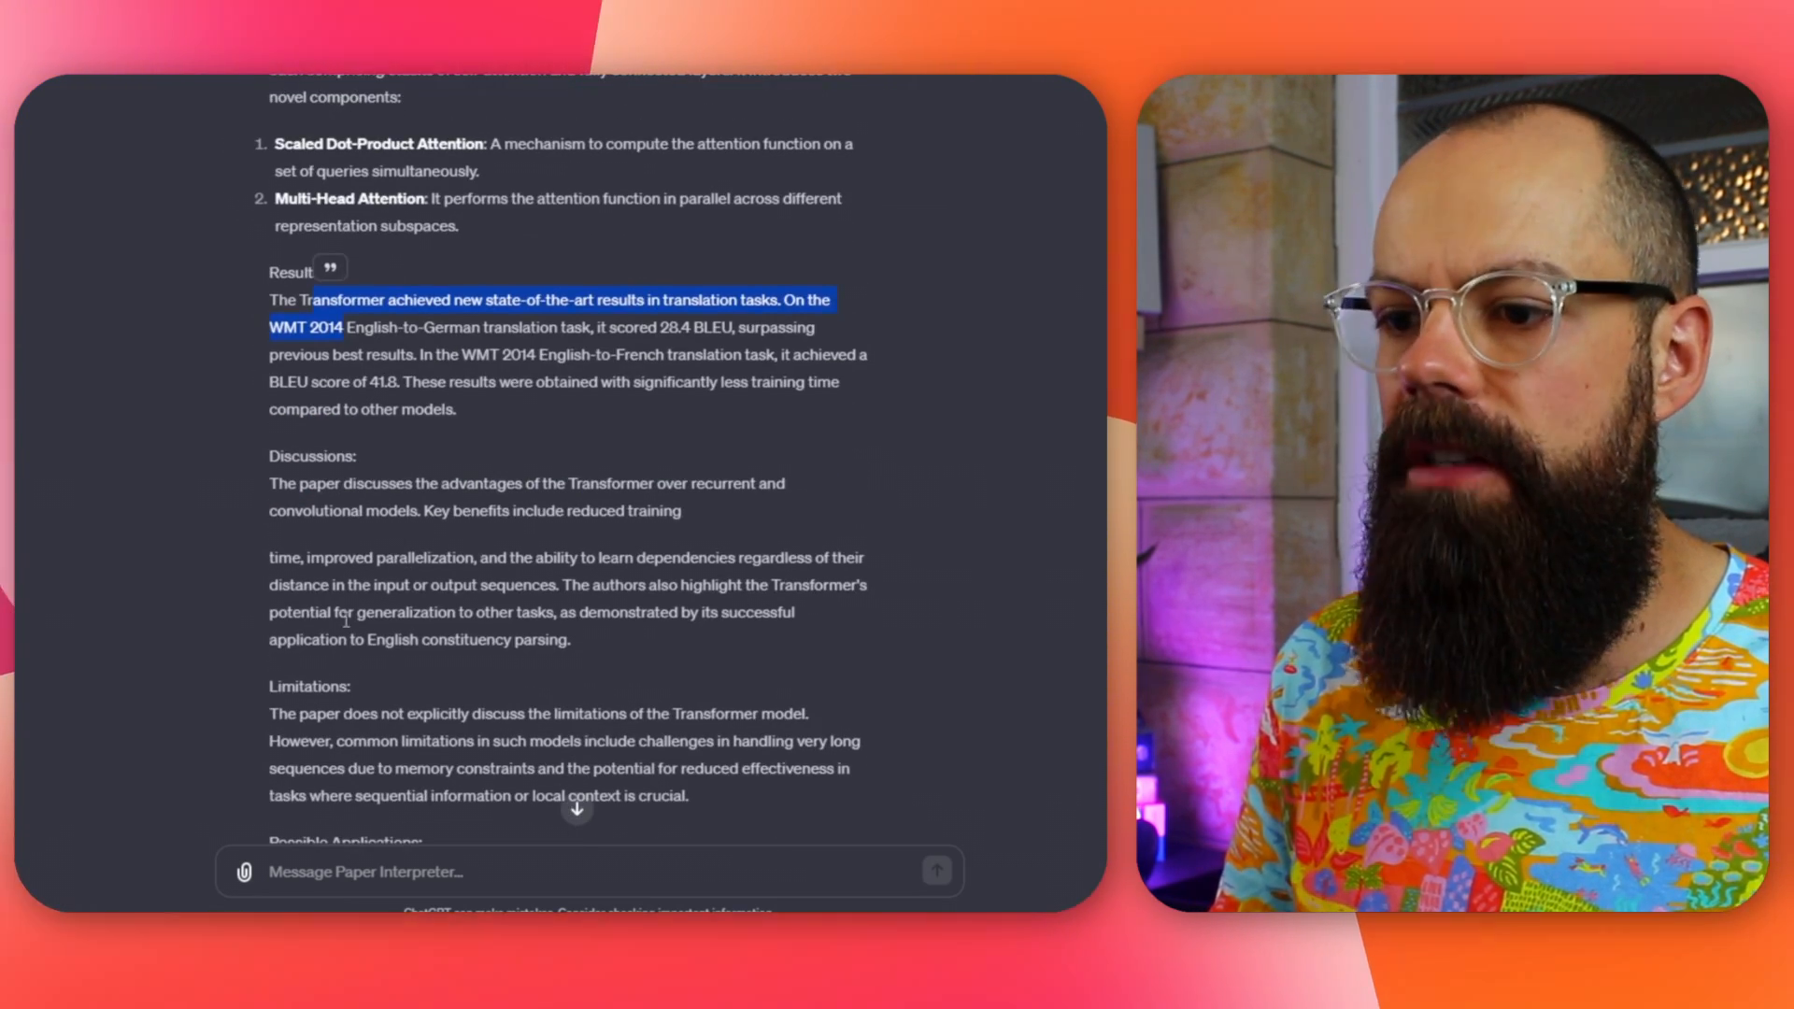
scroll(down, 3)
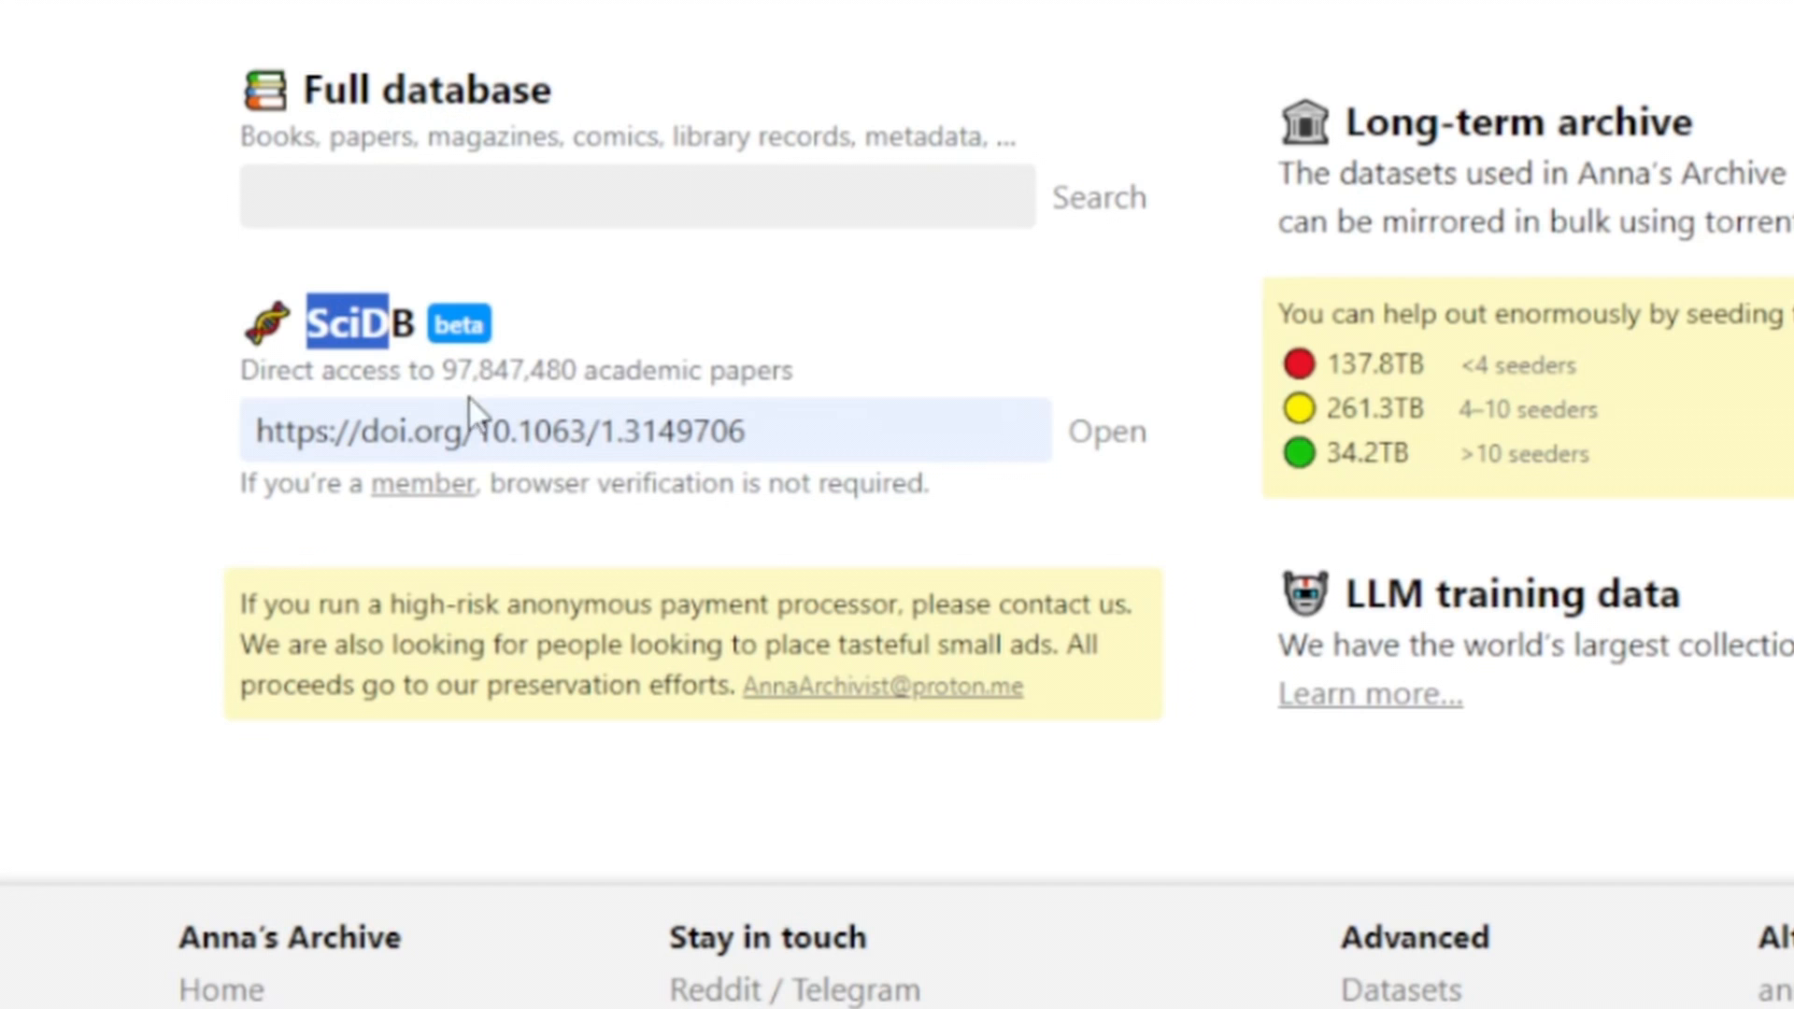
mouse_move(1107, 458)
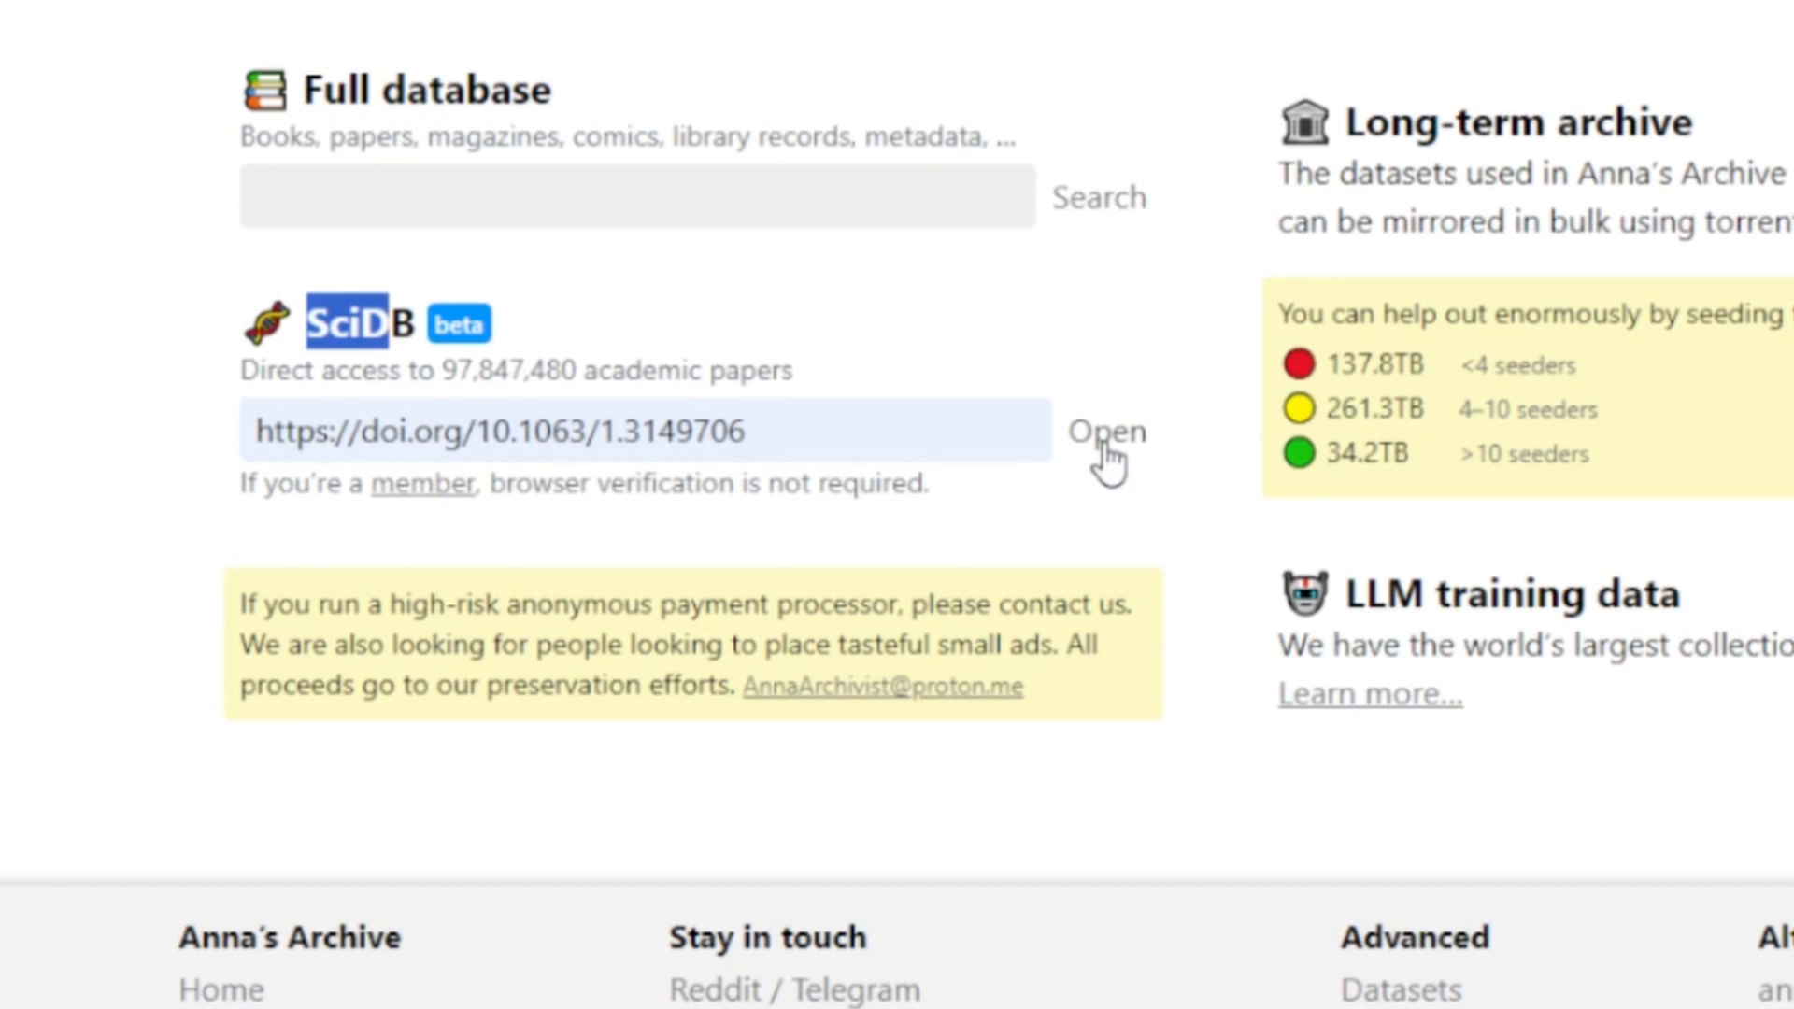
Open the SciDB record for DOI 10.1063/1.3149706 to reach the article's download links
click(1104, 432)
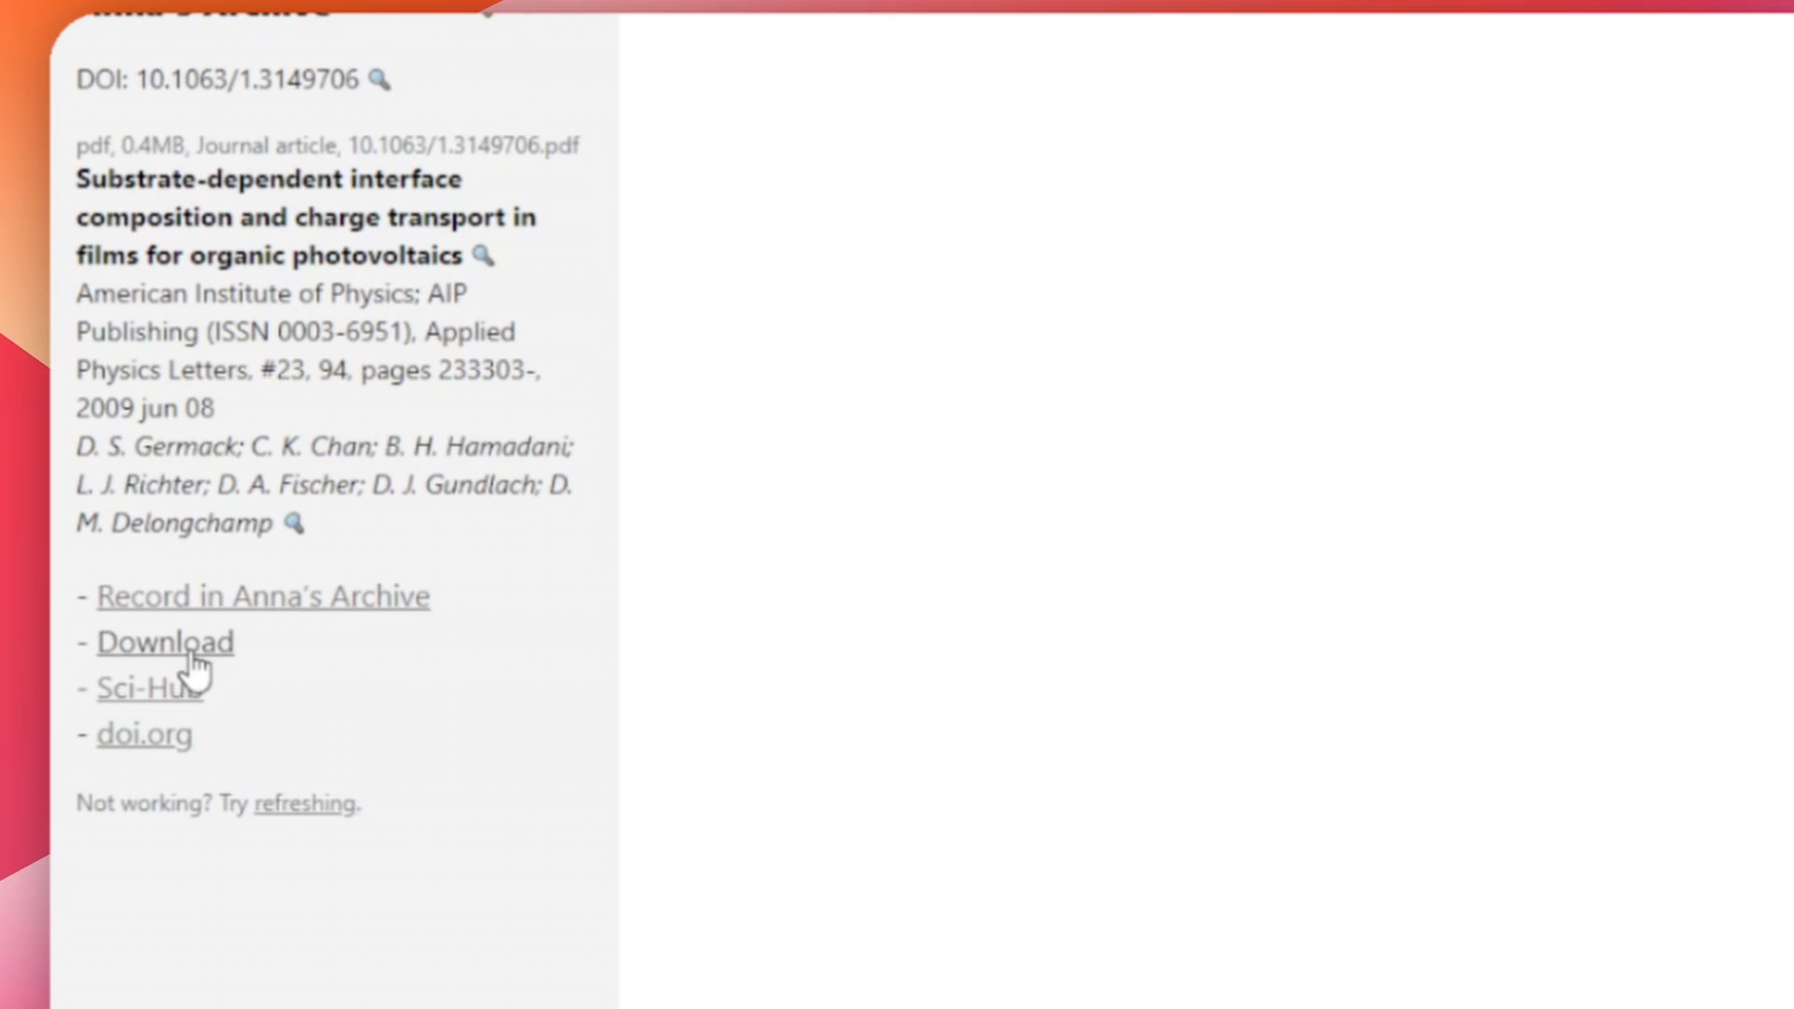
mouse_move(178, 761)
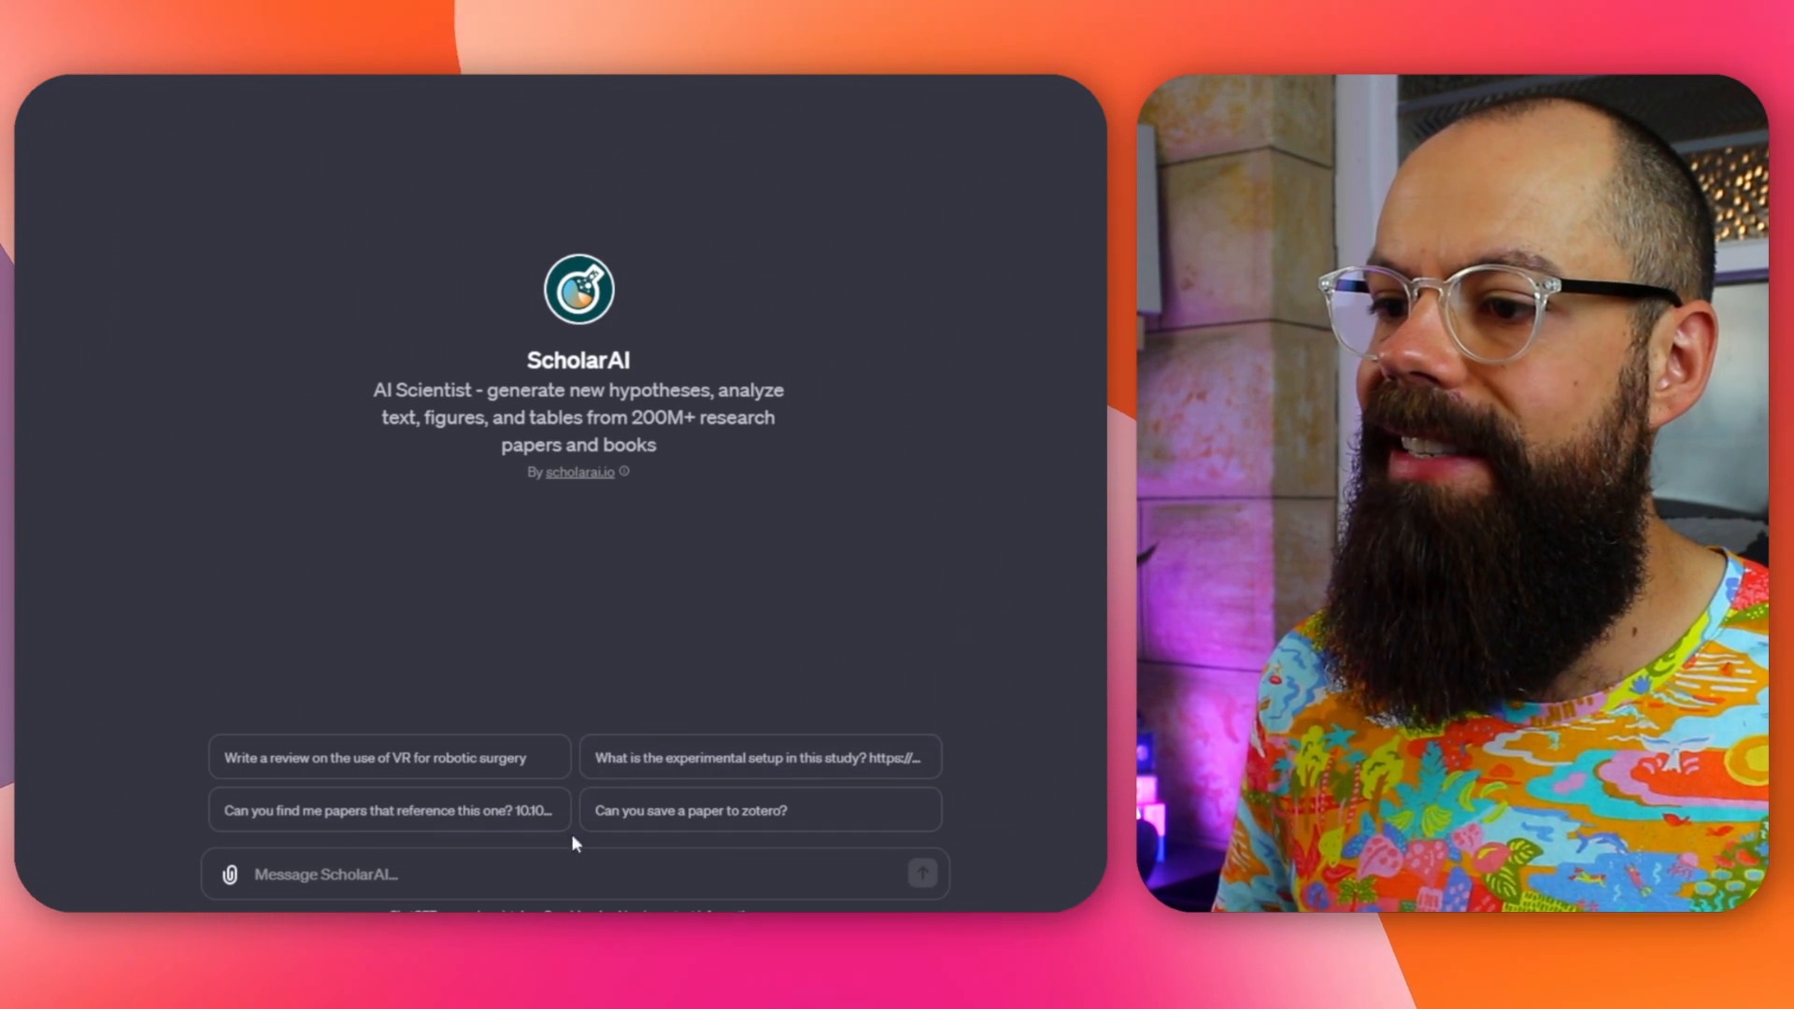
Ask ScholarAI for the study's experimental setup and highlight its opening sentence and Control System item
click(758, 757)
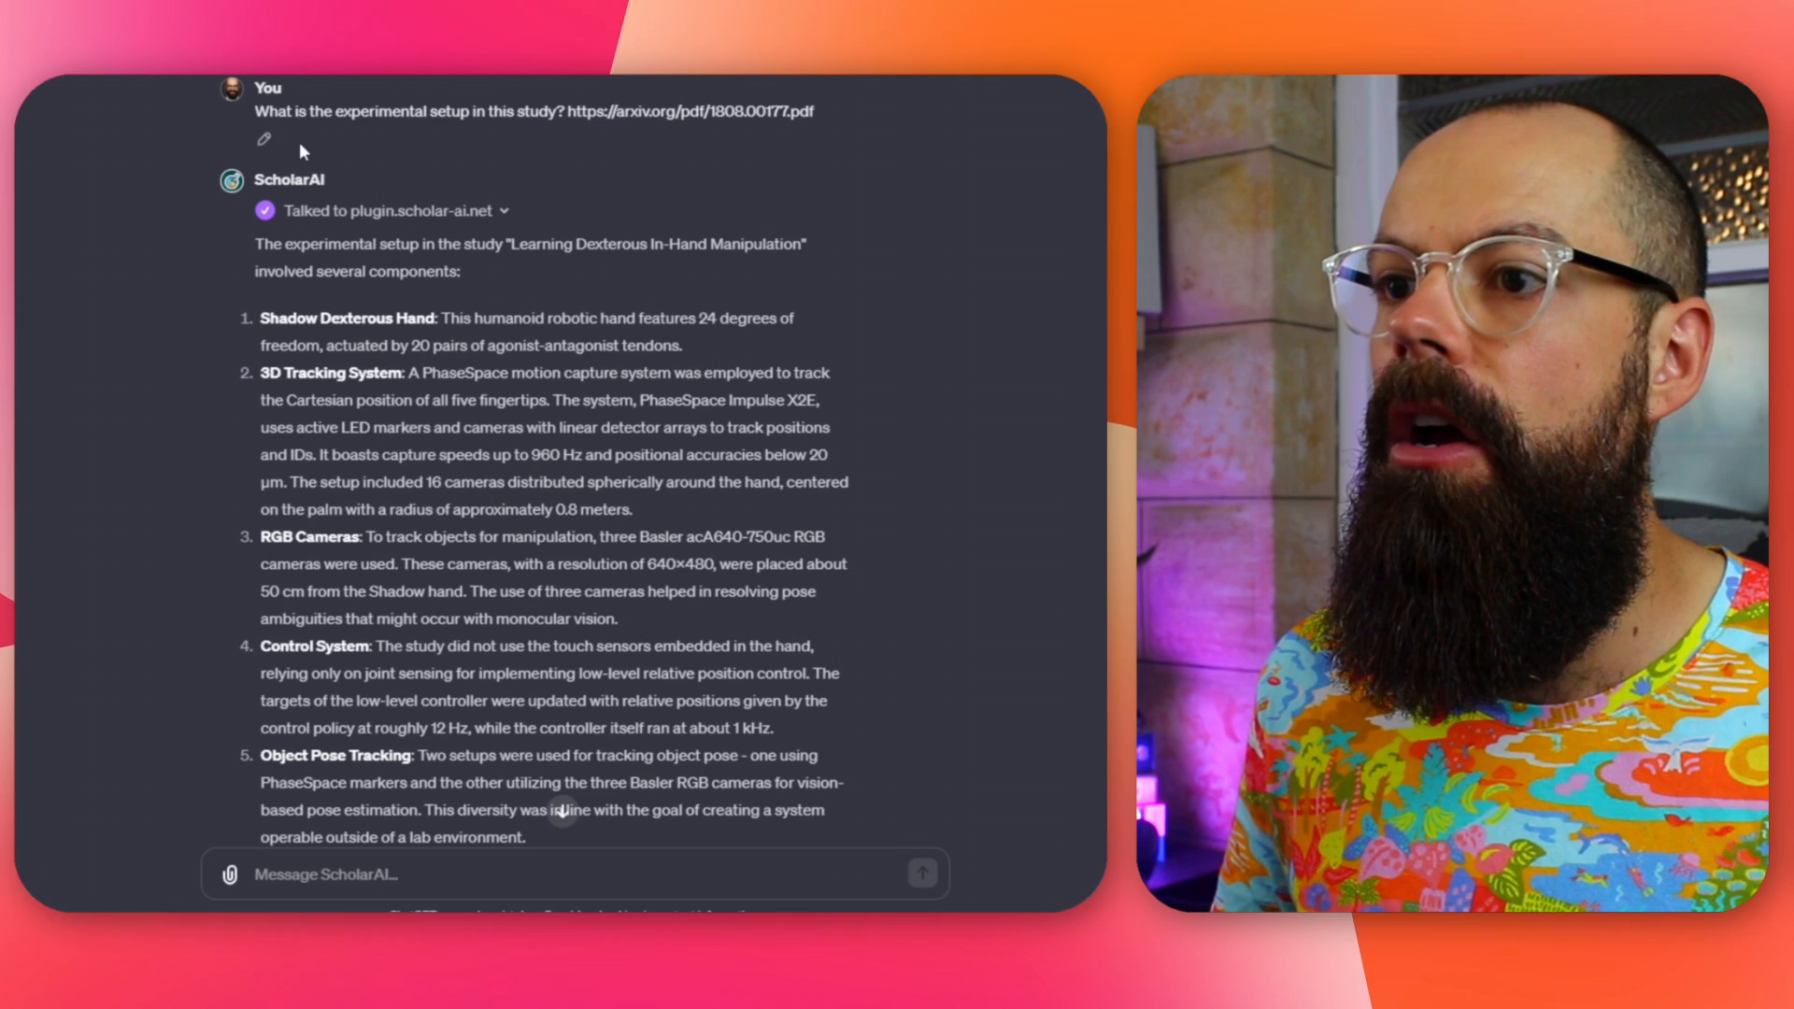
drag(254, 110, 566, 110)
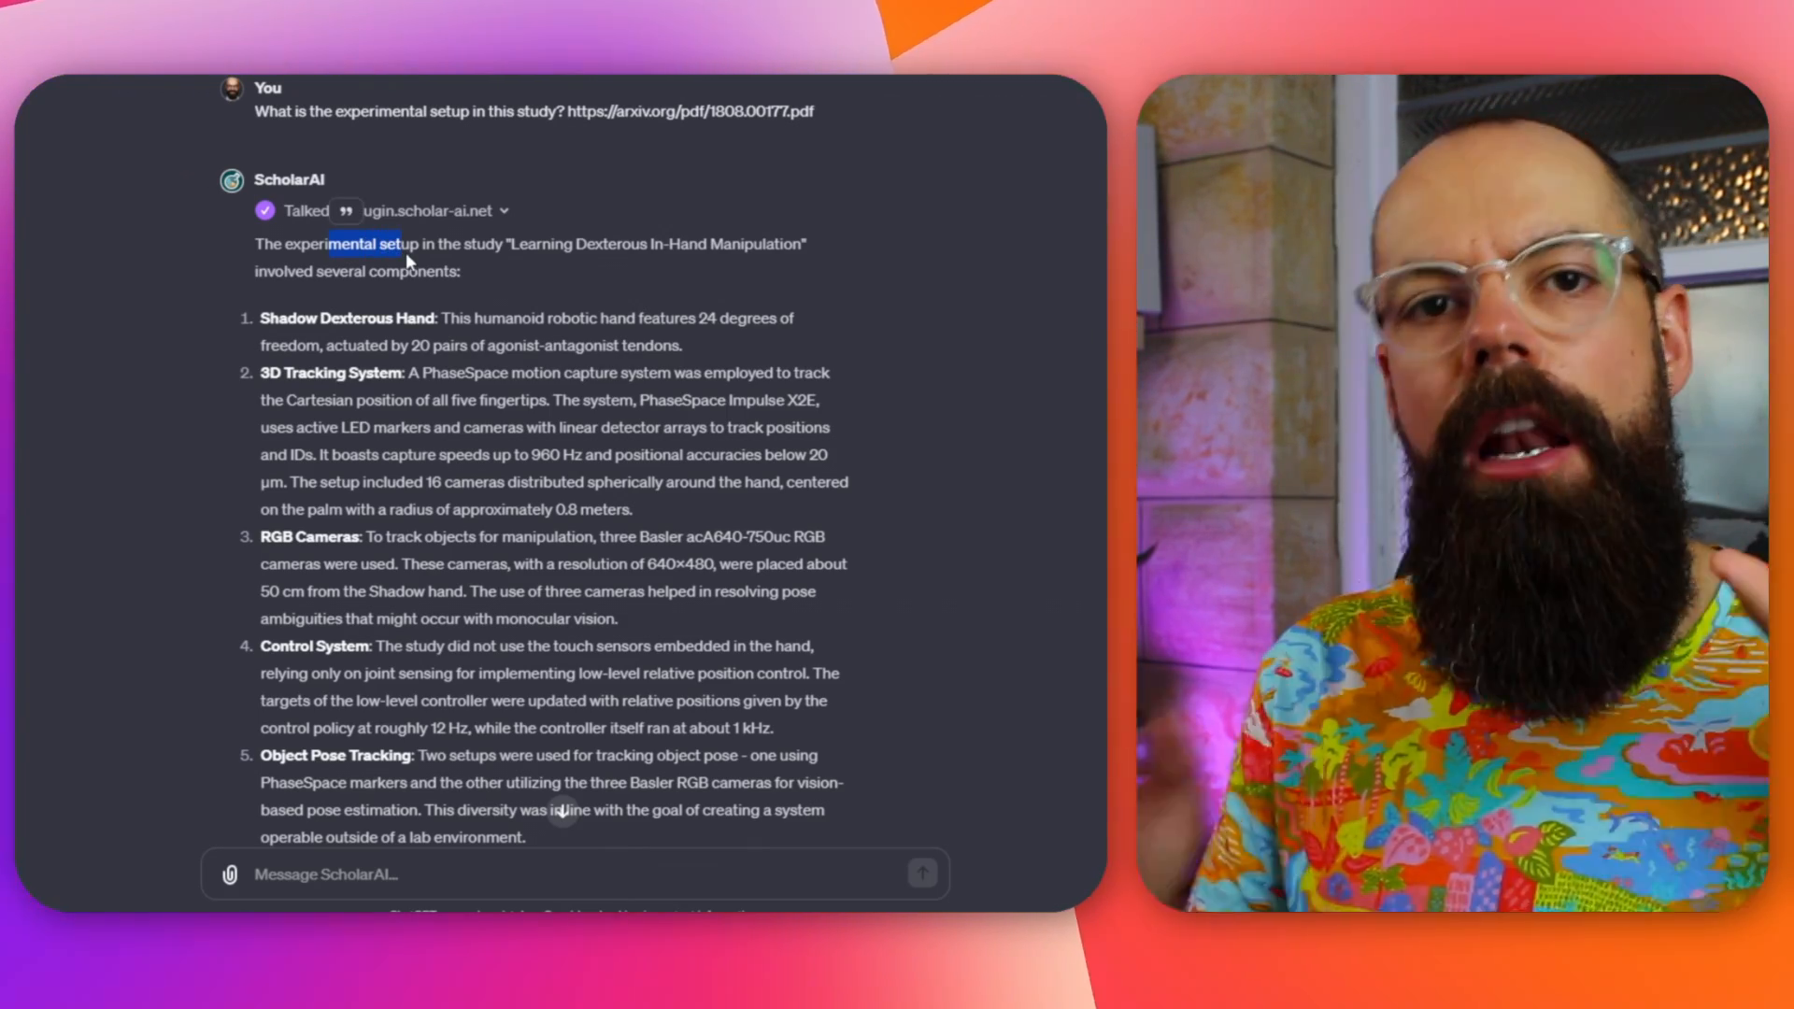
drag(400, 243, 447, 482)
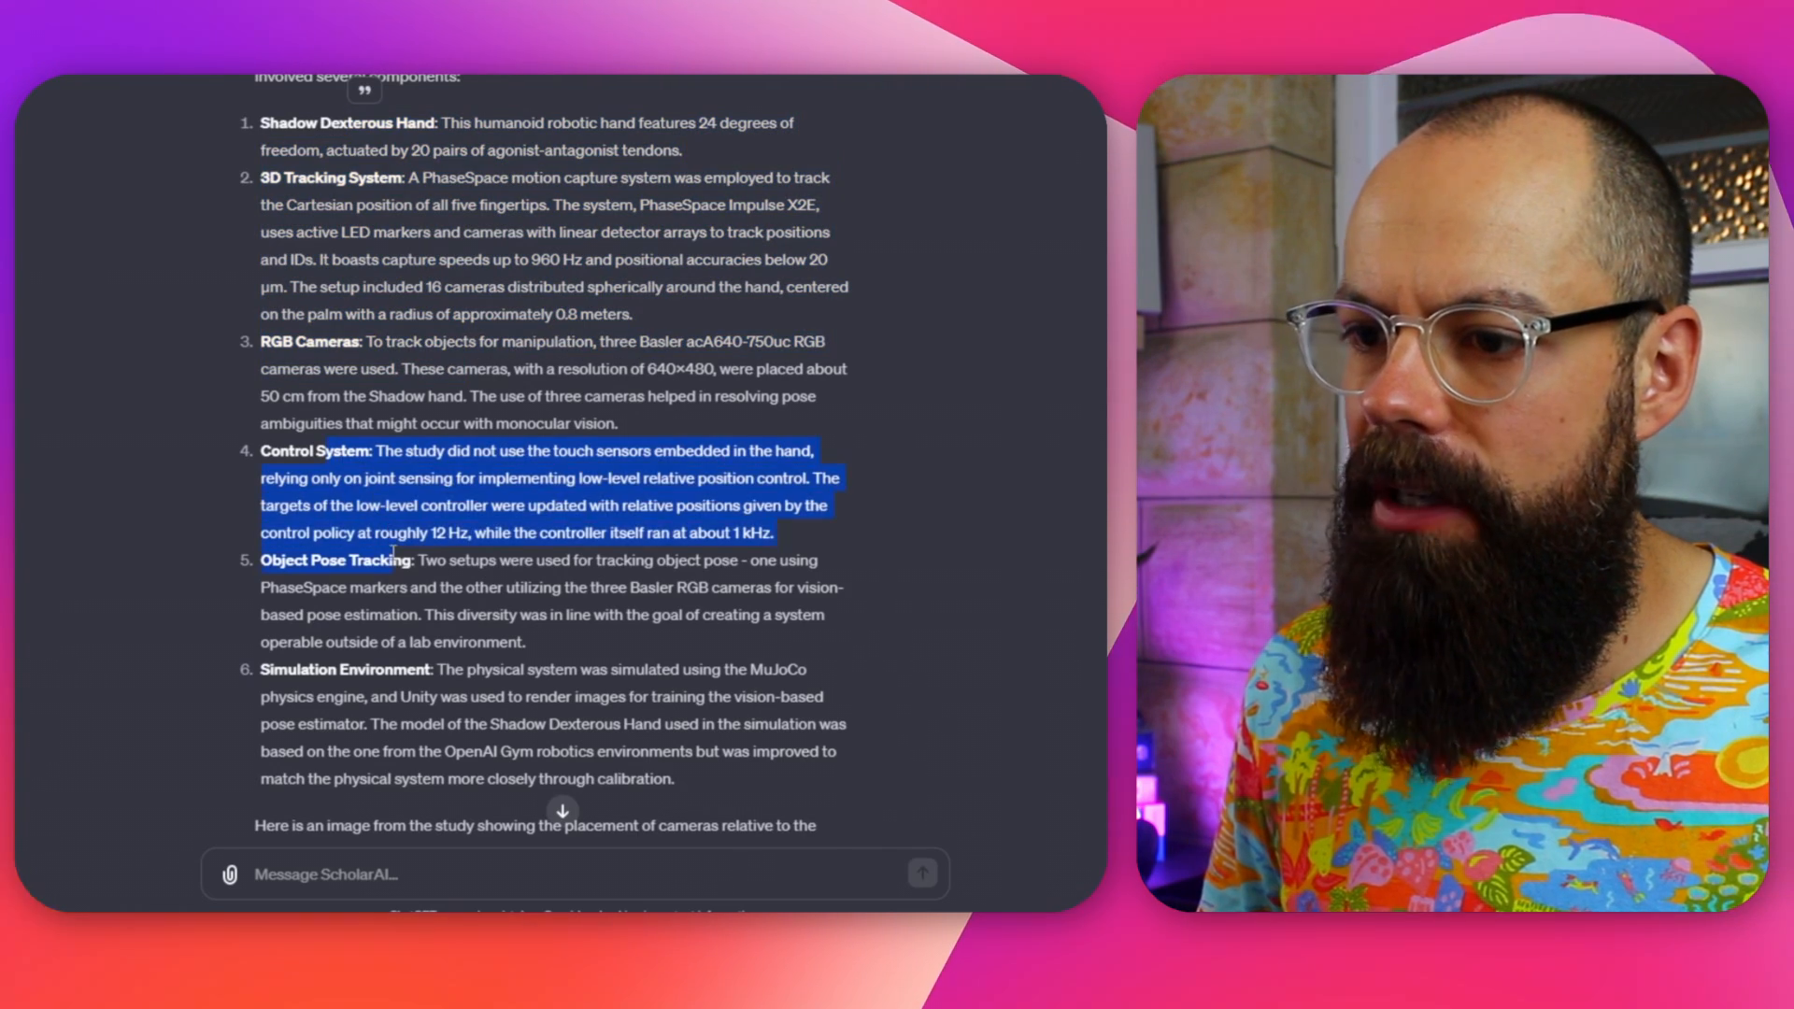
scroll(down, 3)
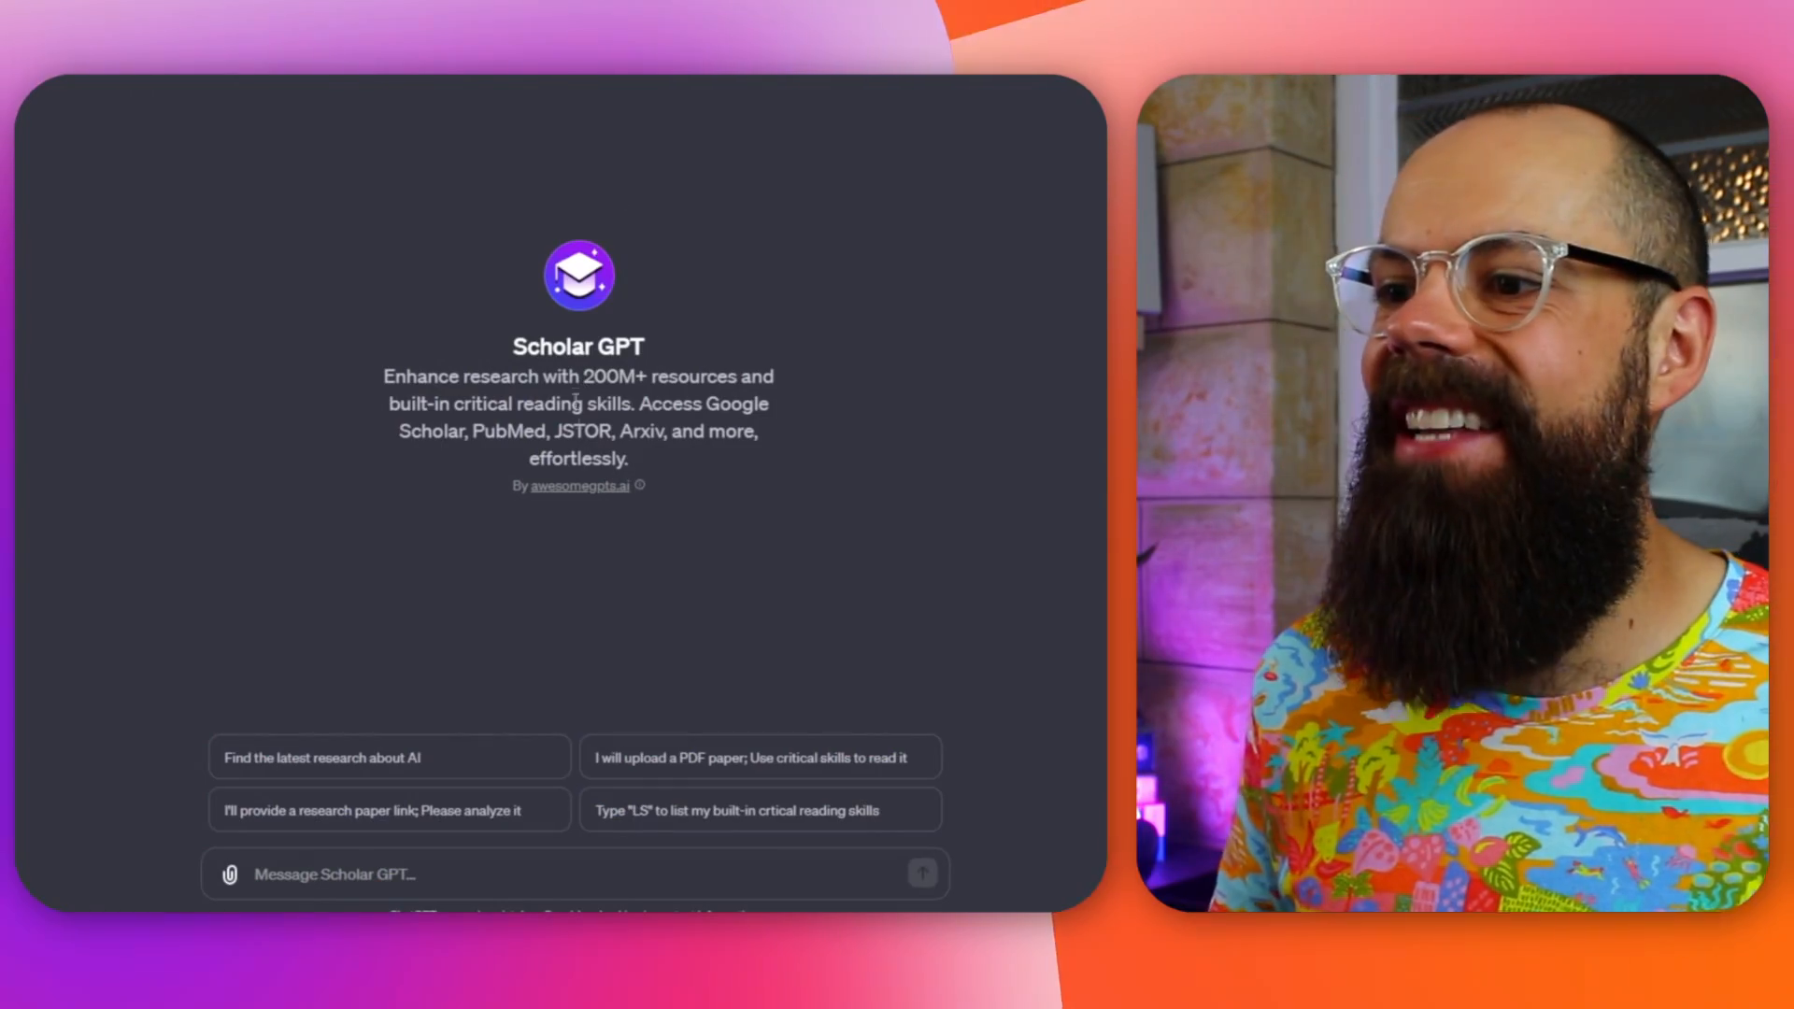
Choose the PDF-upload suggestion, attach the organic photovoltaic paper and send it to Scholar GPT
double_click(606, 376)
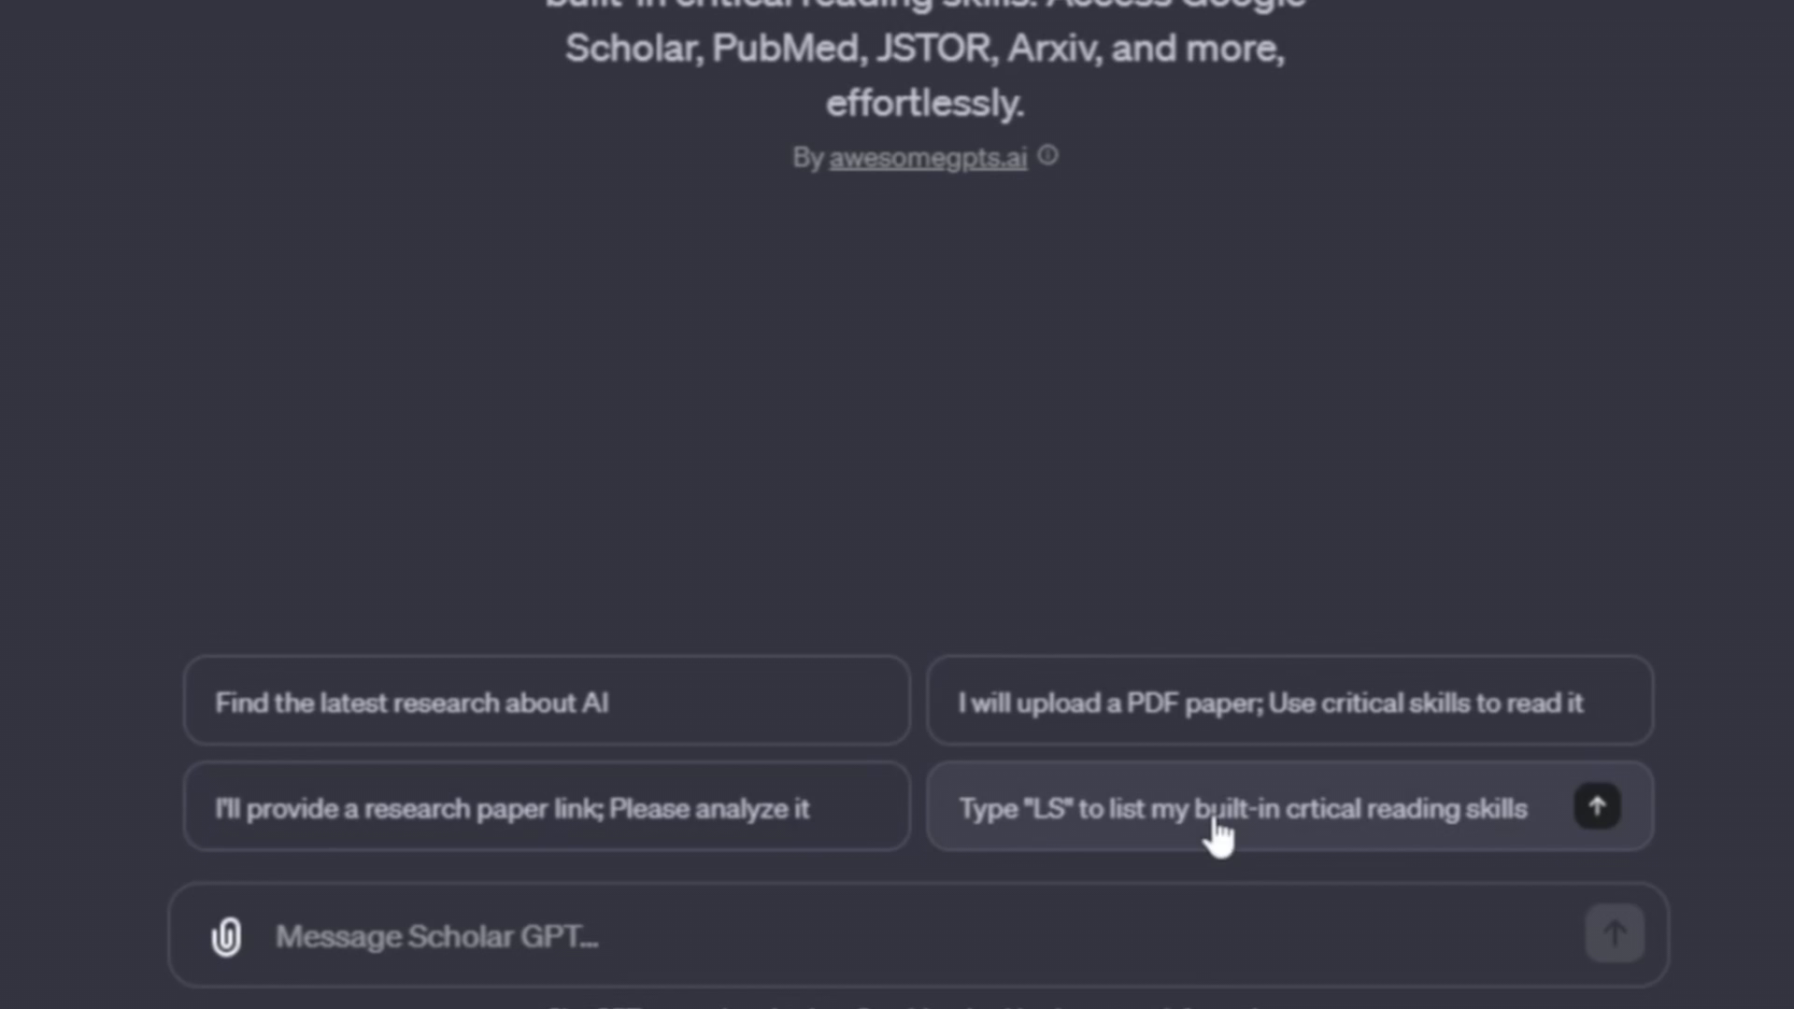
click(458, 936)
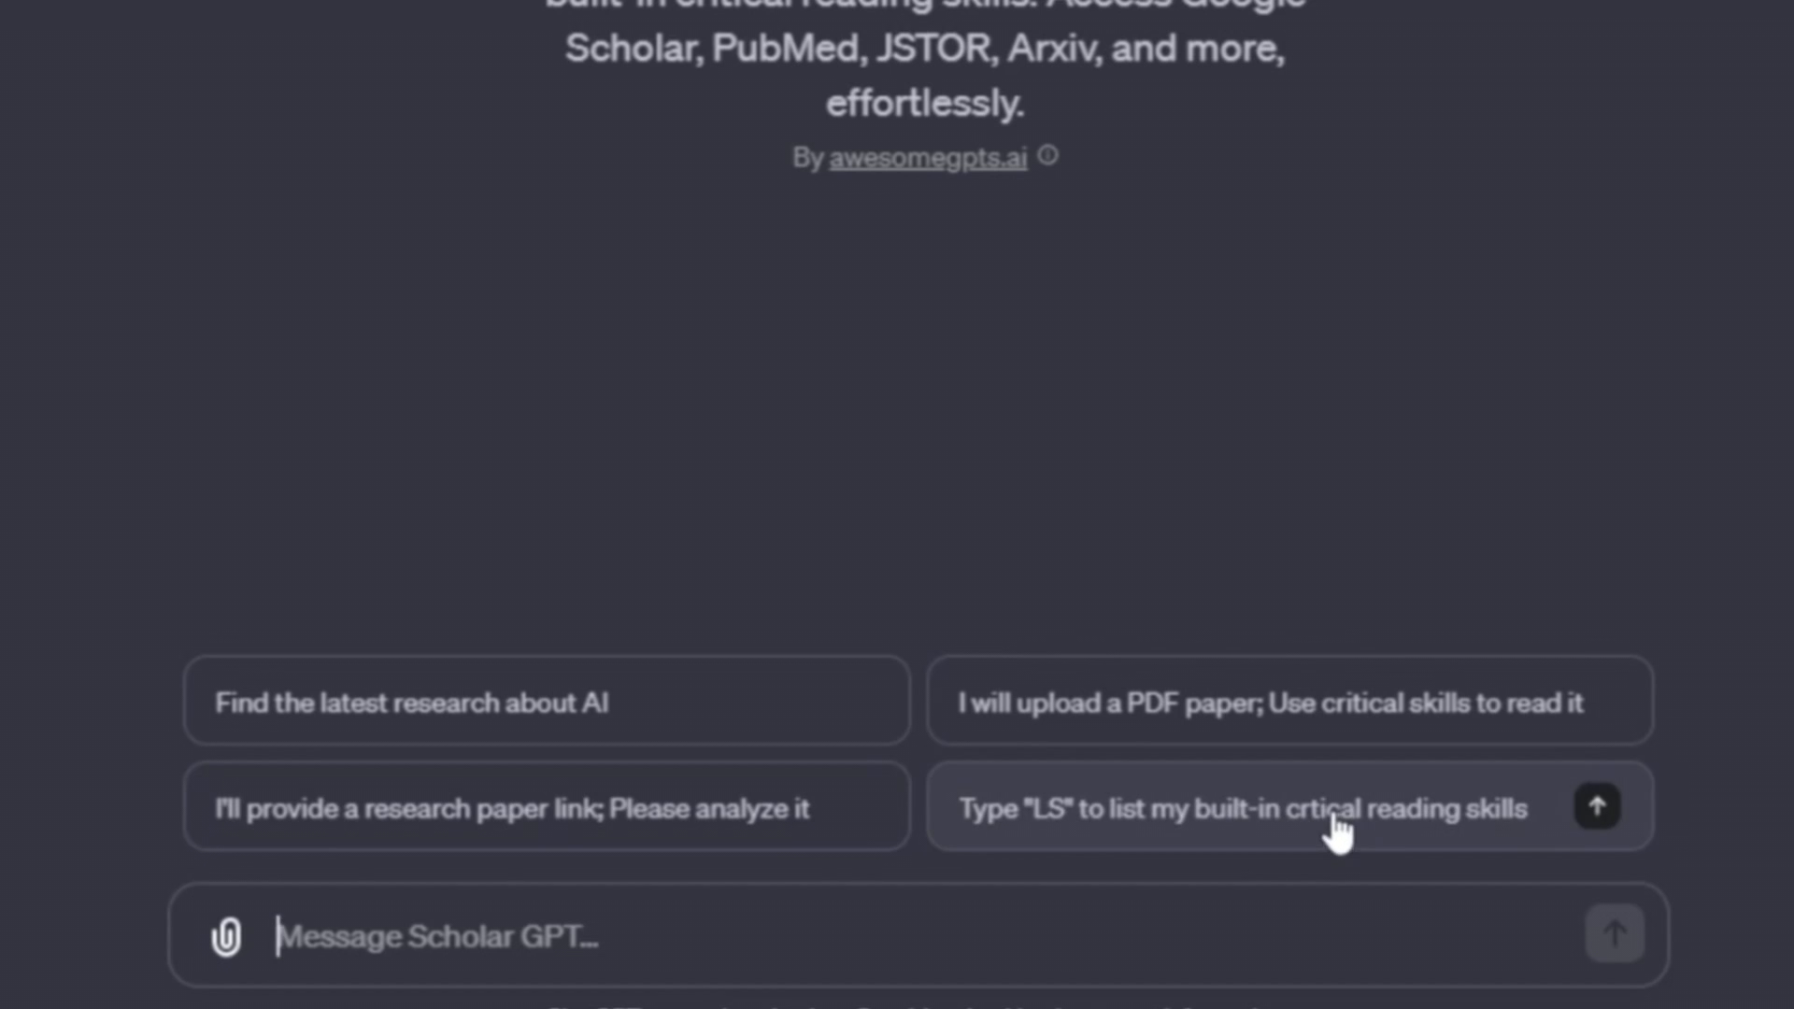
click(1292, 807)
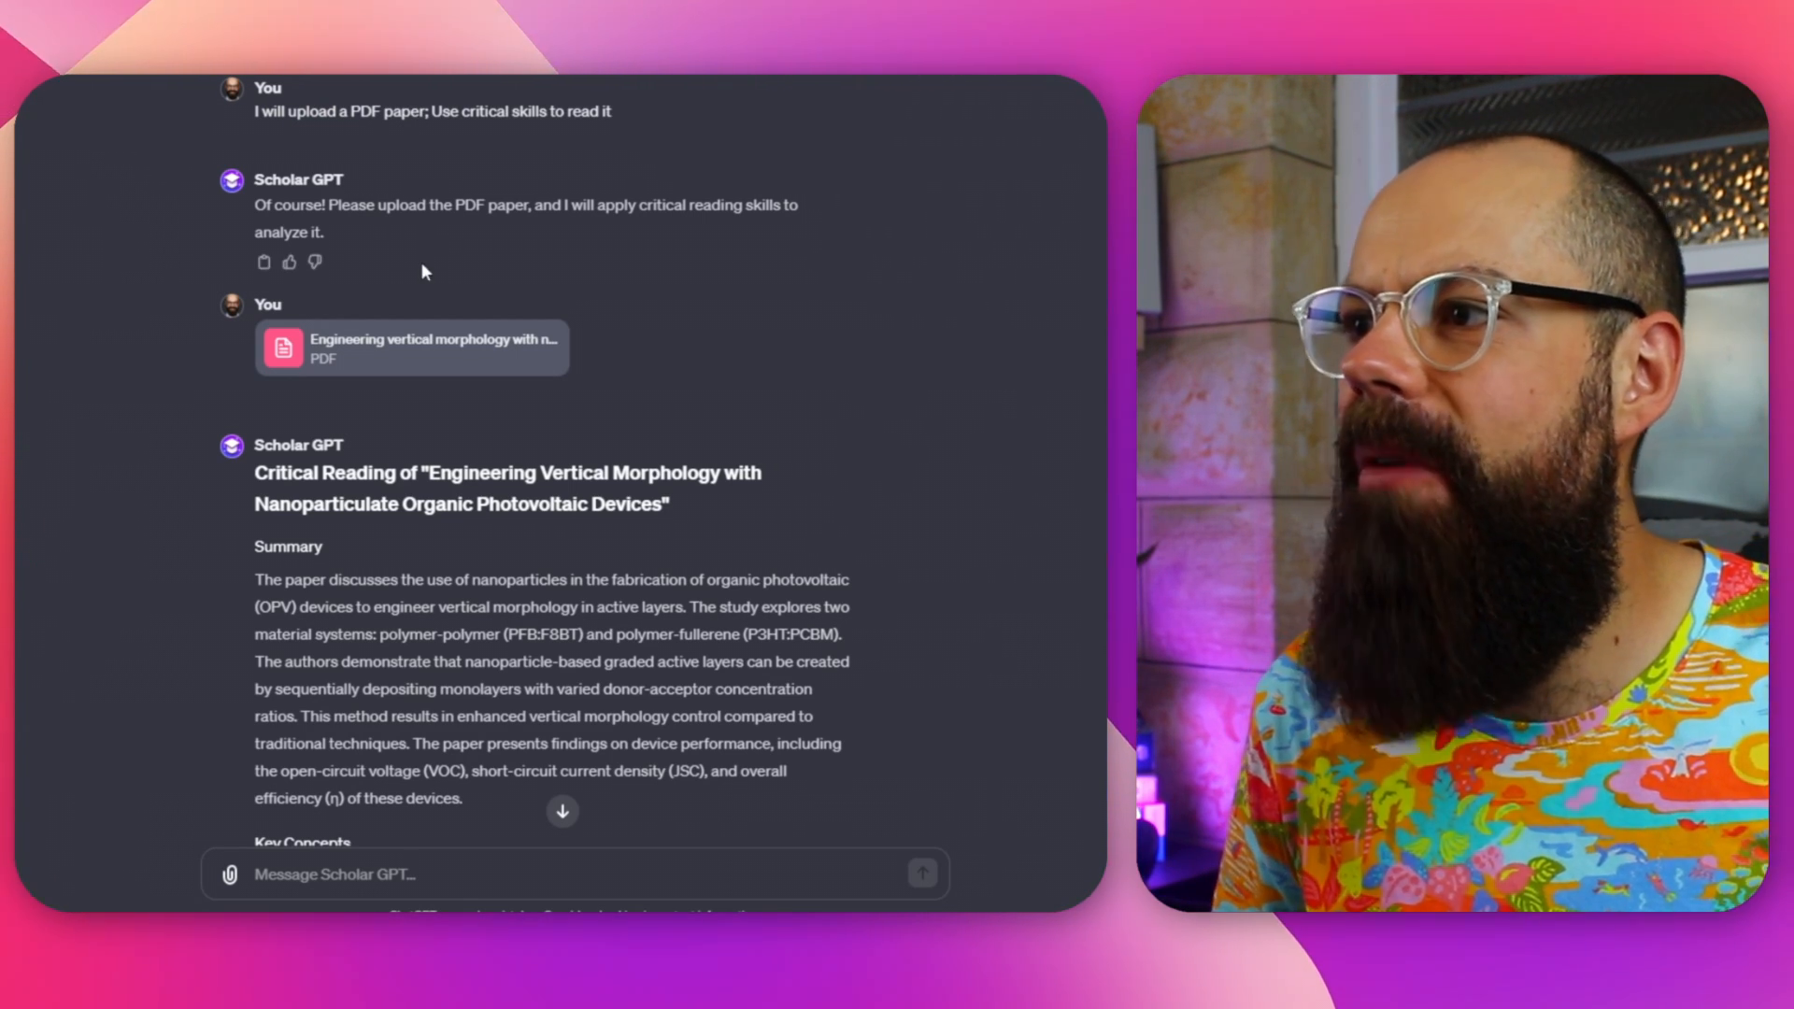
Read through Scholar GPT's critique, highlighting 'Engineering' in the review title
scroll(down, 3)
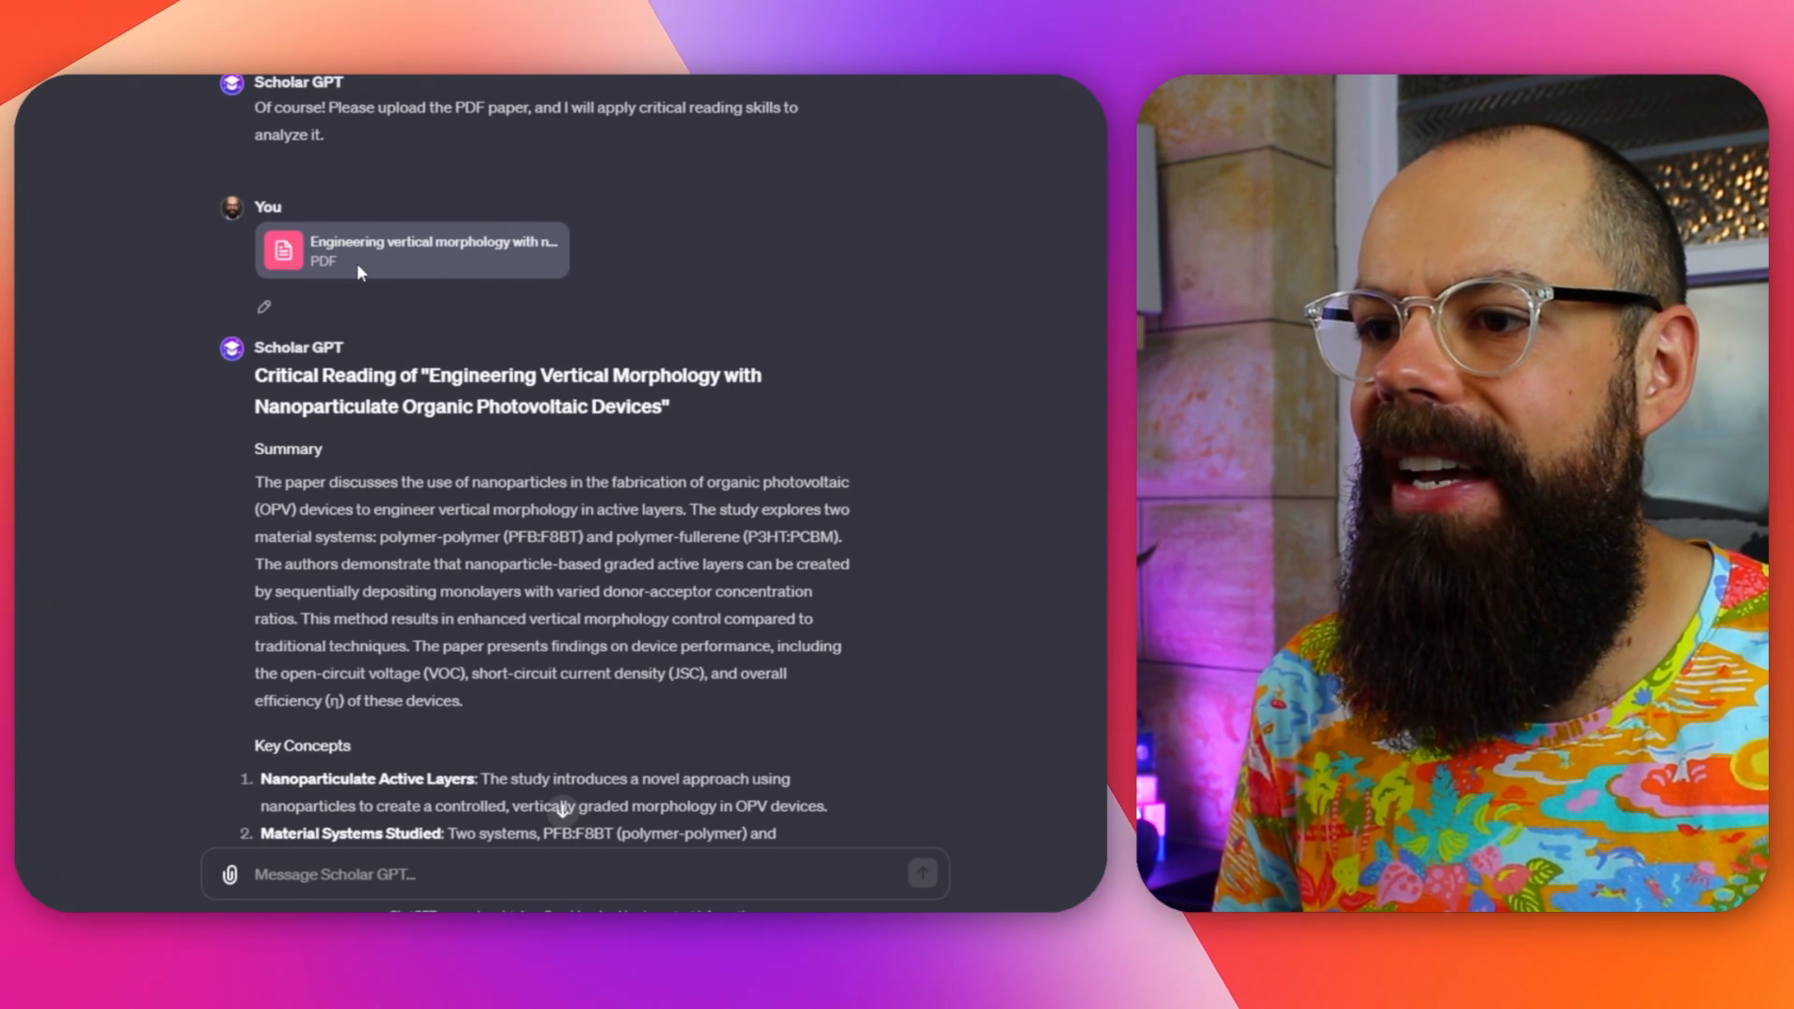
scroll(down, 3)
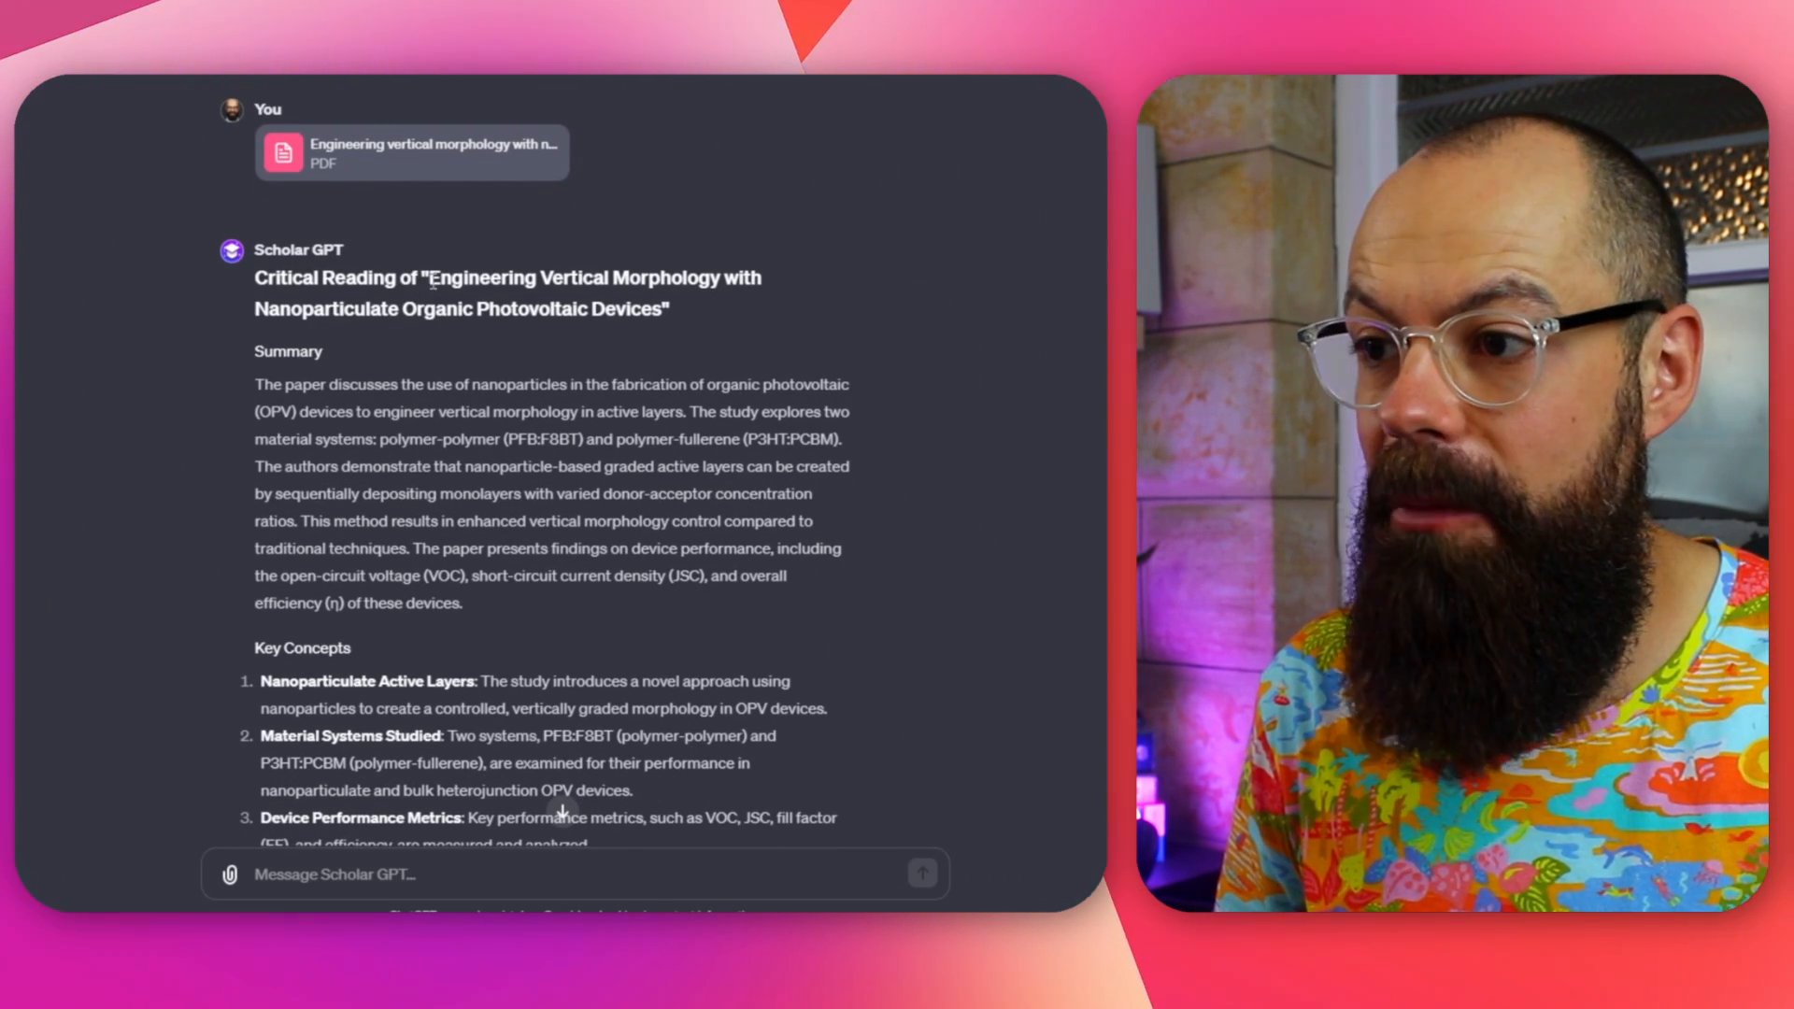
double_click(482, 278)
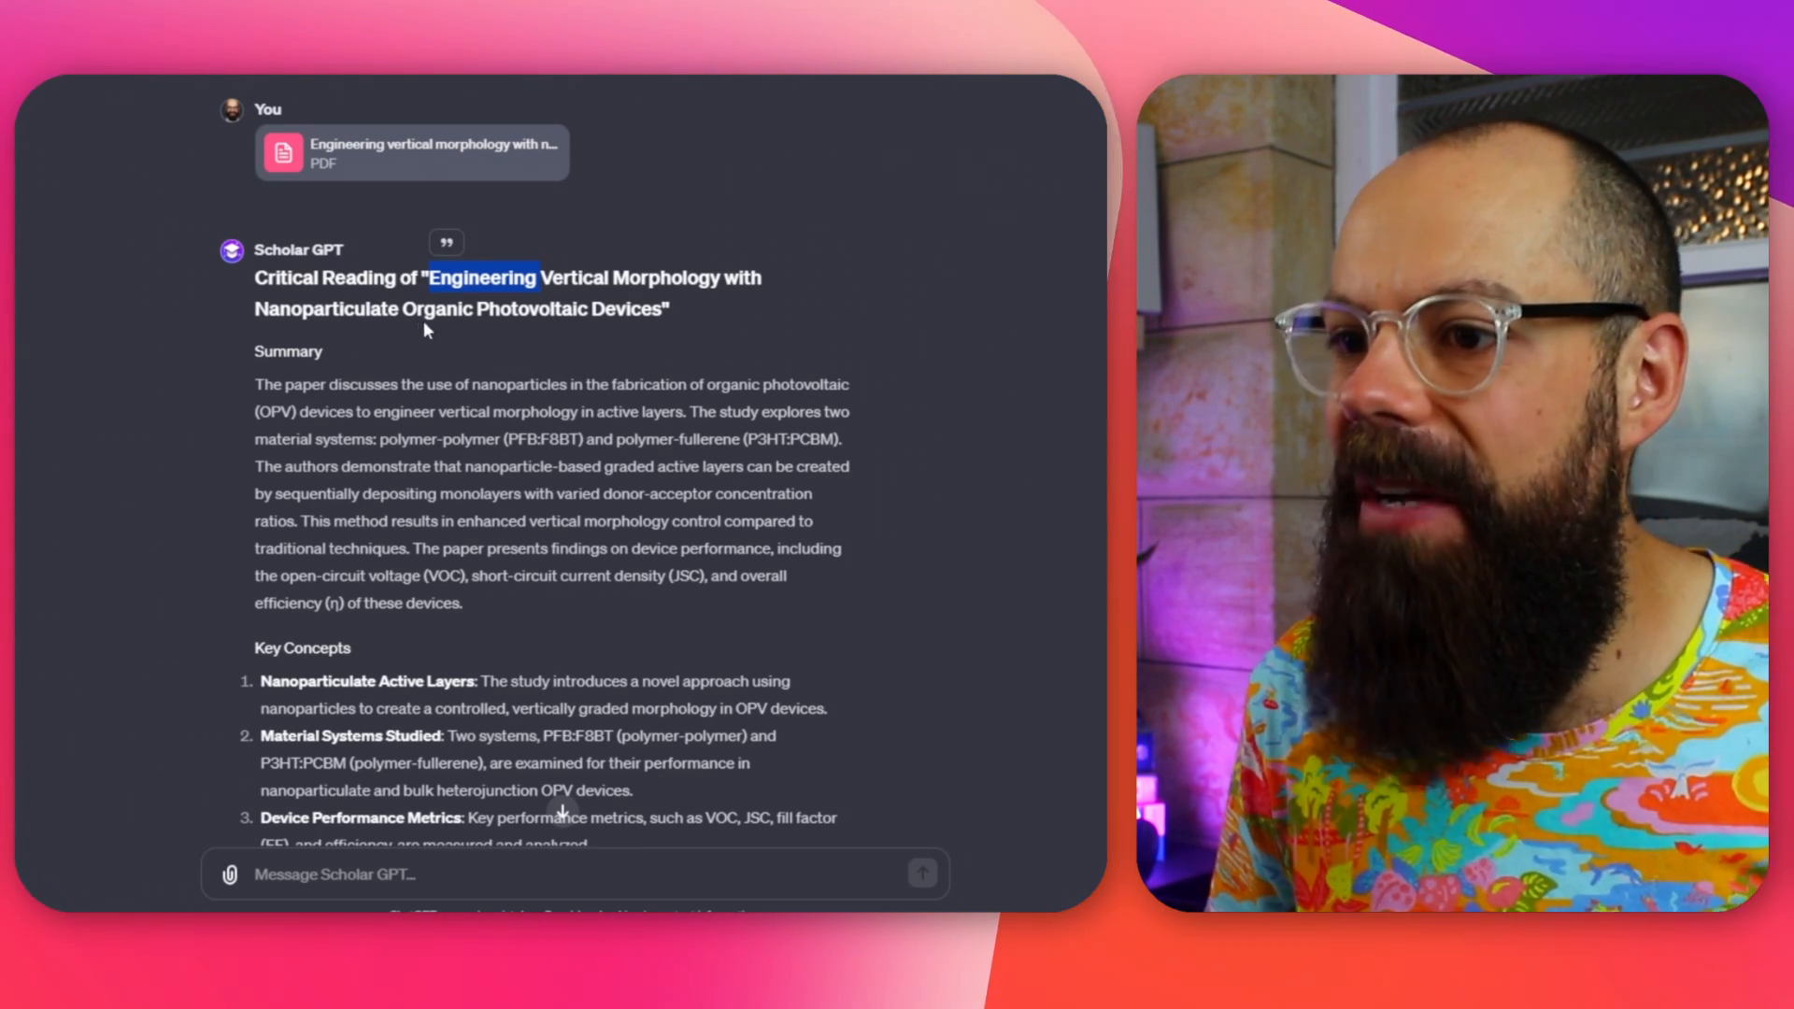
scroll(down, 3)
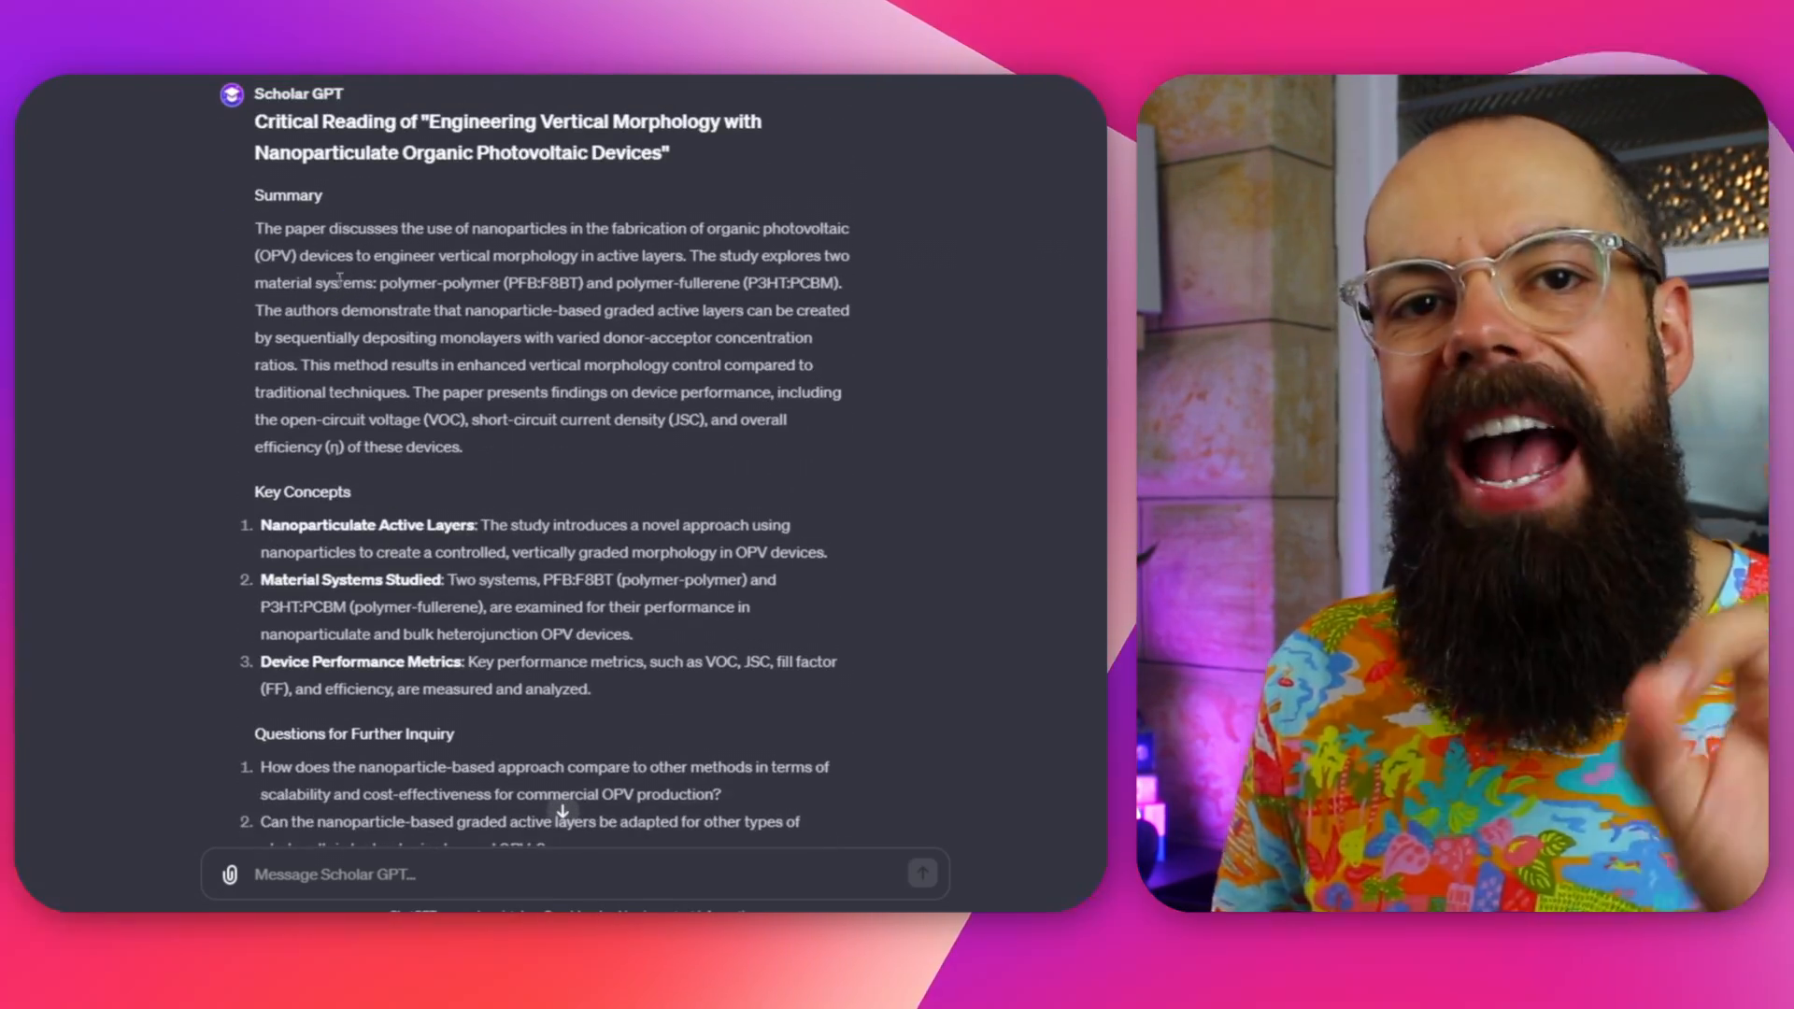
scroll(down, 3)
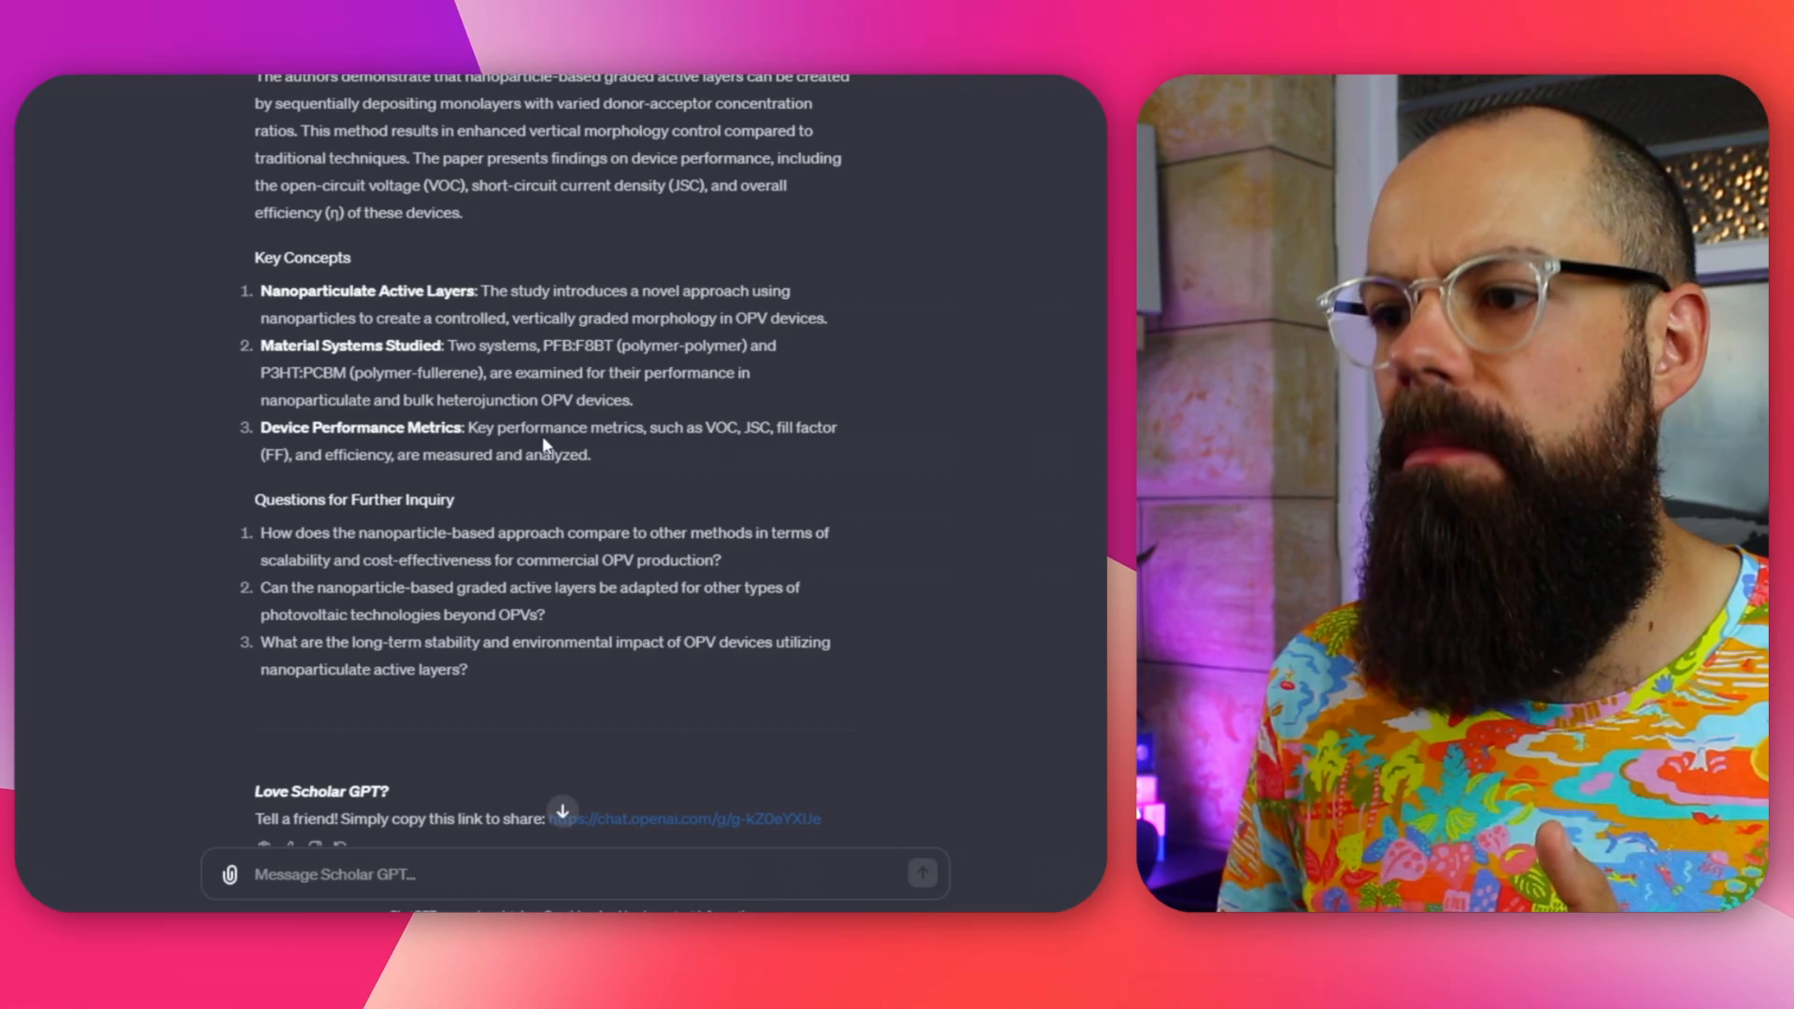
Start a fresh chat with the Academic Assistant Pro GPT from the GPT list
double_click(549, 426)
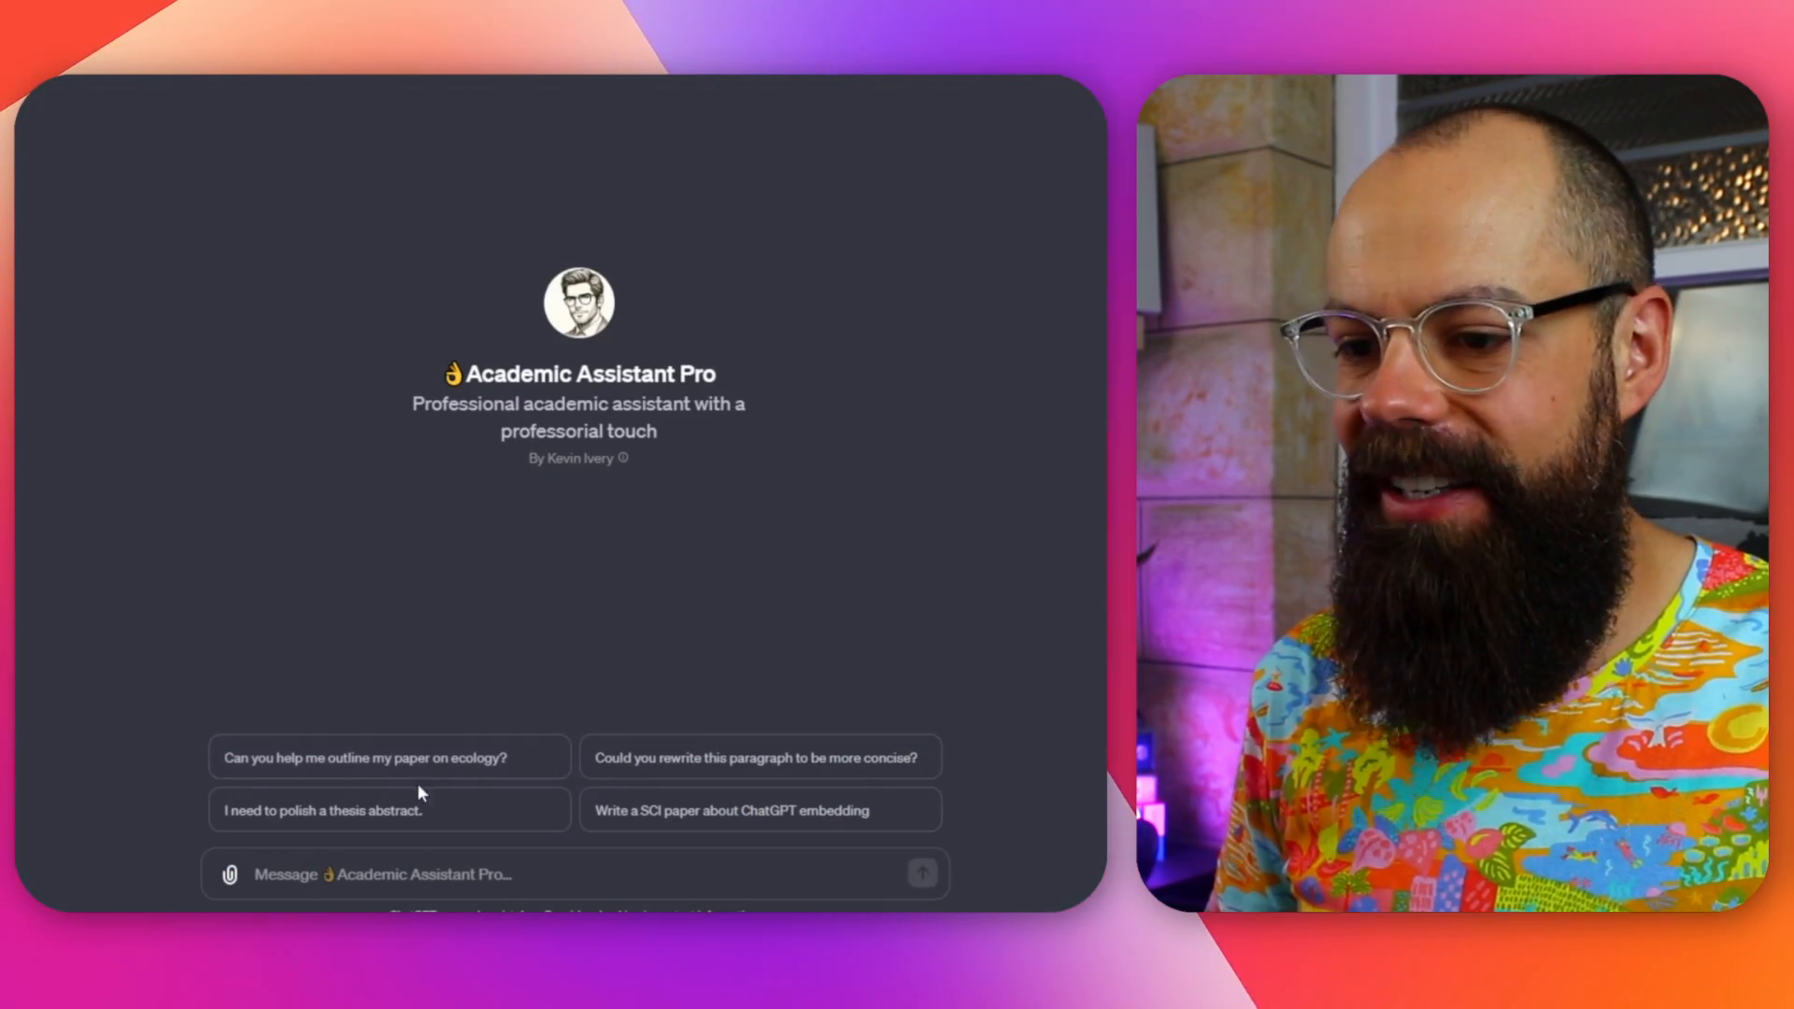
mouse_move(544, 809)
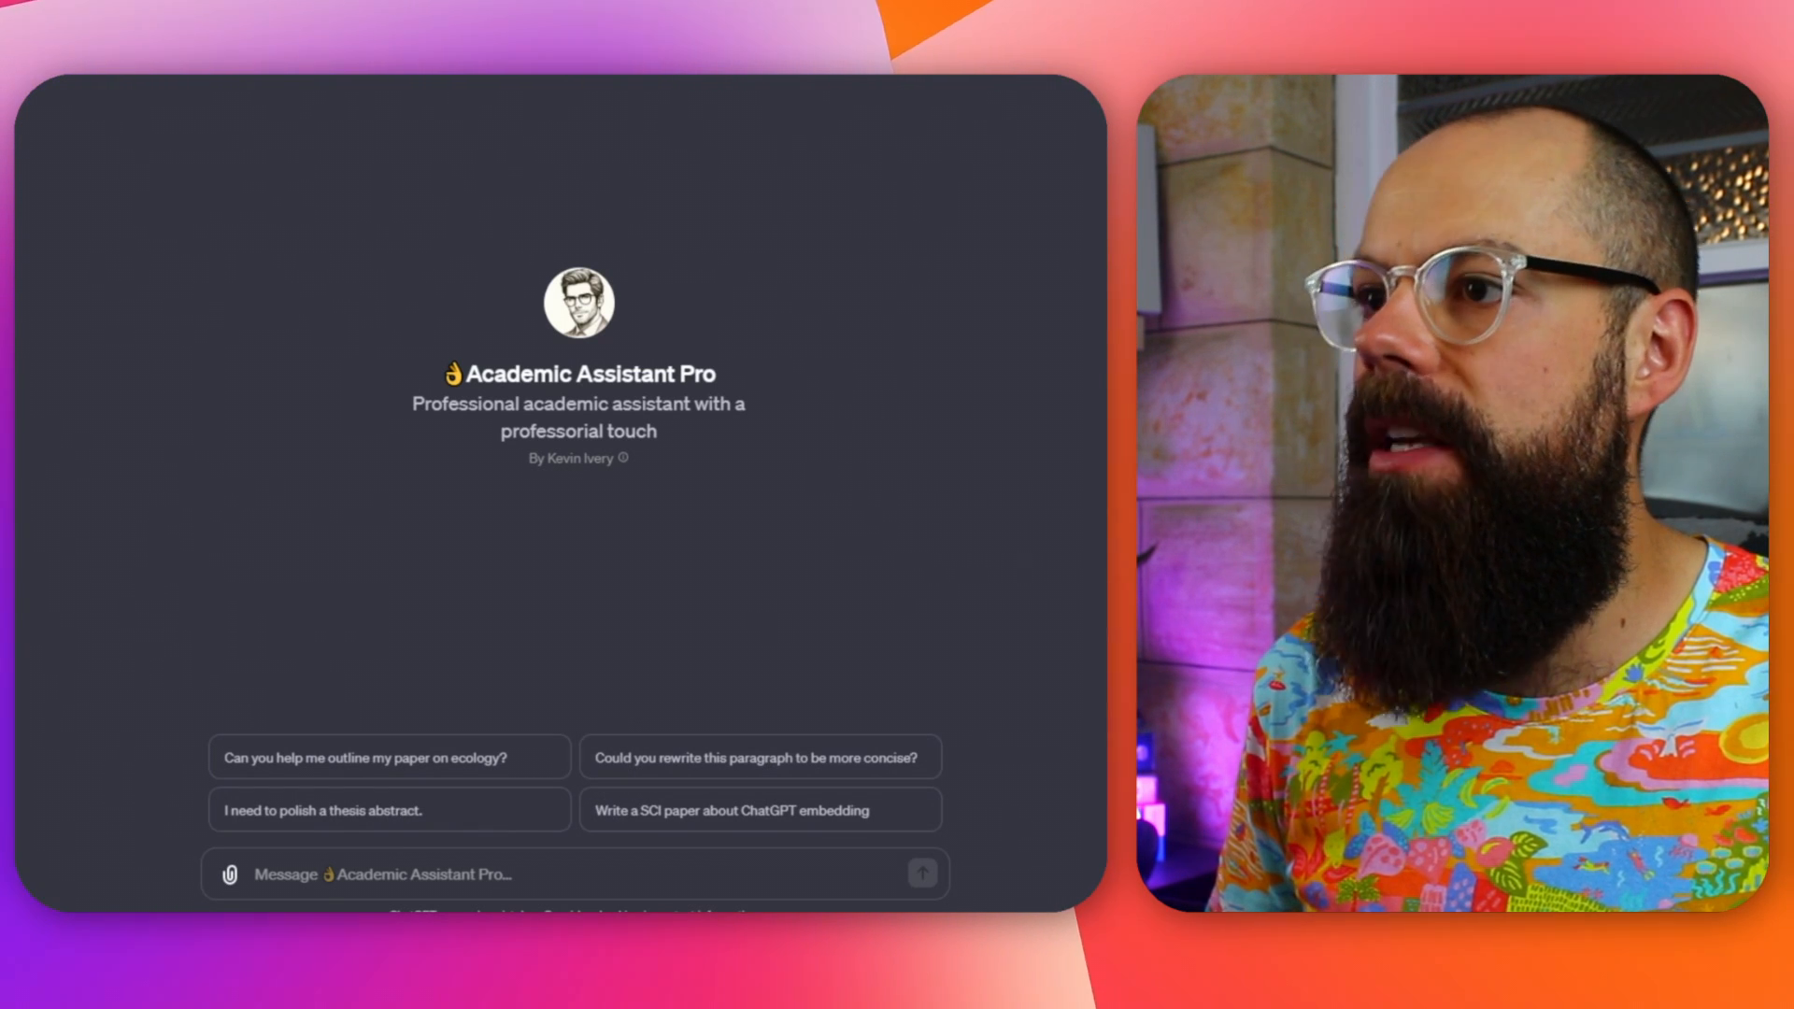
Send the 'I need to polish a thesis abstract.' suggestion to Academic Assistant Pro
click(389, 809)
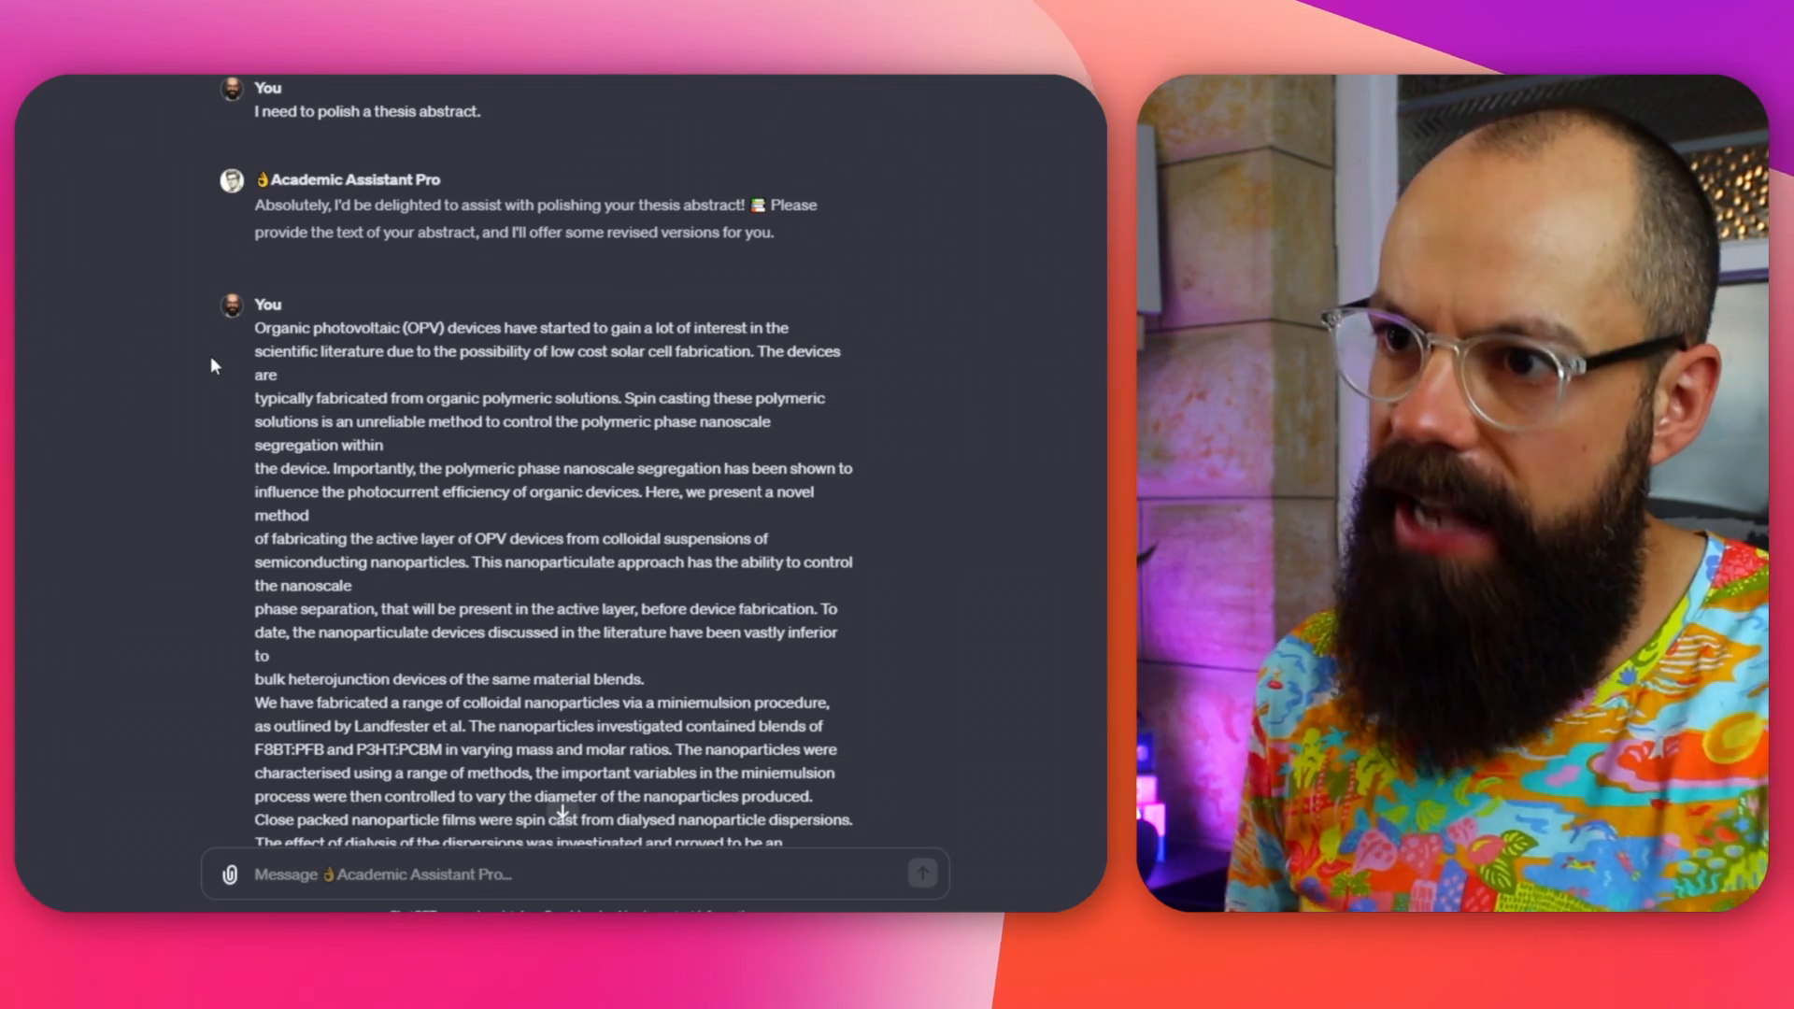
Highlight the assistant's first reply and read down to the retitled Version 1 of the polished abstract
drag(355, 110, 415, 111)
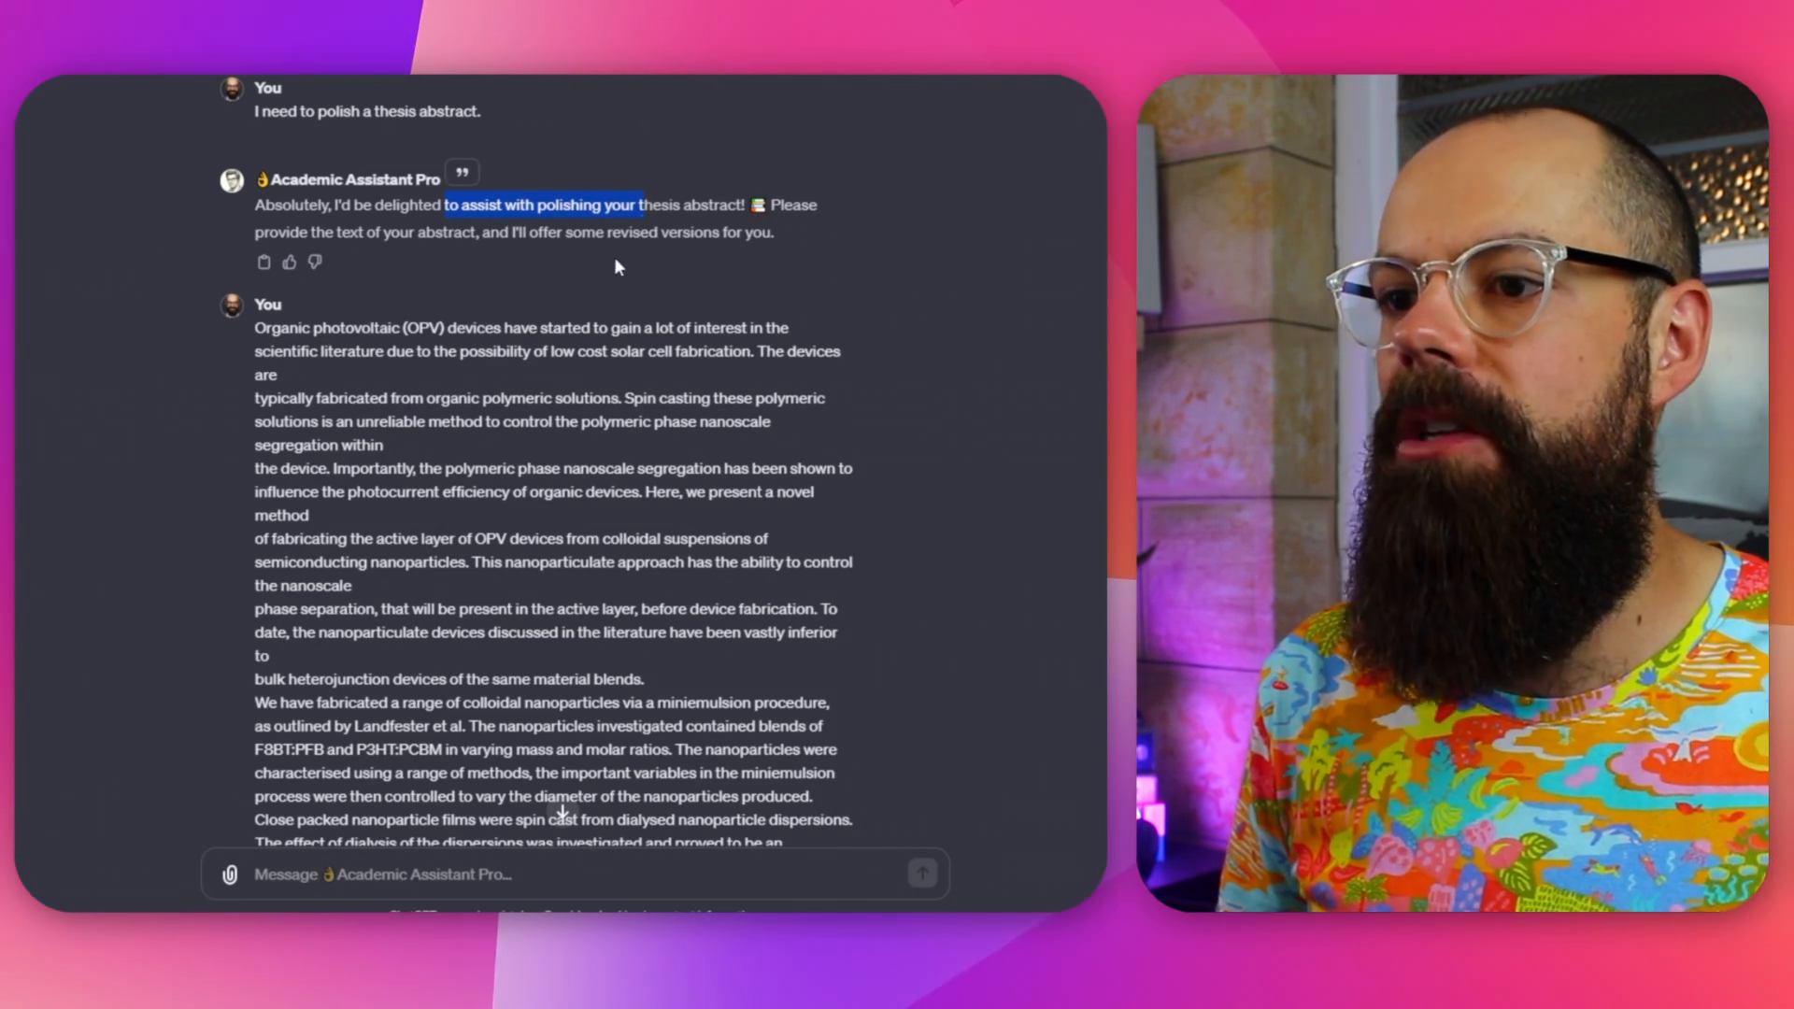
scroll(down, 3)
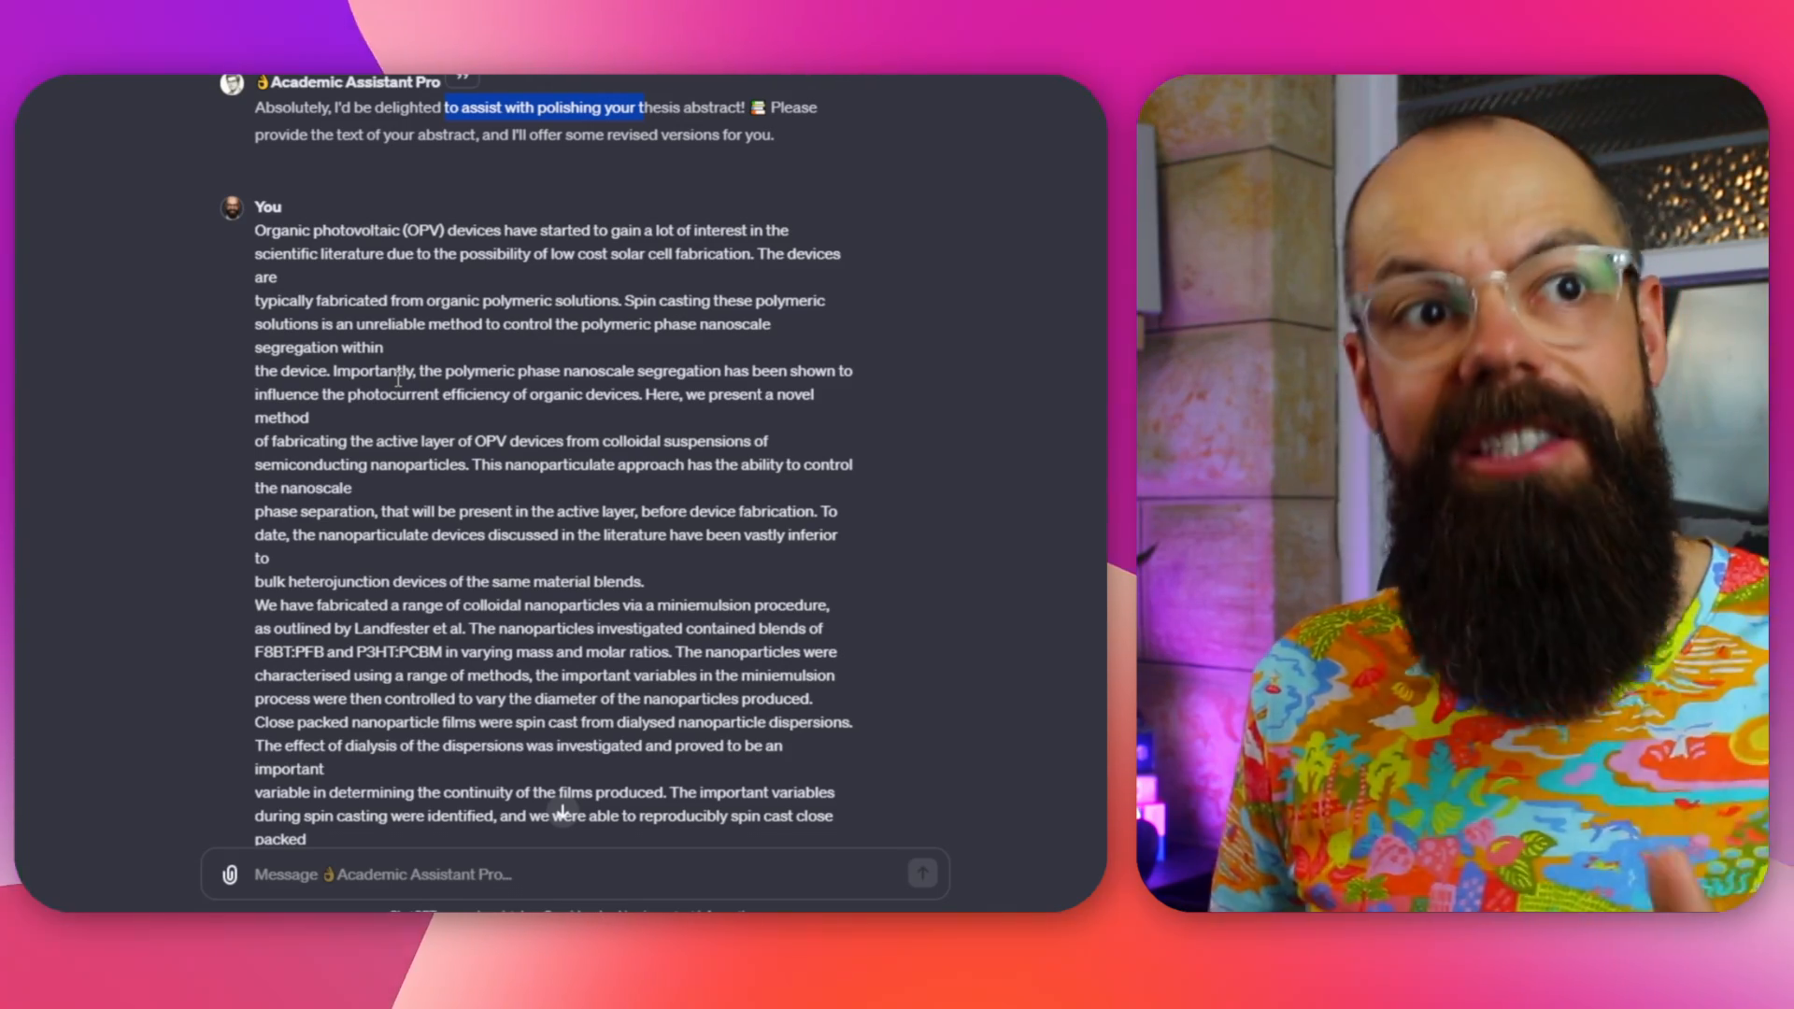
scroll(down, 3)
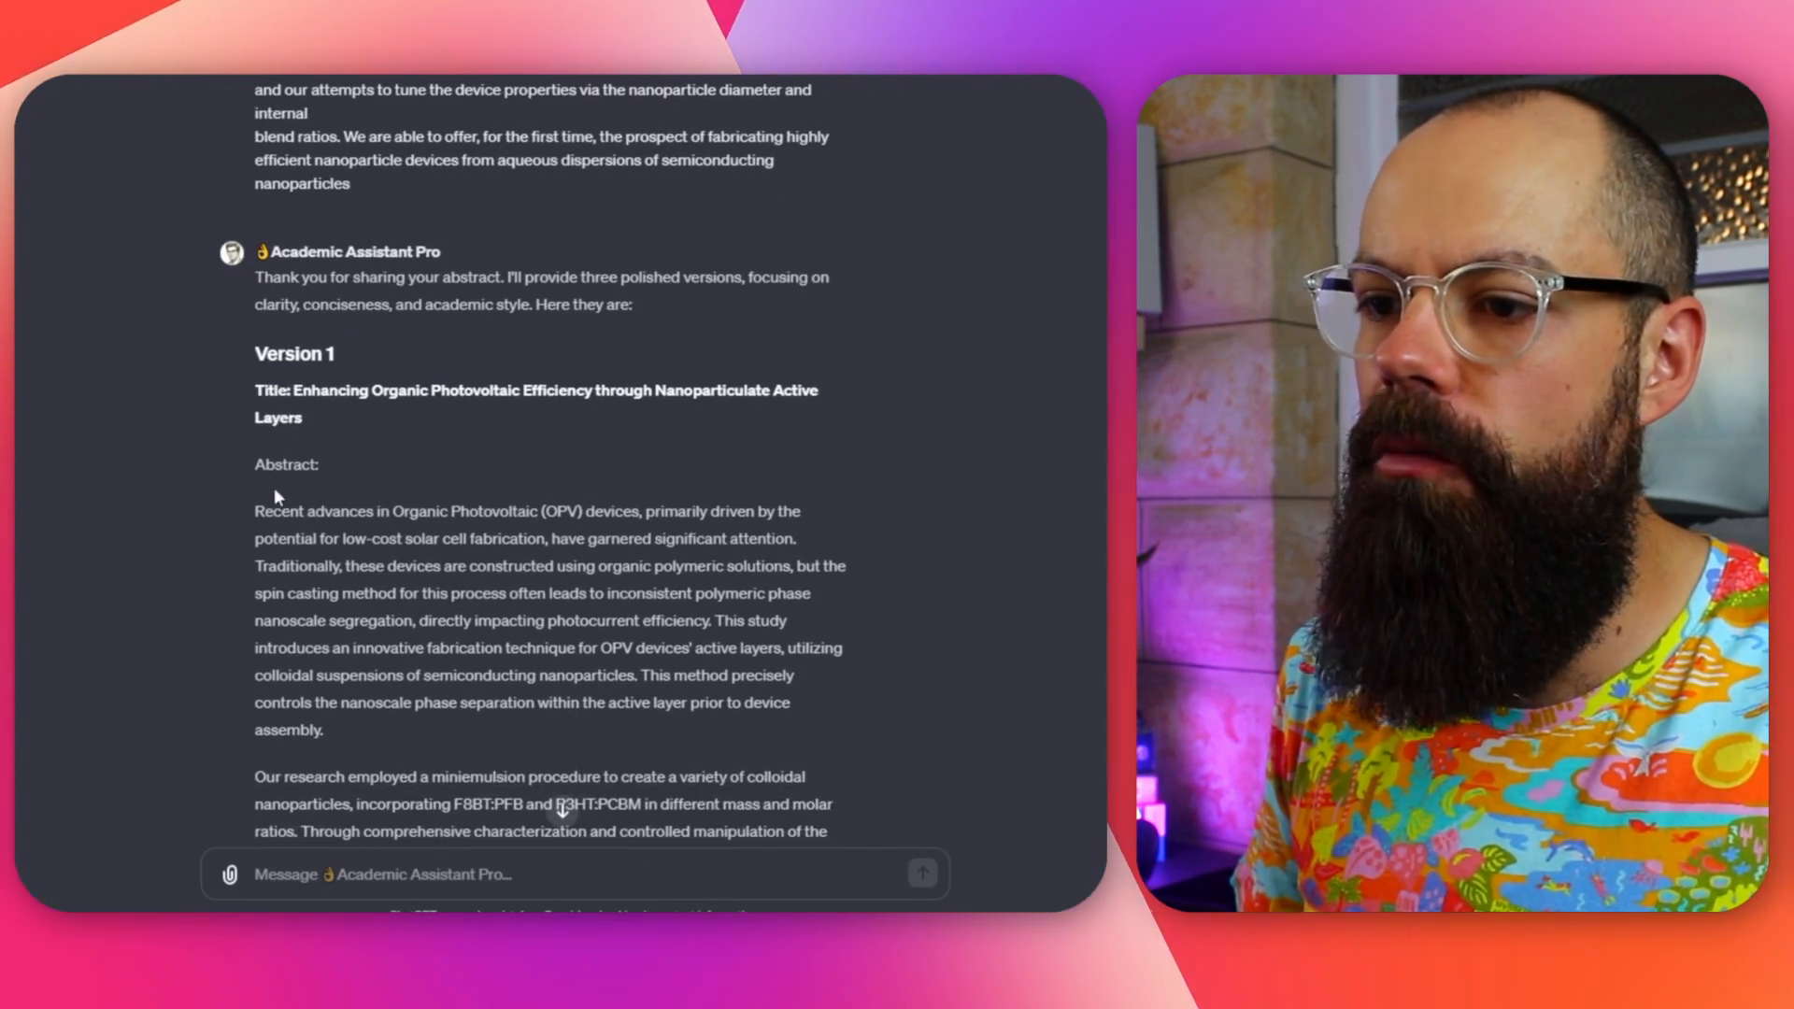
Scroll through polished abstract Versions 2 and 3 to the end of the response
scroll(down, 3)
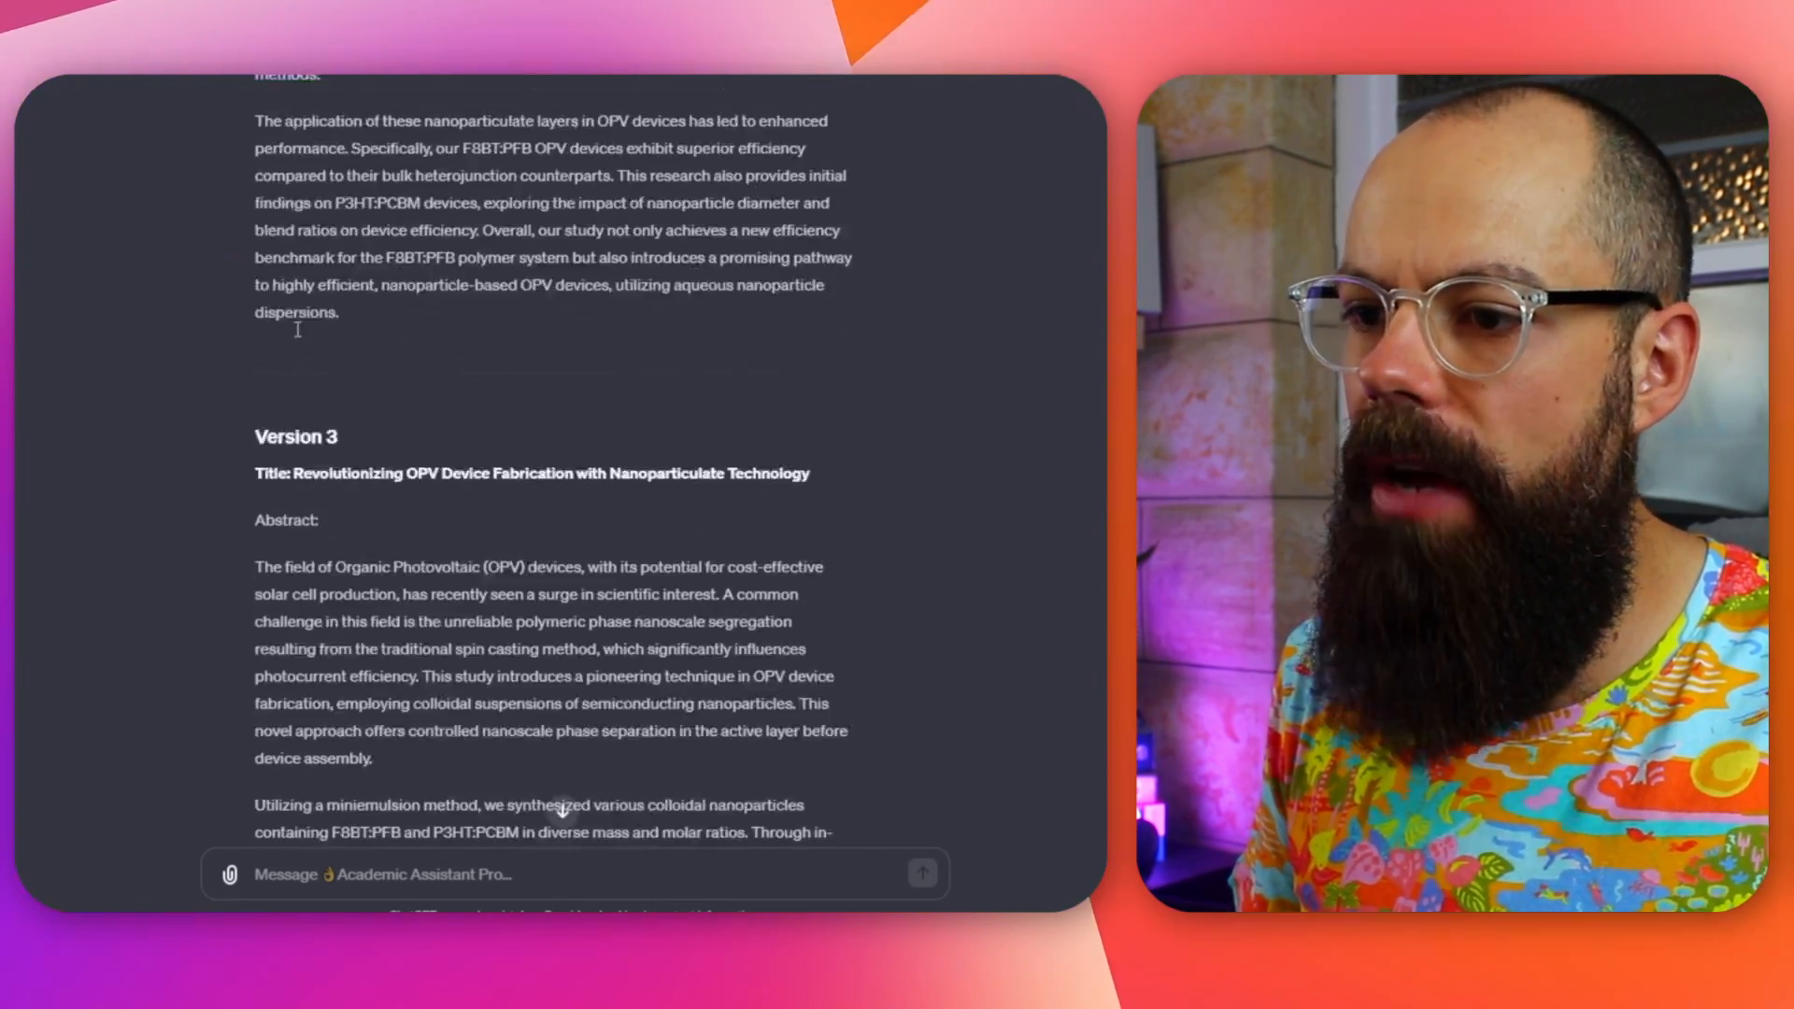
scroll(down, 3)
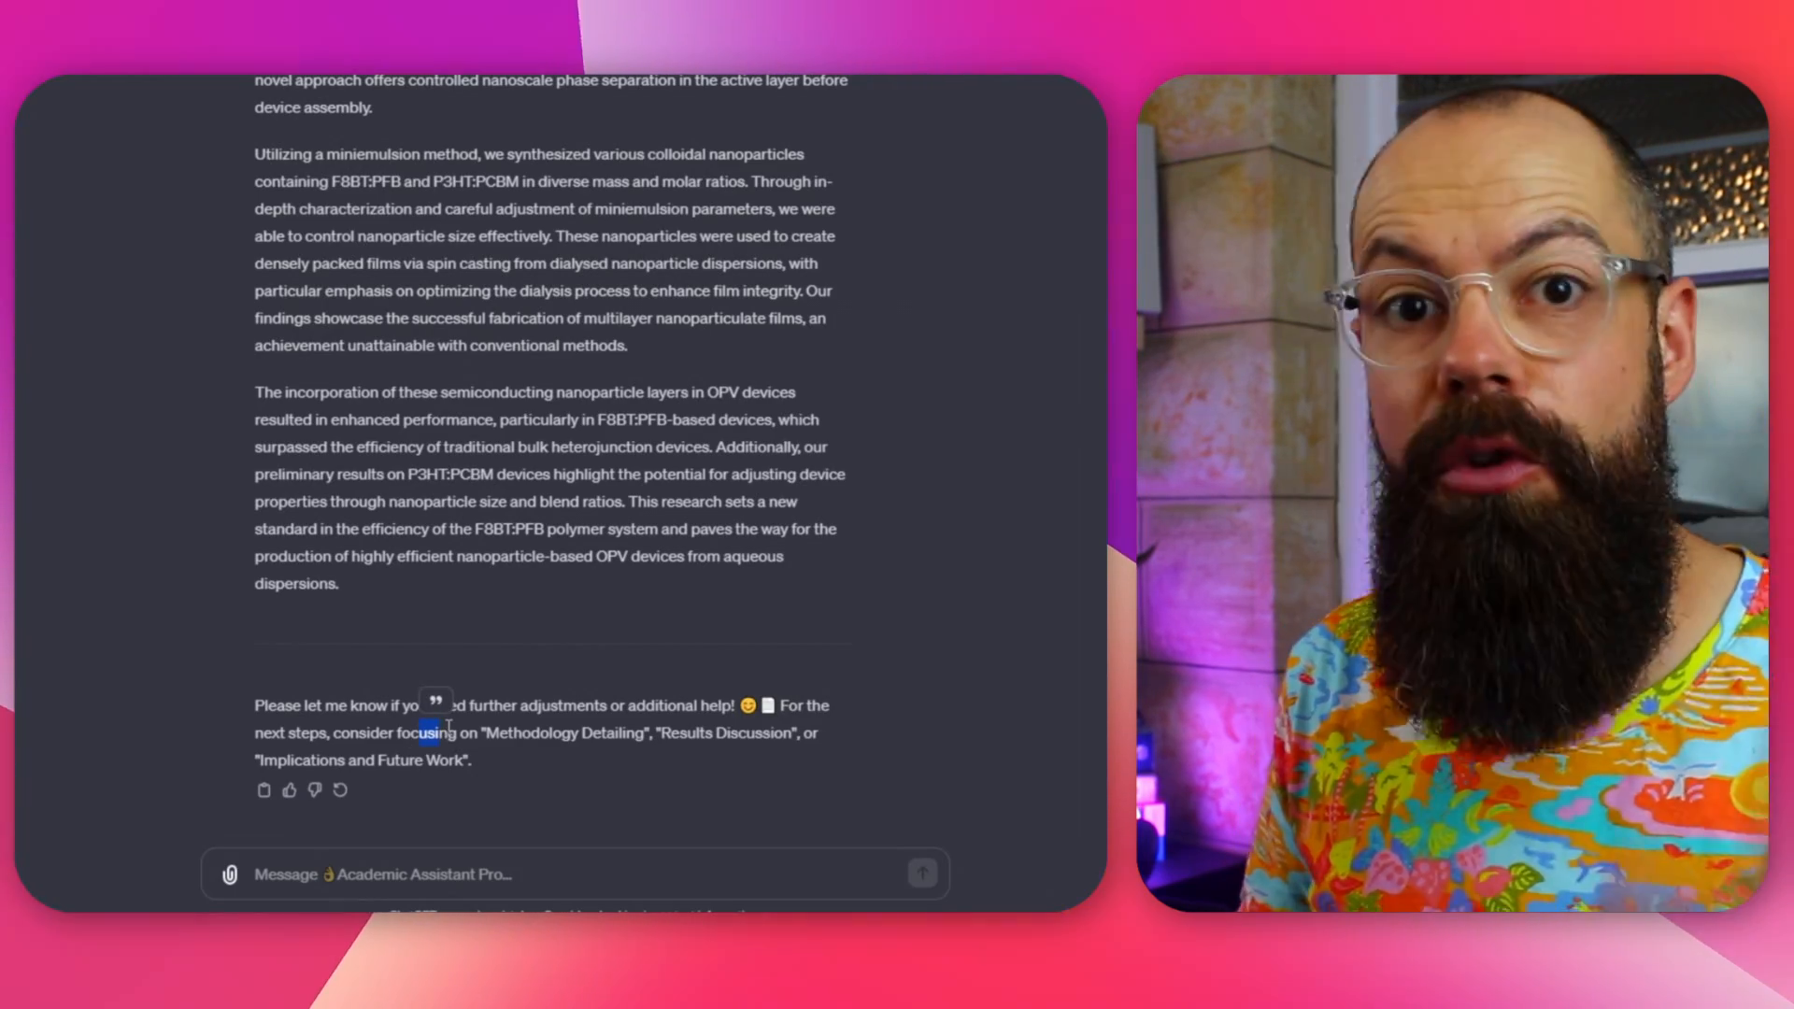
scroll(down, 3)
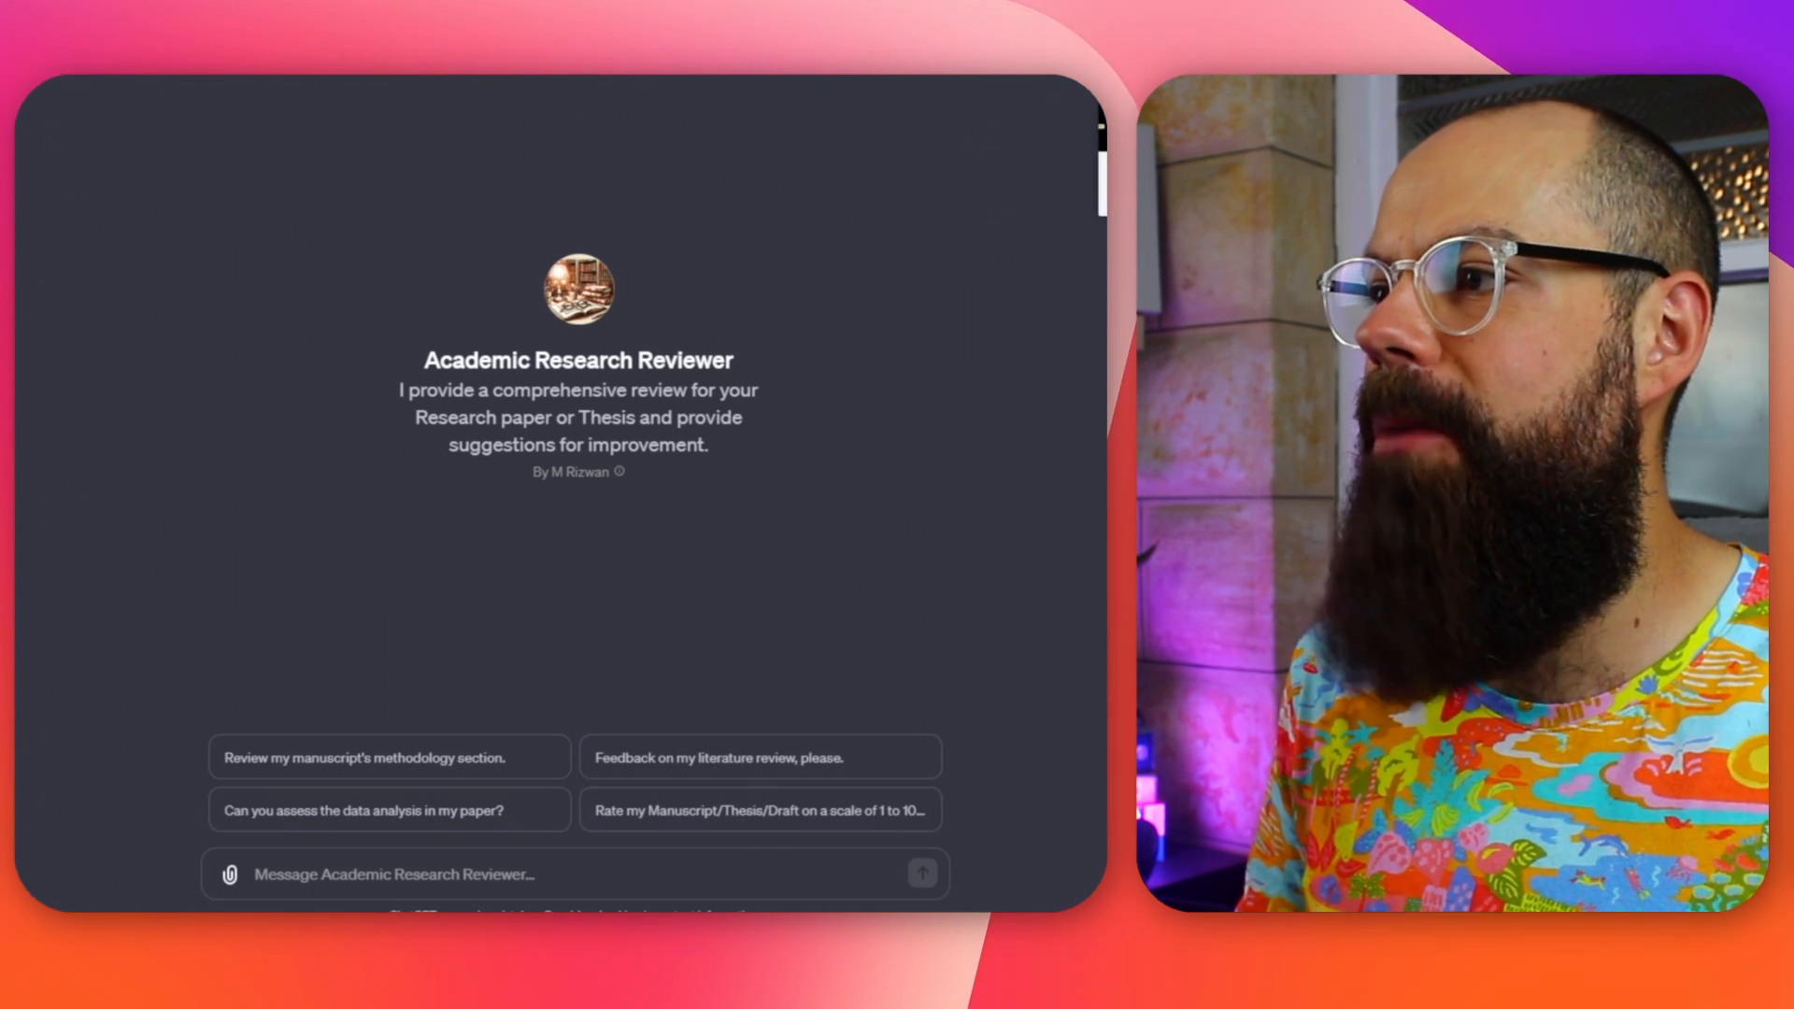
Send the 'Can you assess the data analysis in my paper?' suggestion with the attached PDF
click(390, 809)
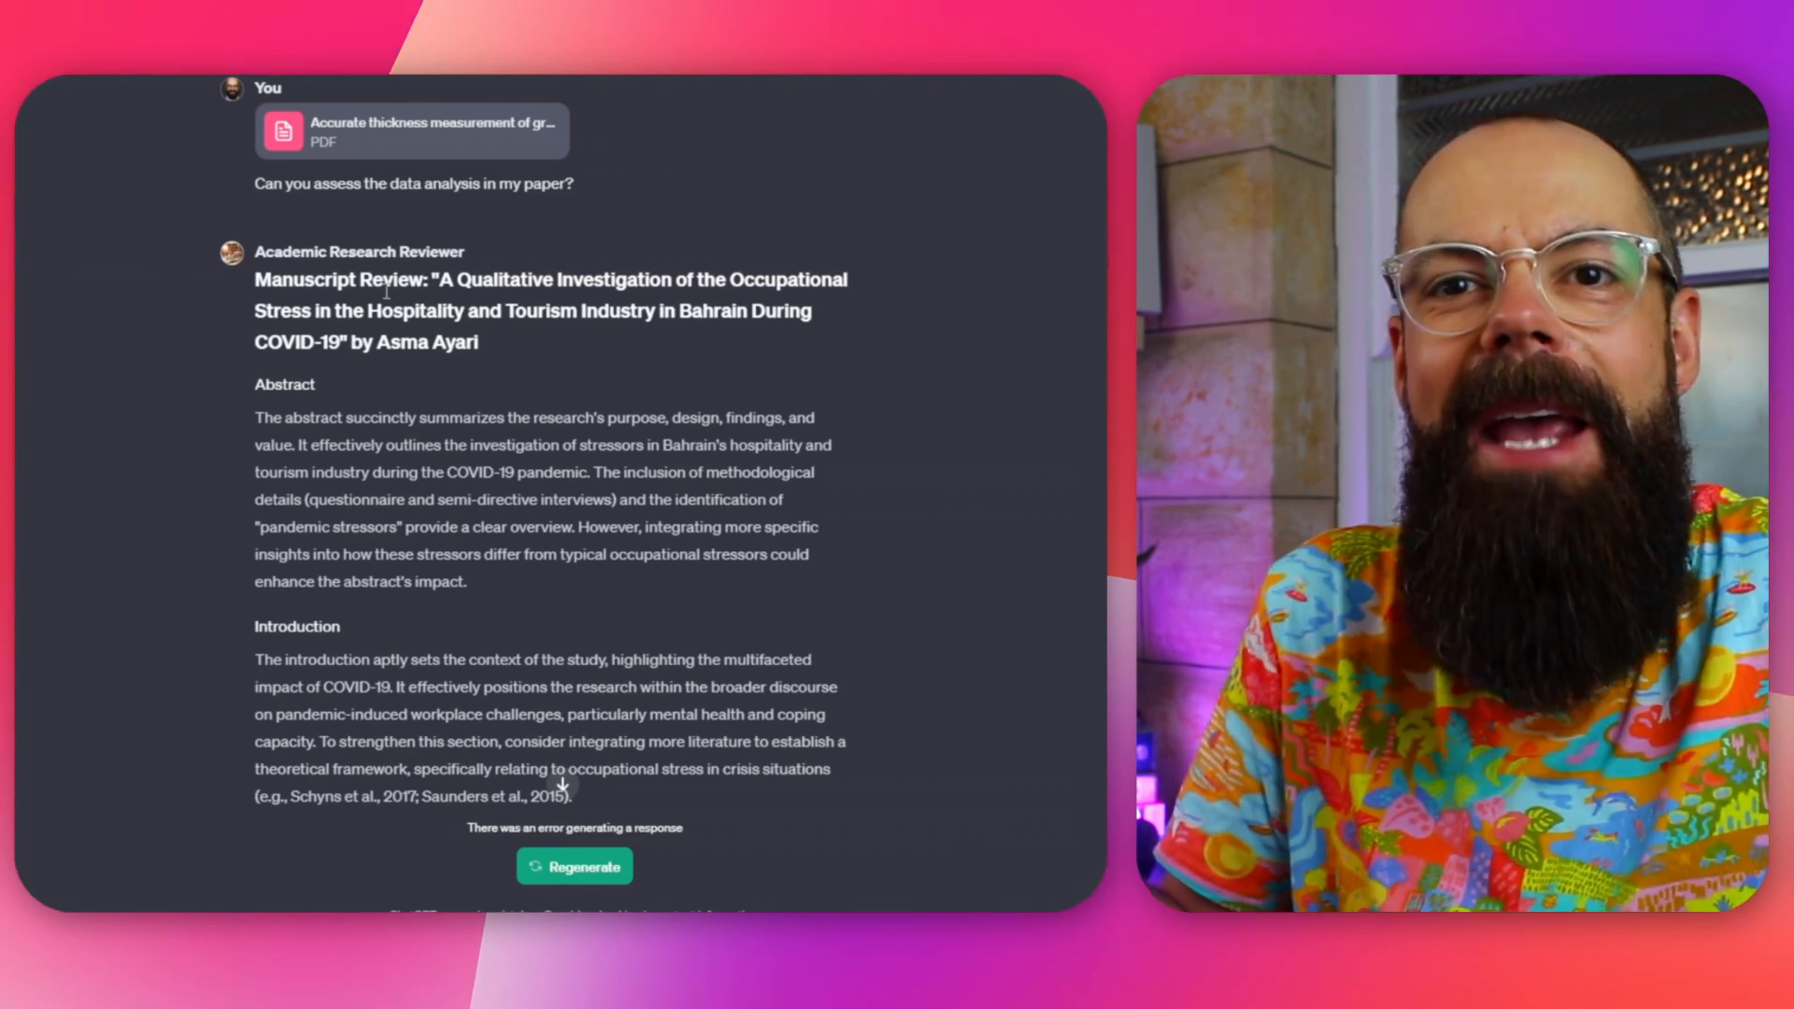
drag(458, 279, 686, 278)
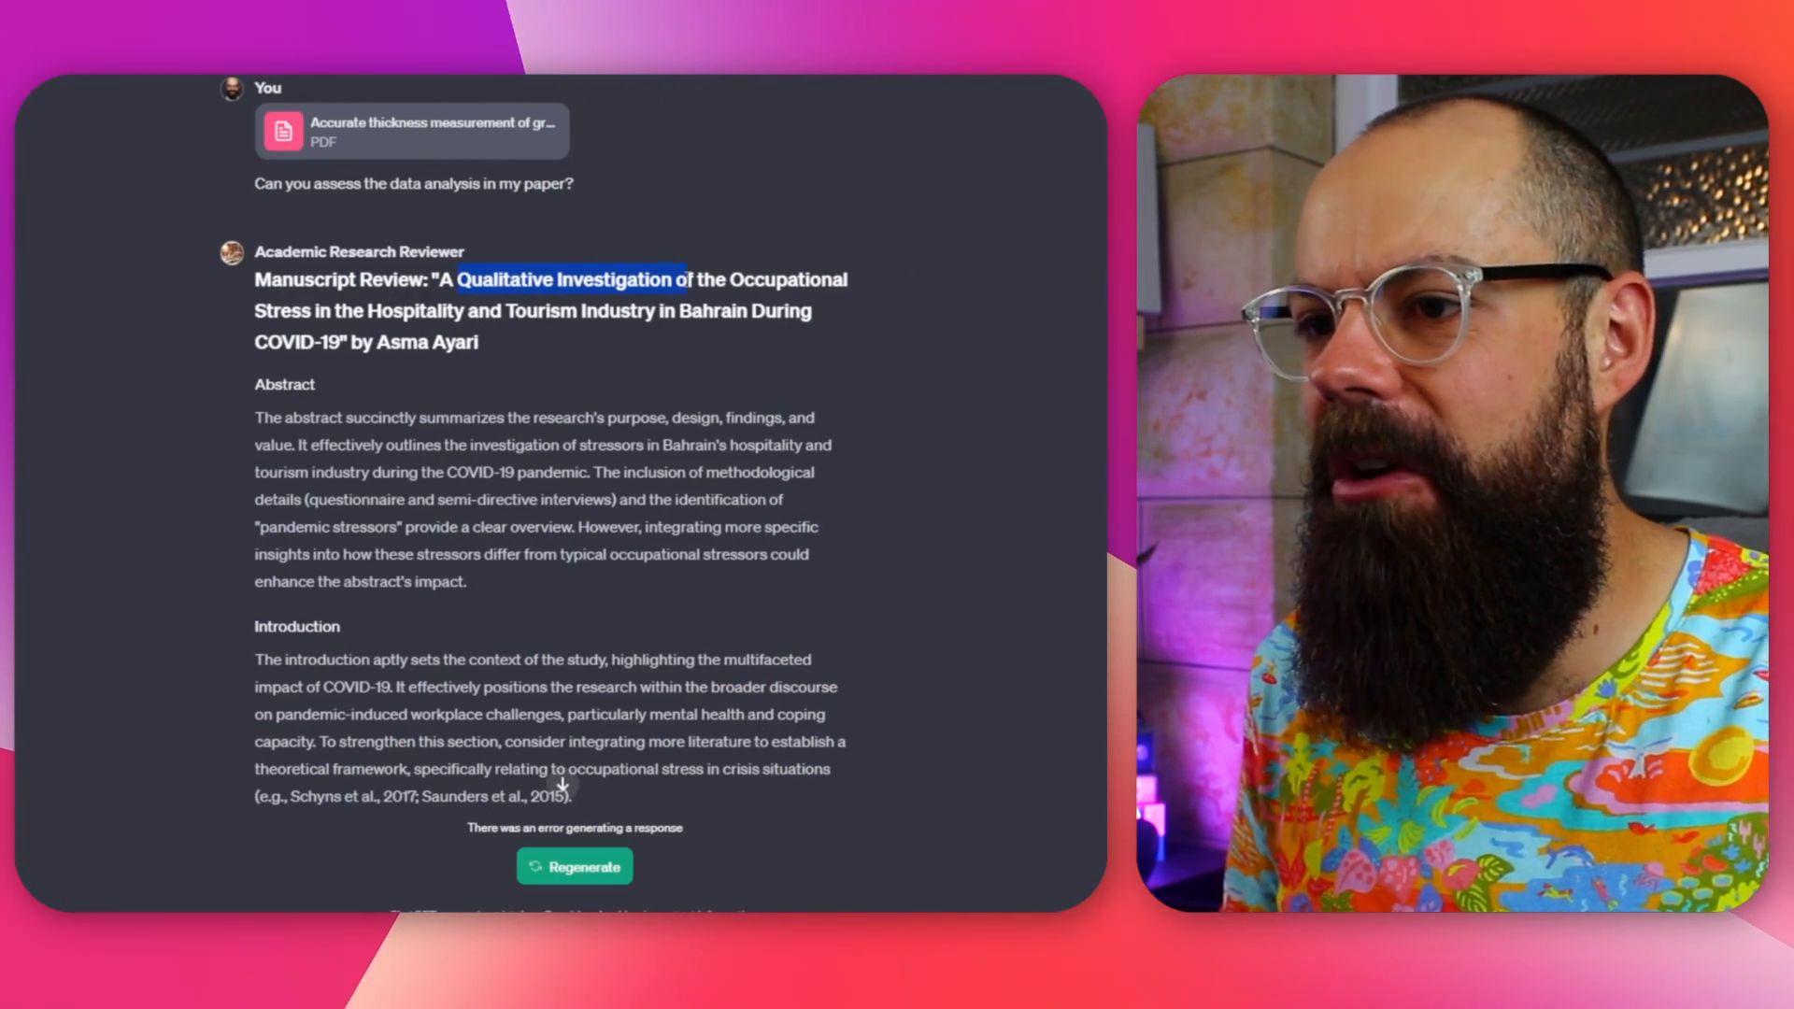
drag(684, 279, 583, 310)
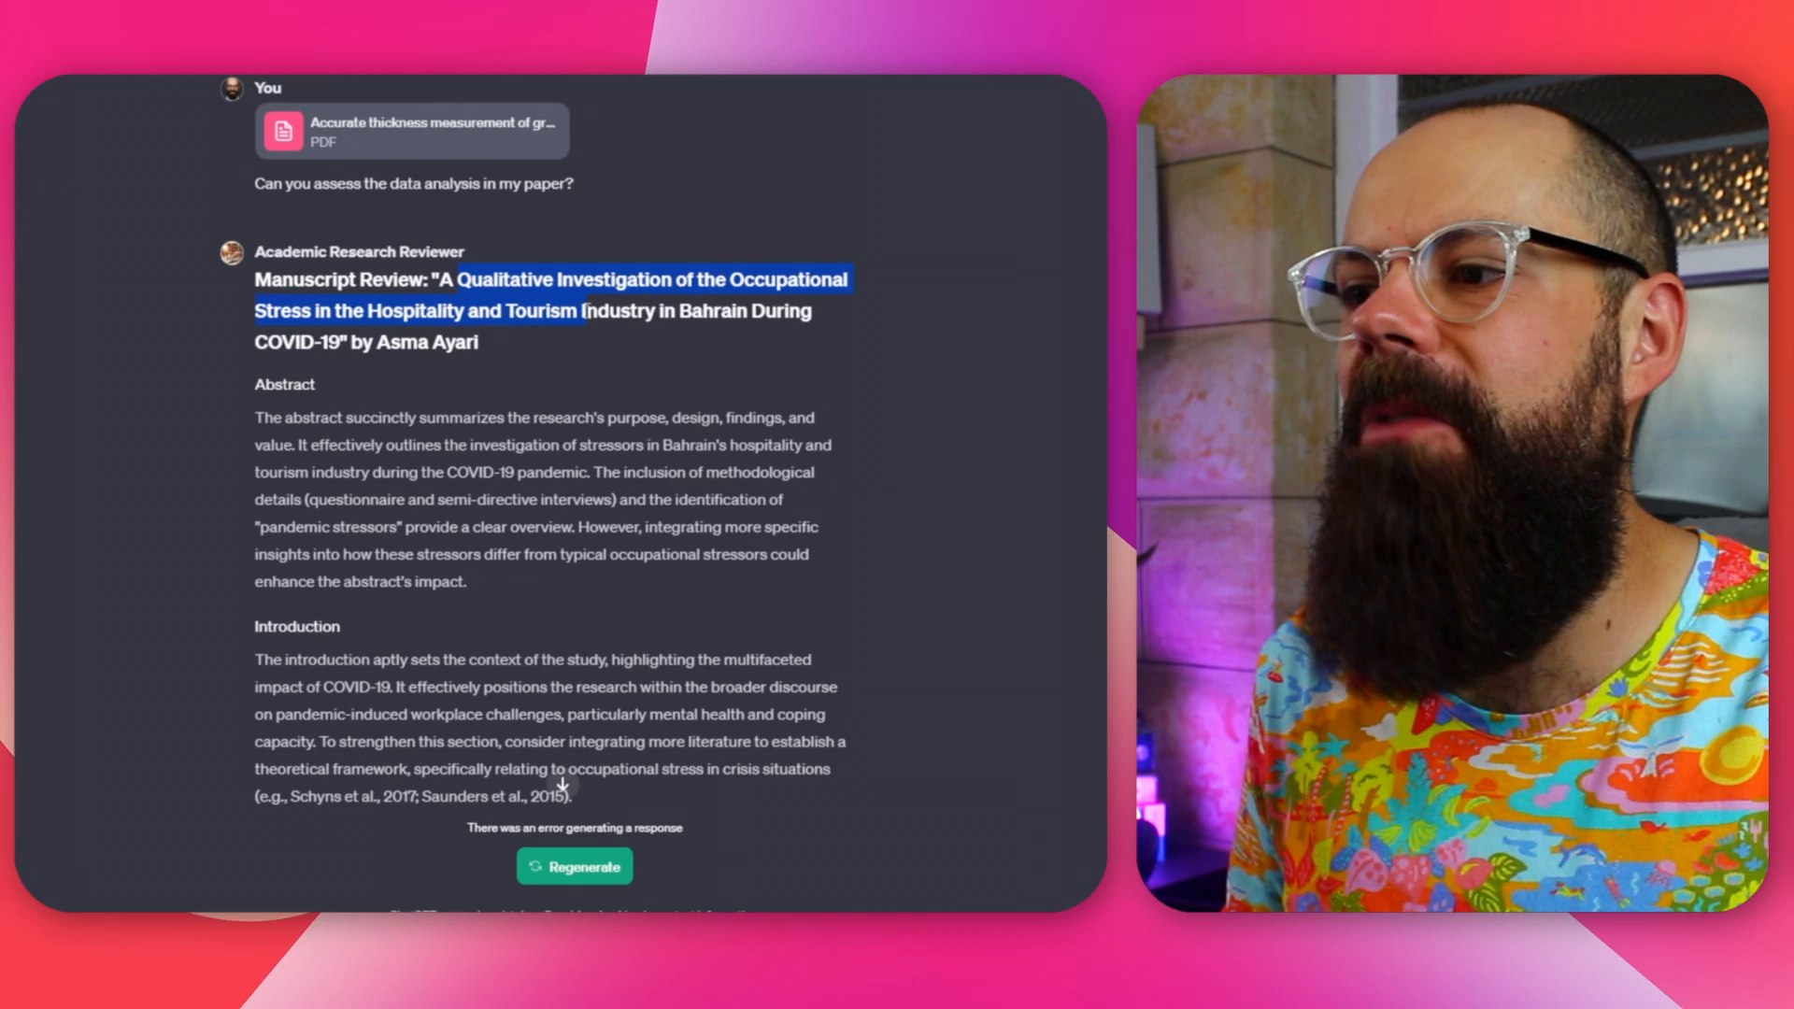